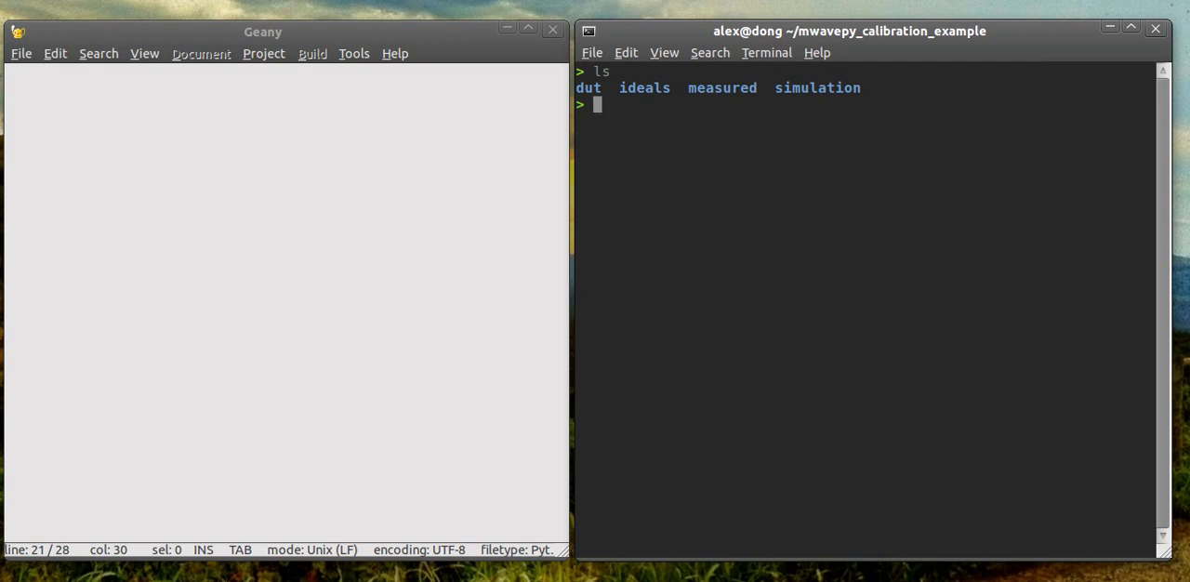
List the measured and ideals folders and compare their delay short, load and short .s1p files
double_click(588, 88)
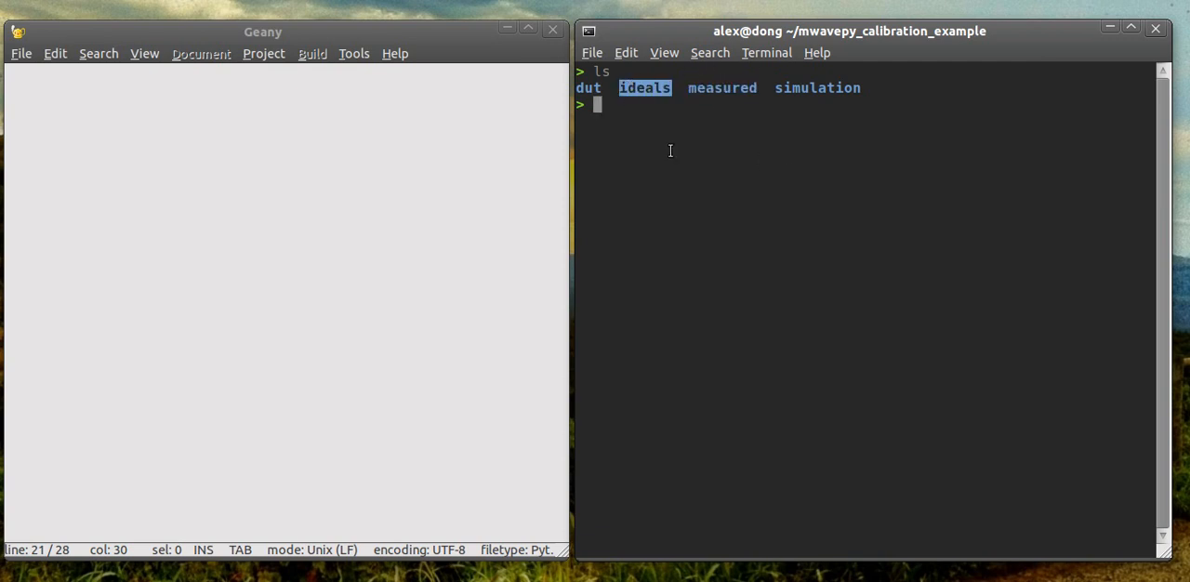
mouse_move(625, 118)
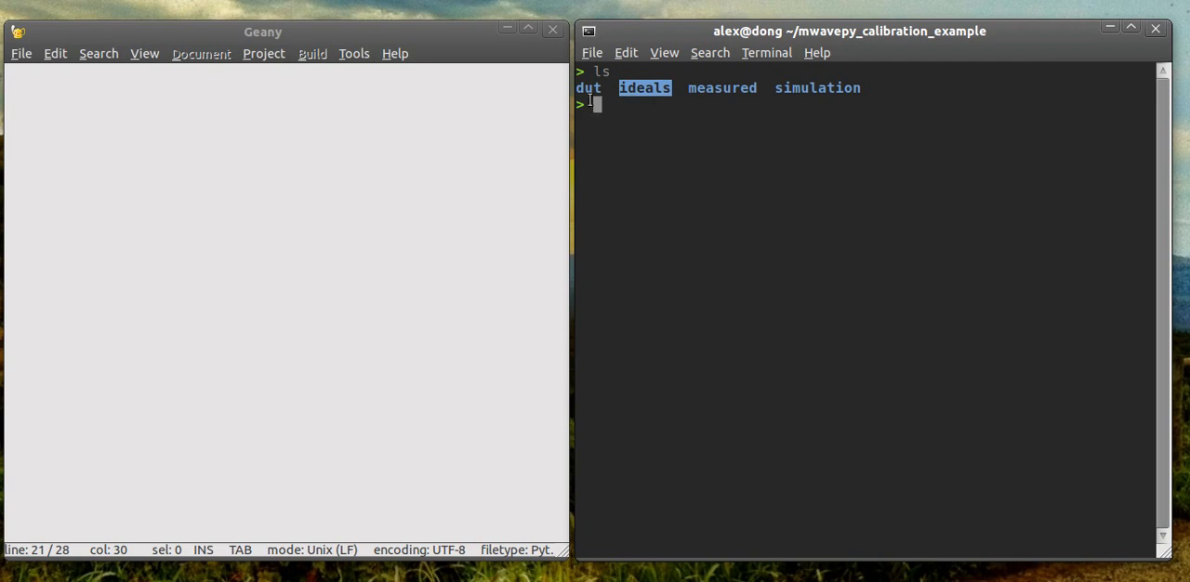
mouse_move(631, 113)
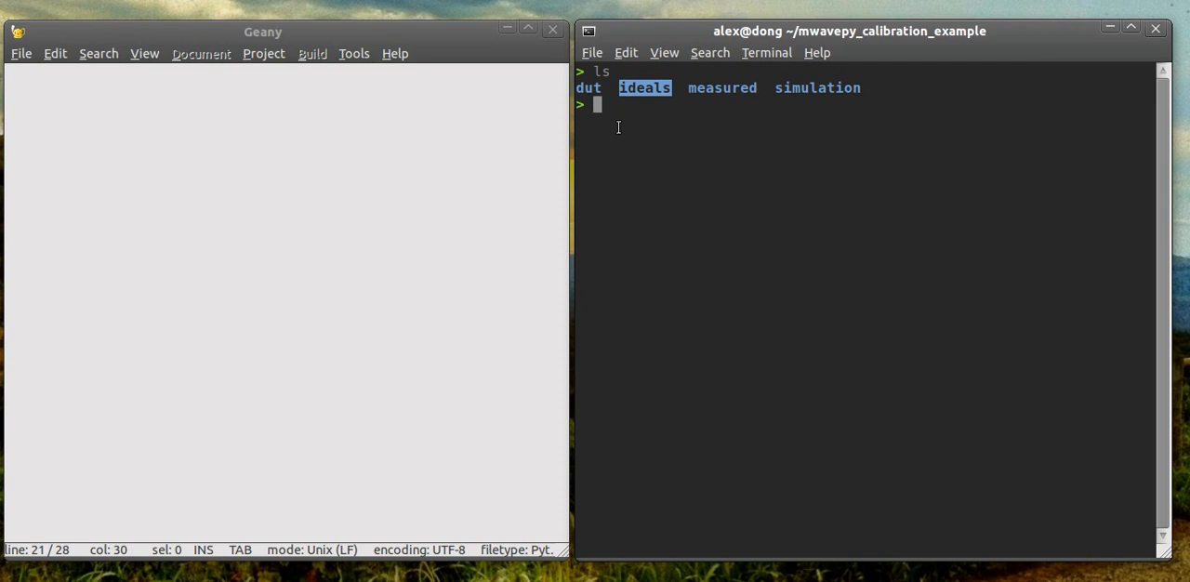
mouse_move(629, 48)
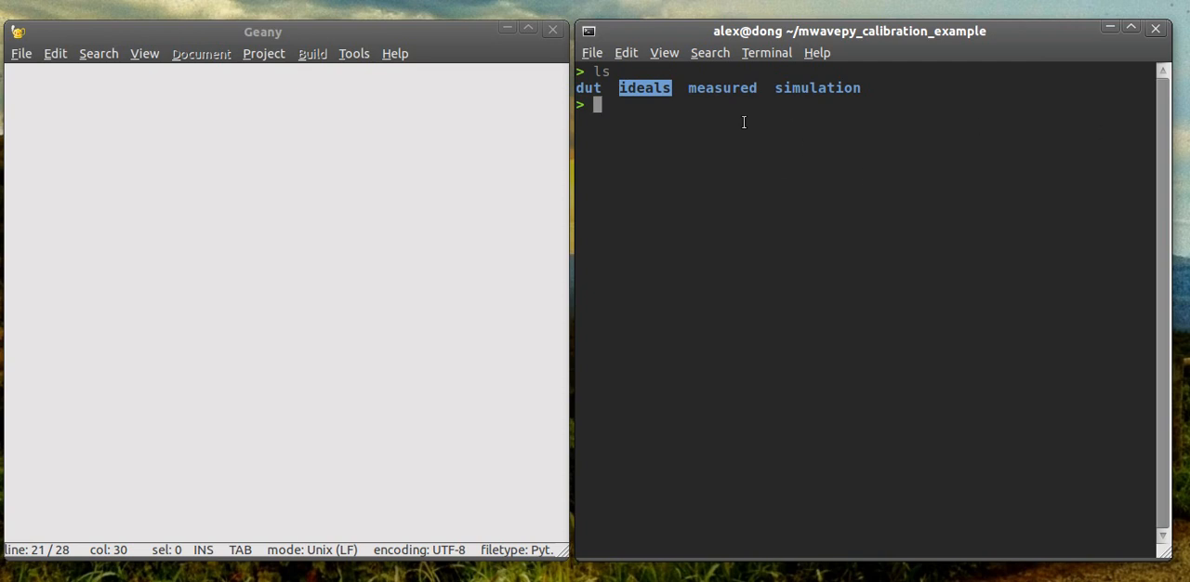
mouse_move(670, 97)
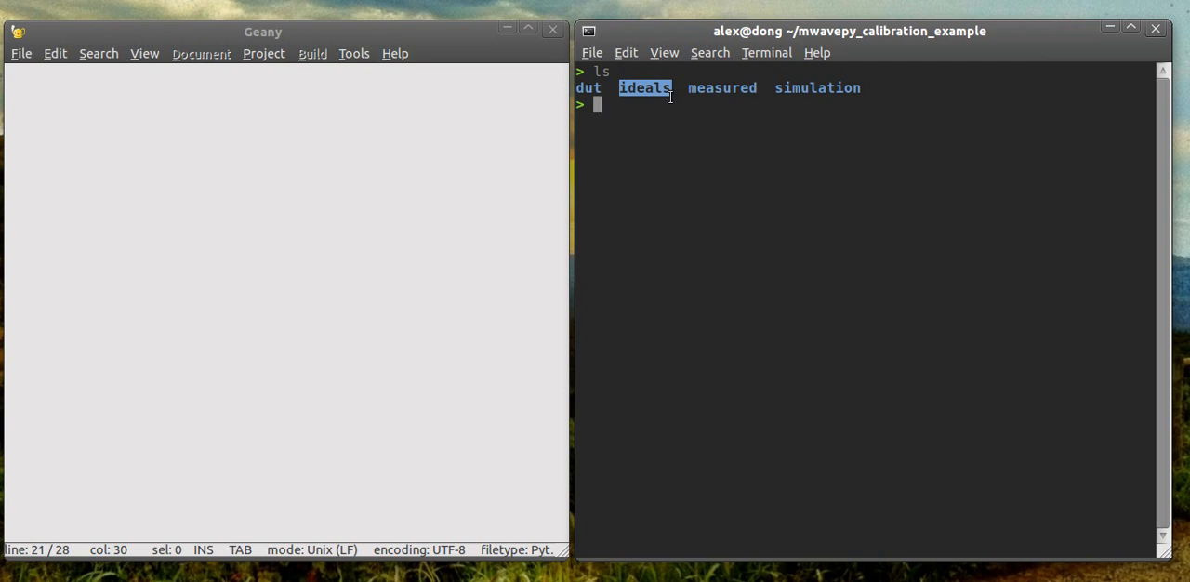
mouse_move(697, 108)
type("ls measured")
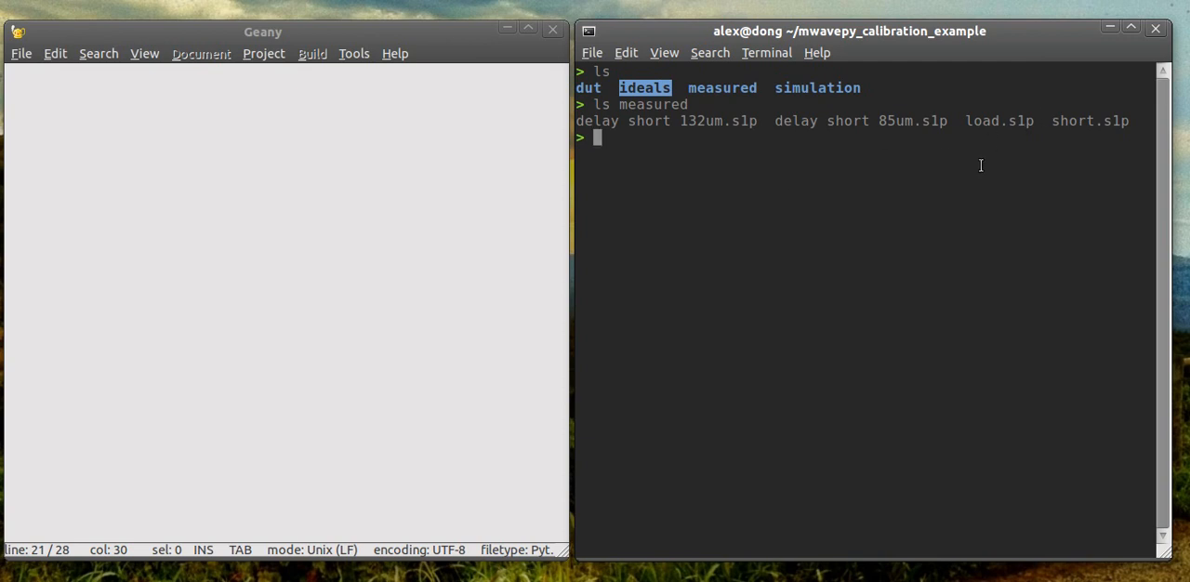
mouse_move(778, 150)
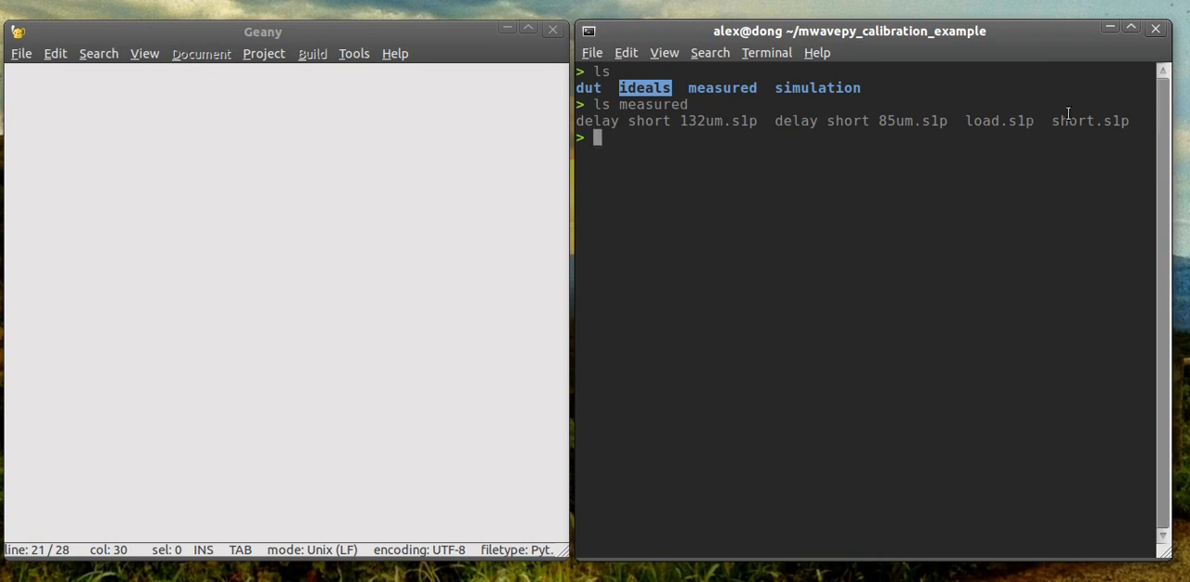
double_click(1090, 119)
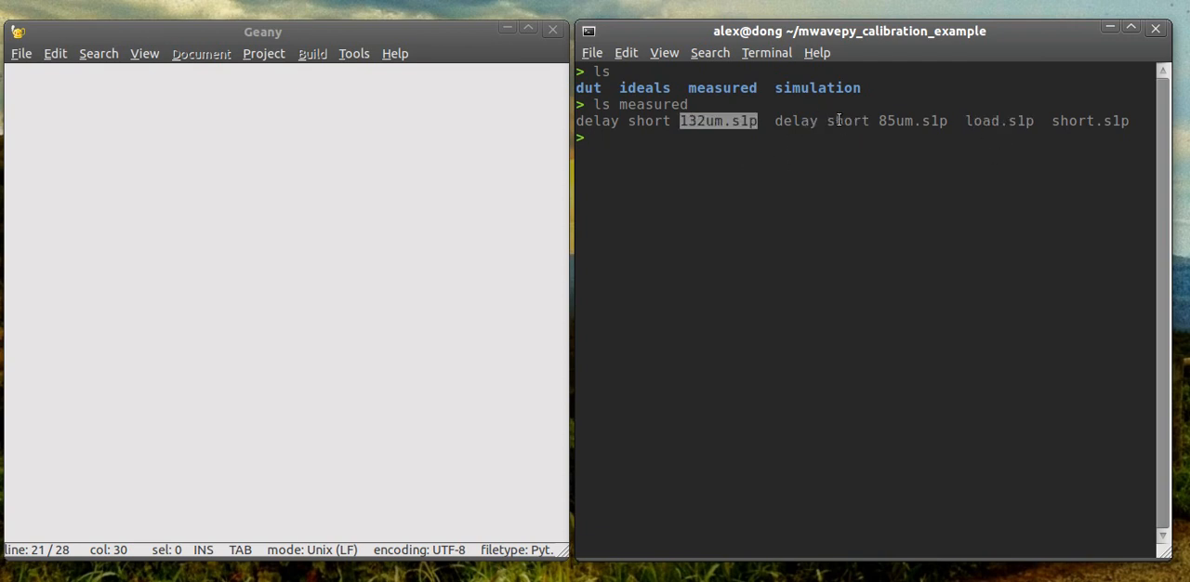
mouse_move(829, 121)
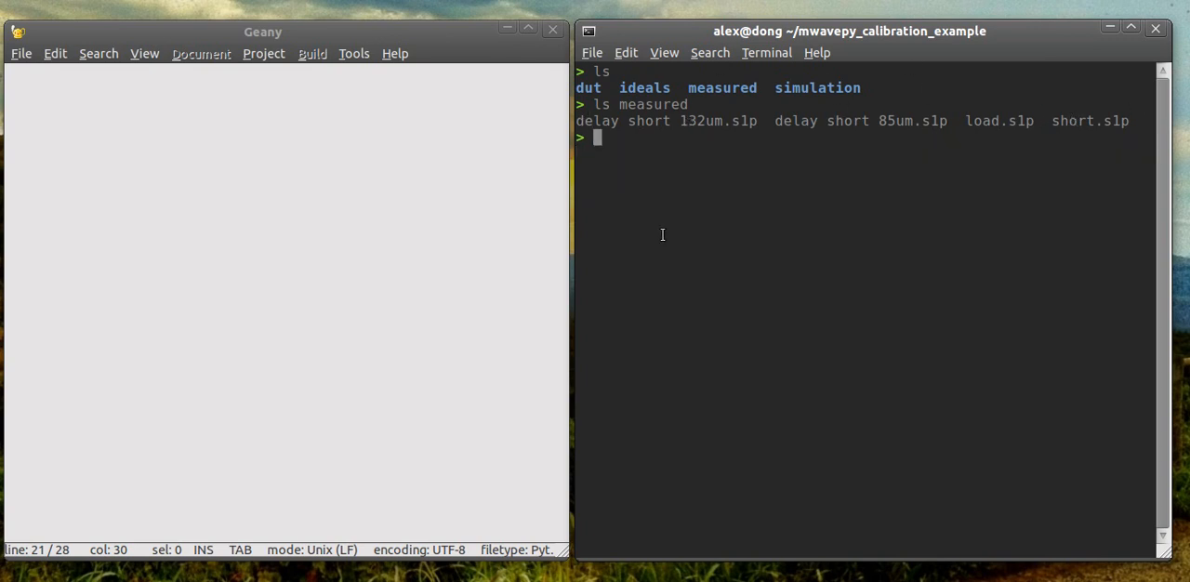
type("ls ideals")
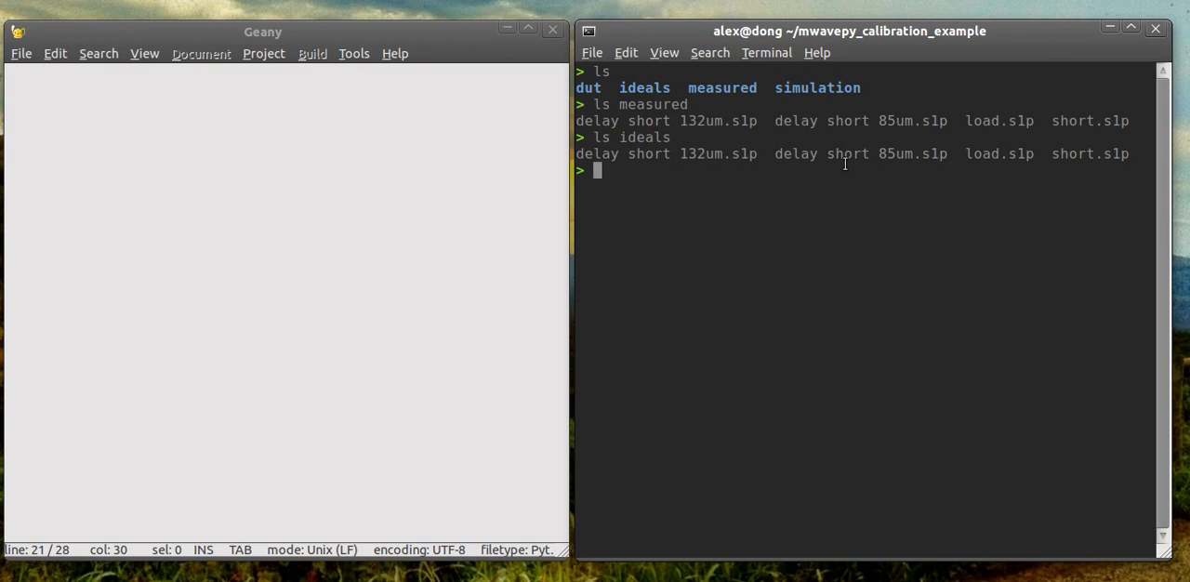
Launch 'ipython -pylab' at the shell prompt
type("ipython -pylab")
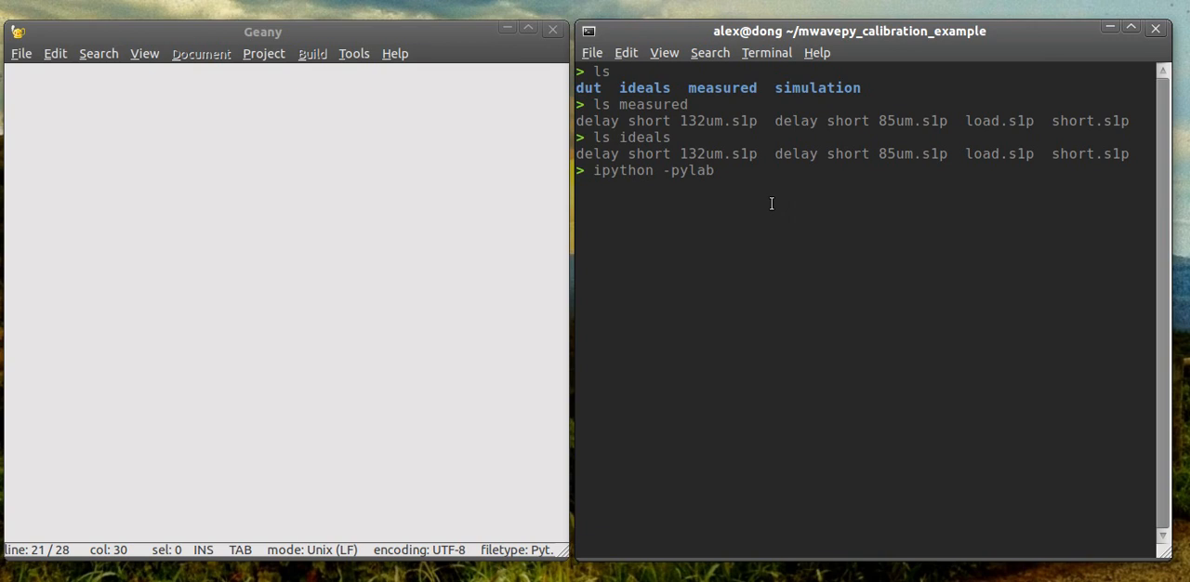
mouse_move(612, 170)
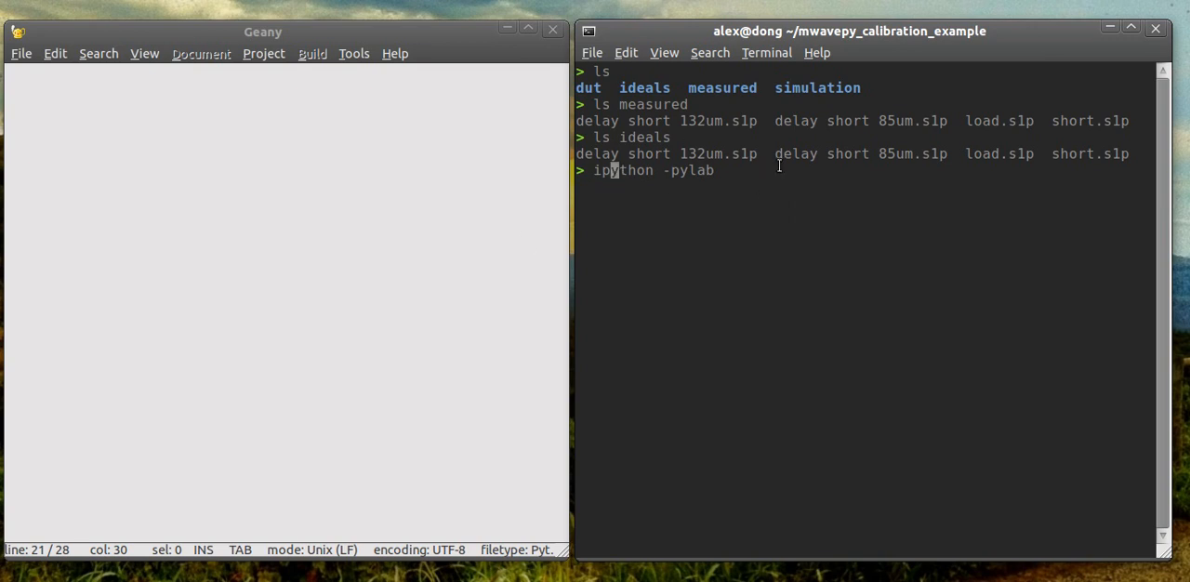
mouse_move(597, 290)
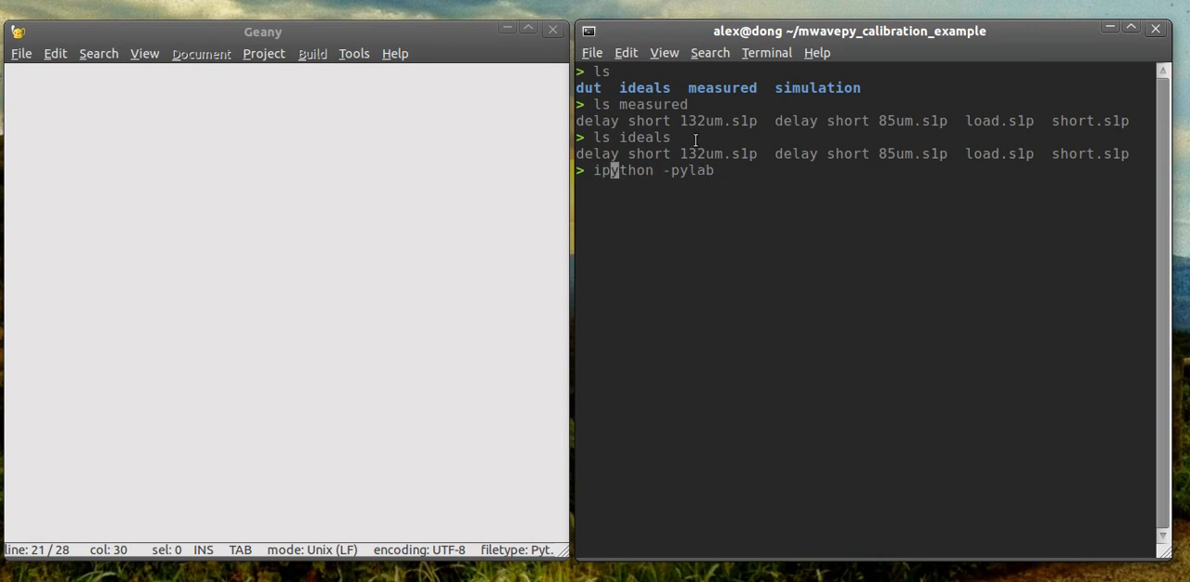
key("Return")
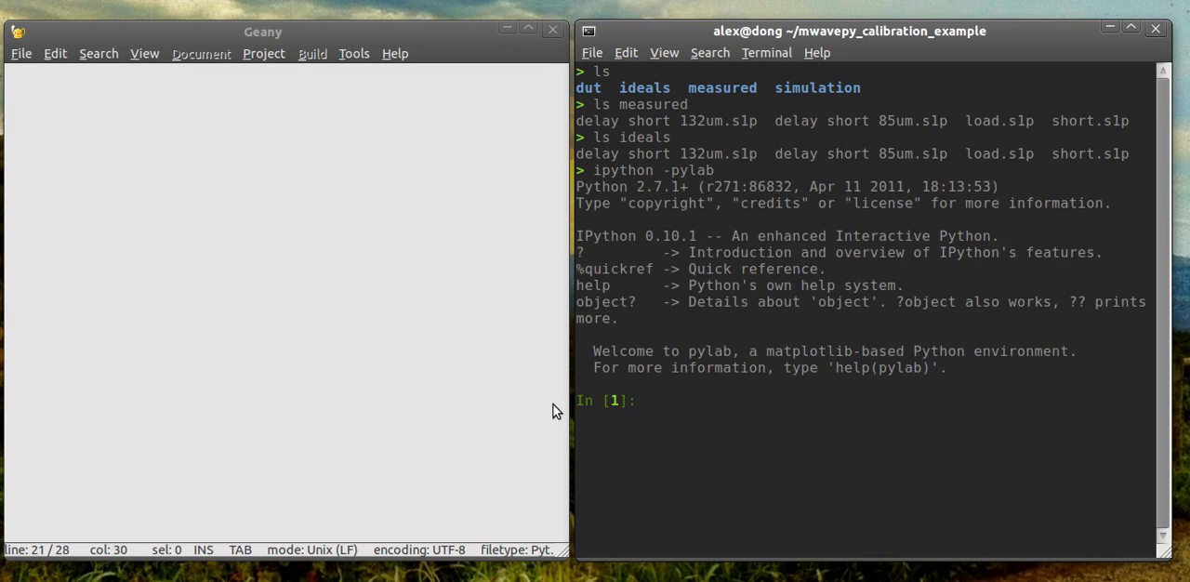
mouse_move(831, 282)
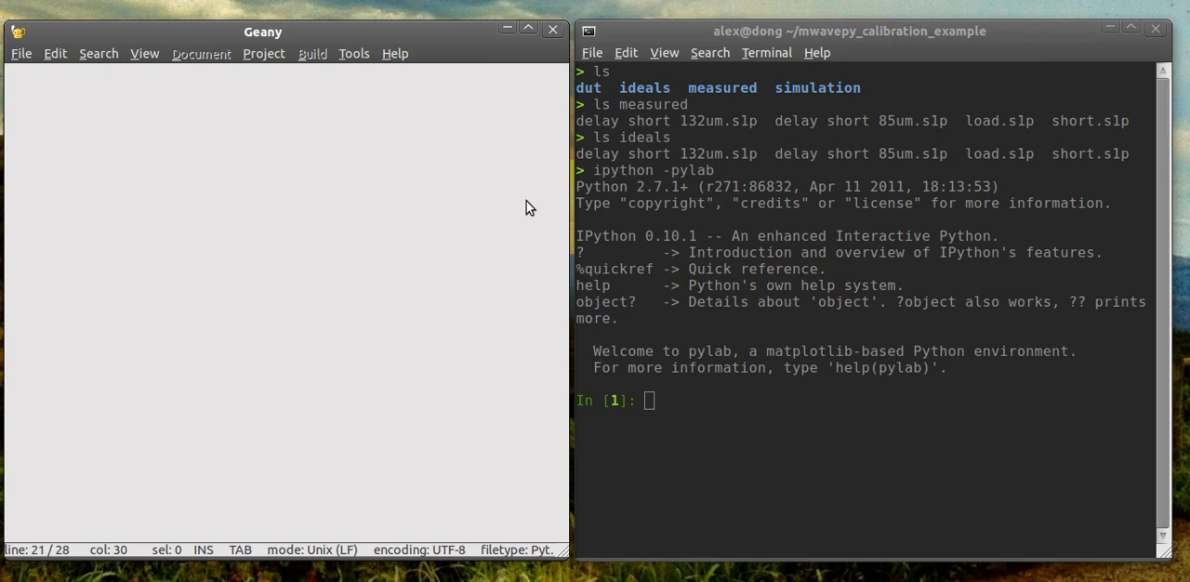
mouse_move(365, 286)
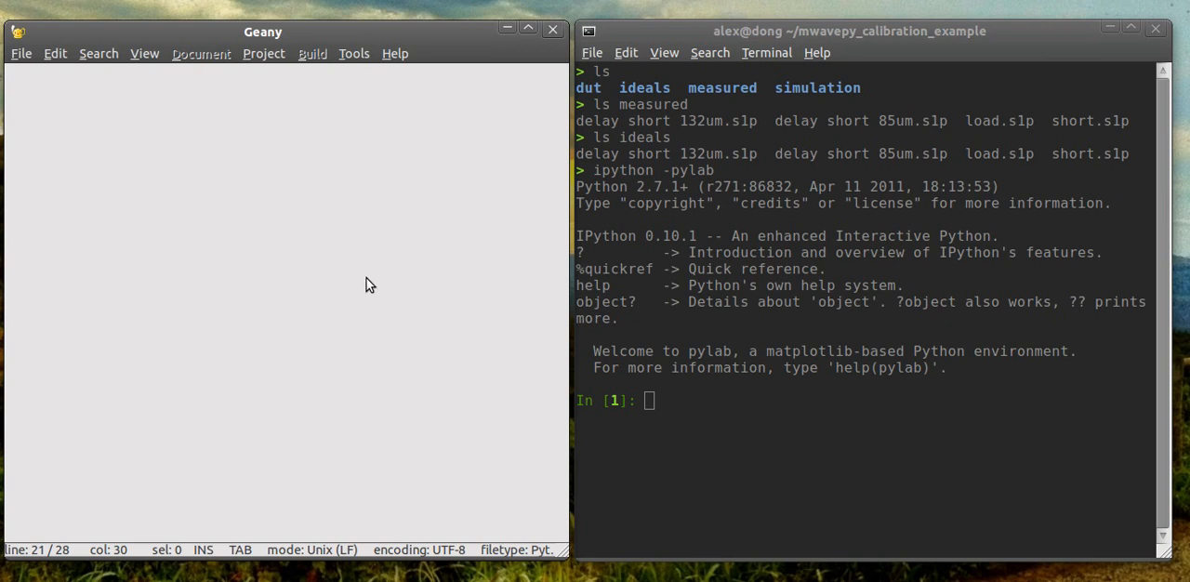
mouse_move(37, 96)
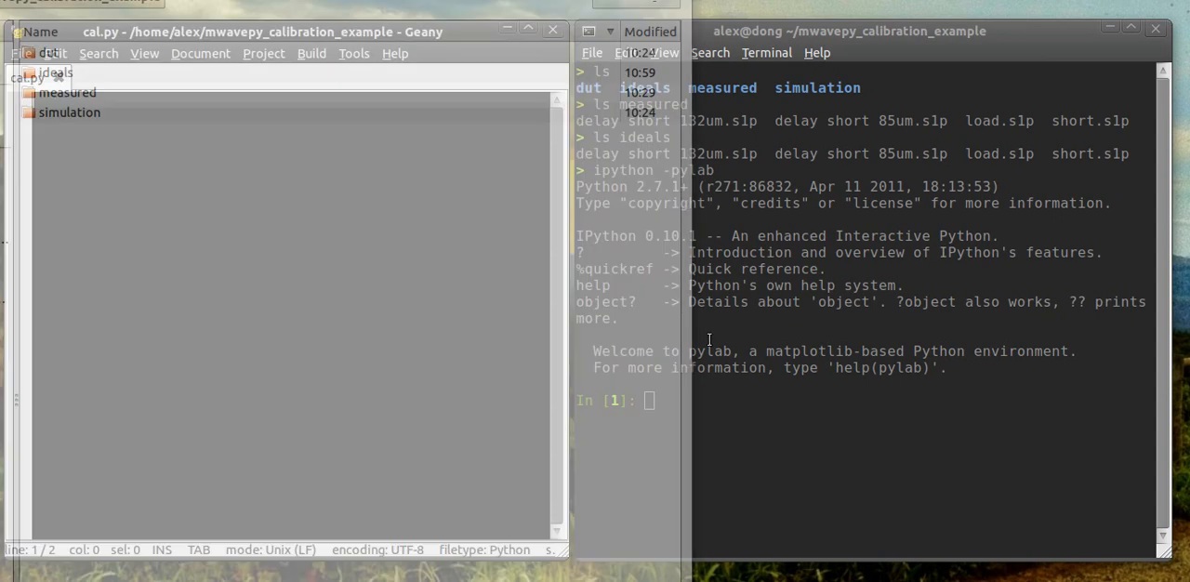
List cal.py in IPython and write 'import mwavepy as mv' as cal.py's first line
type("ls")
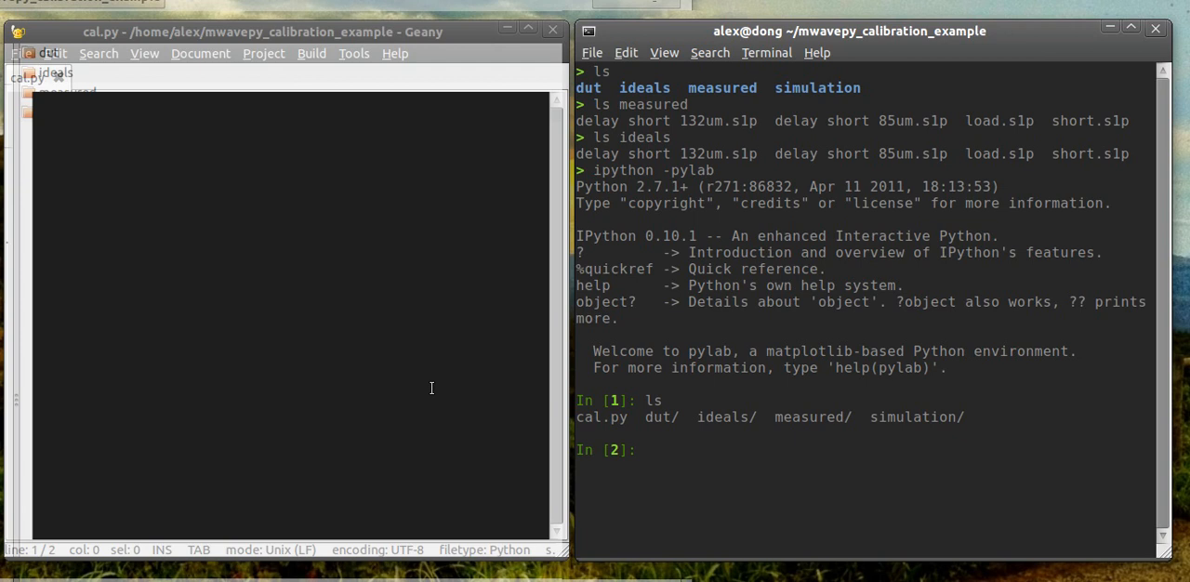
type("import")
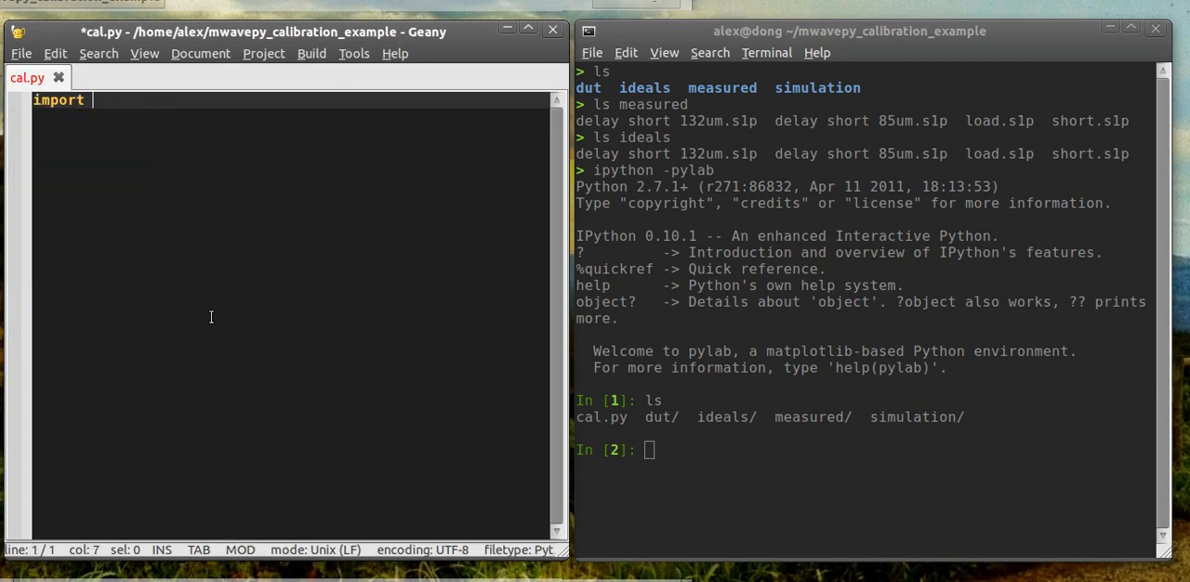
type("mwavepy as mv")
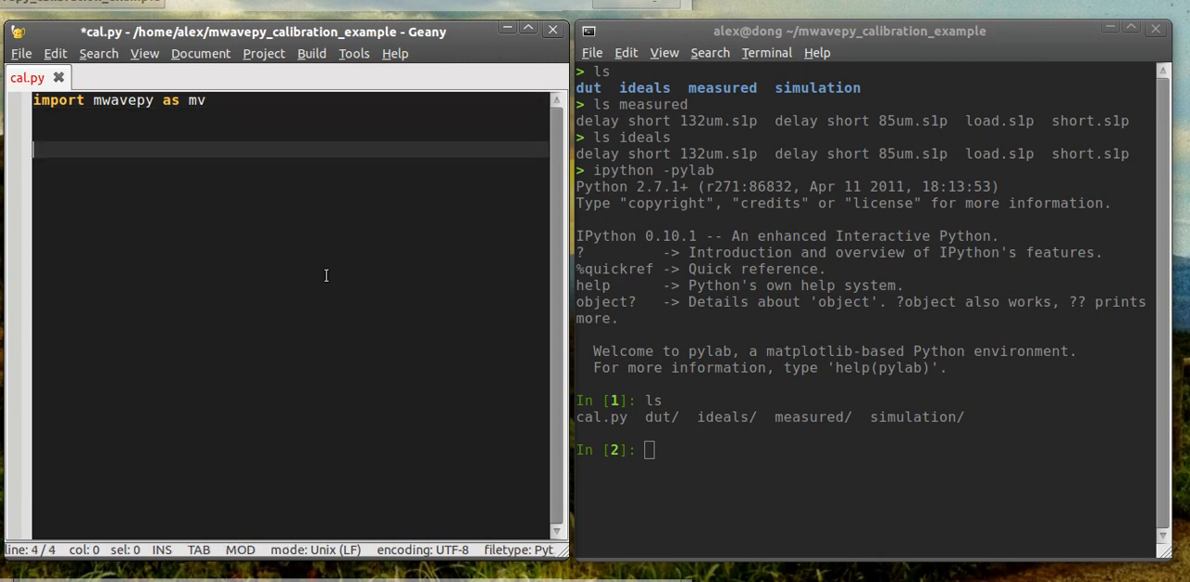
mouse_move(223, 83)
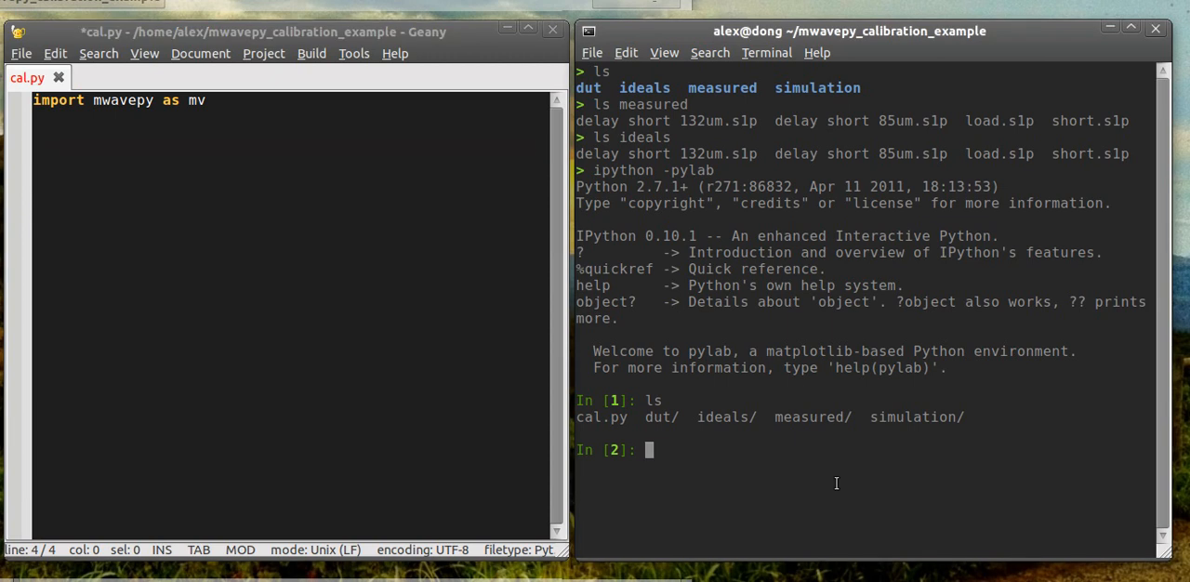
Read help(mv.Calibration), focusing on the measured and ideals argument descriptions
type("mv.Calibration")
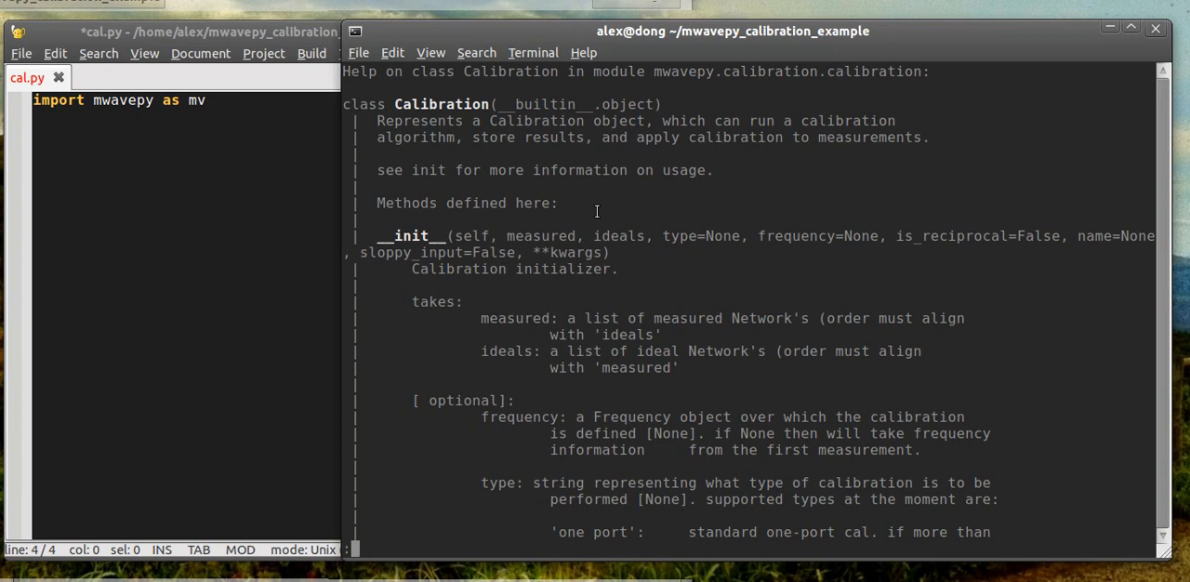
mouse_move(462, 314)
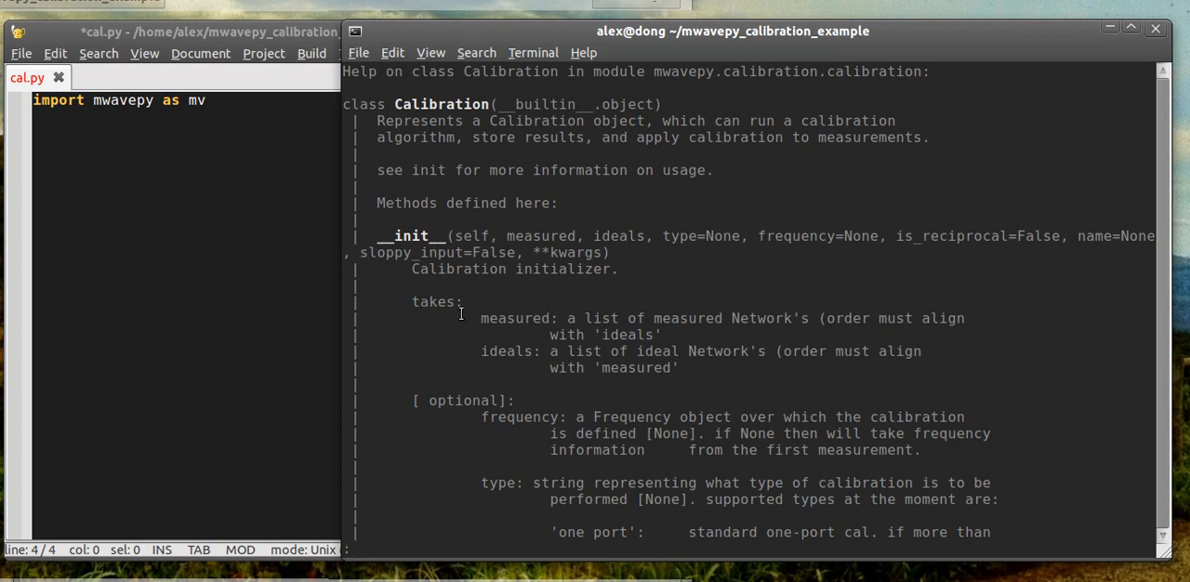
scroll("down", 3)
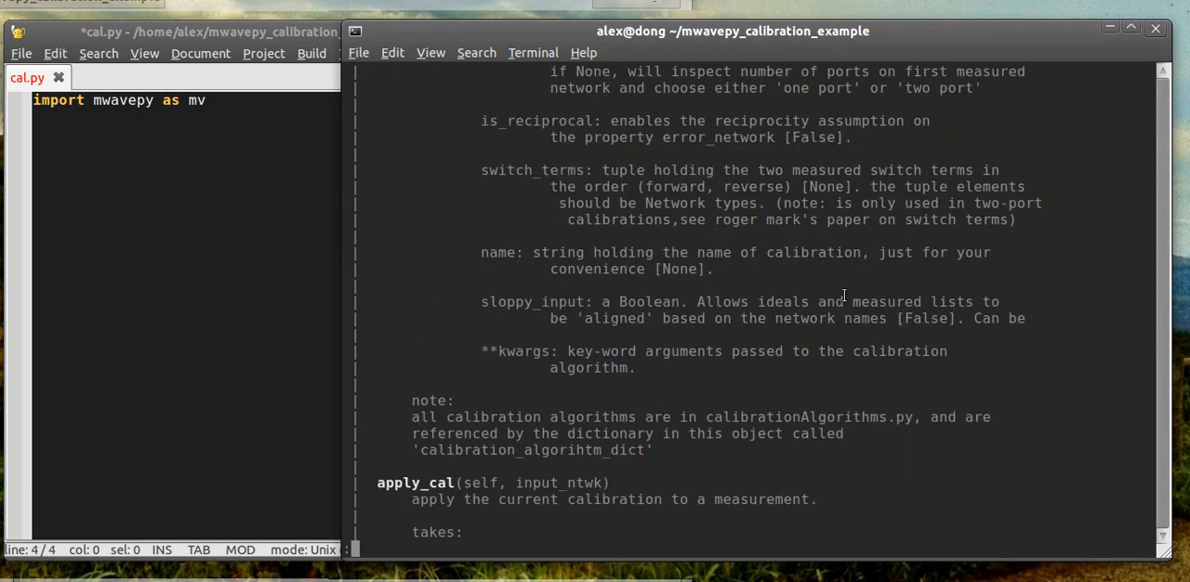
scroll("down", 3)
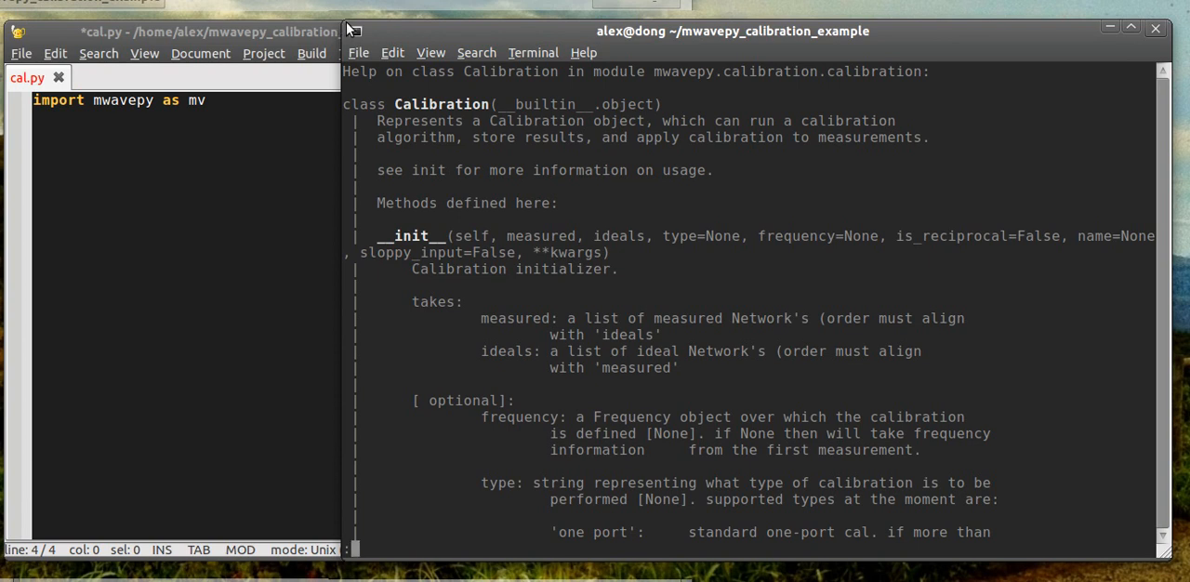
mouse_move(414, 61)
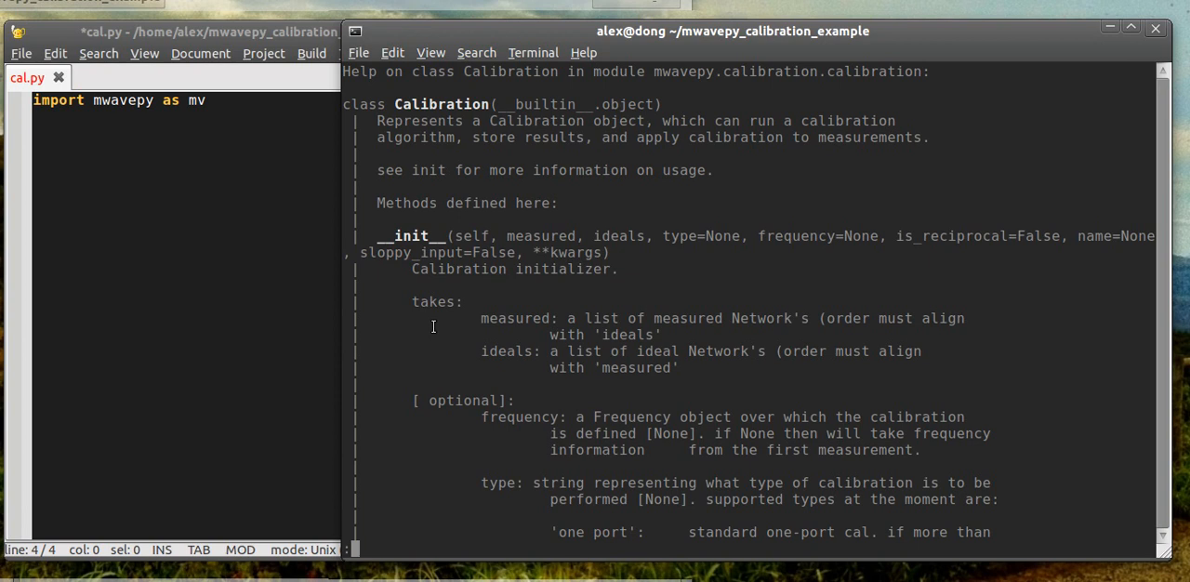
double_click(518, 318)
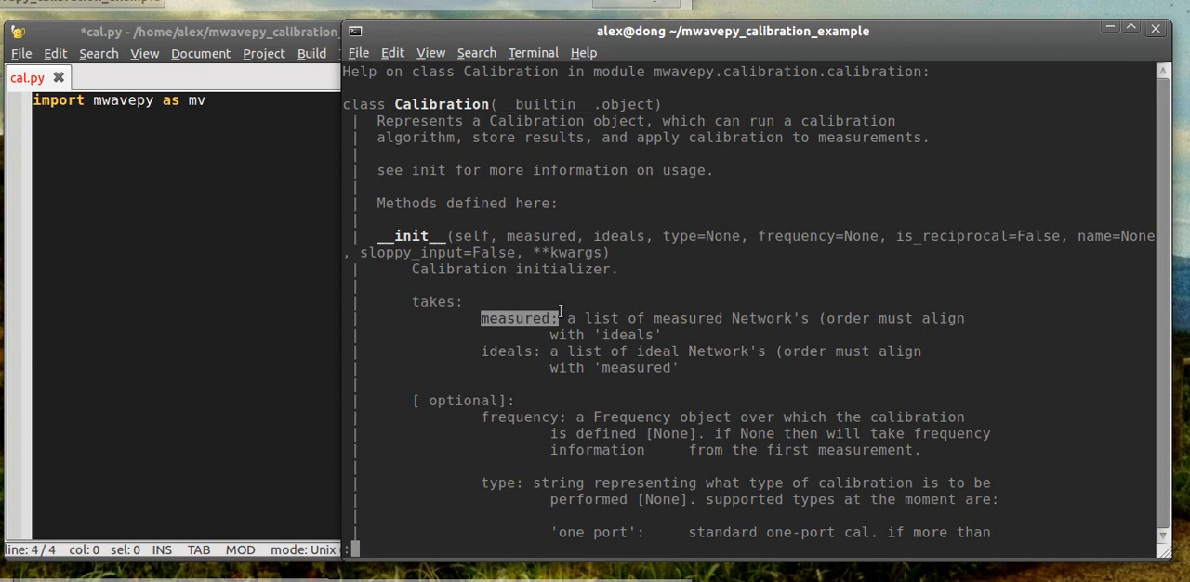
mouse_move(724, 318)
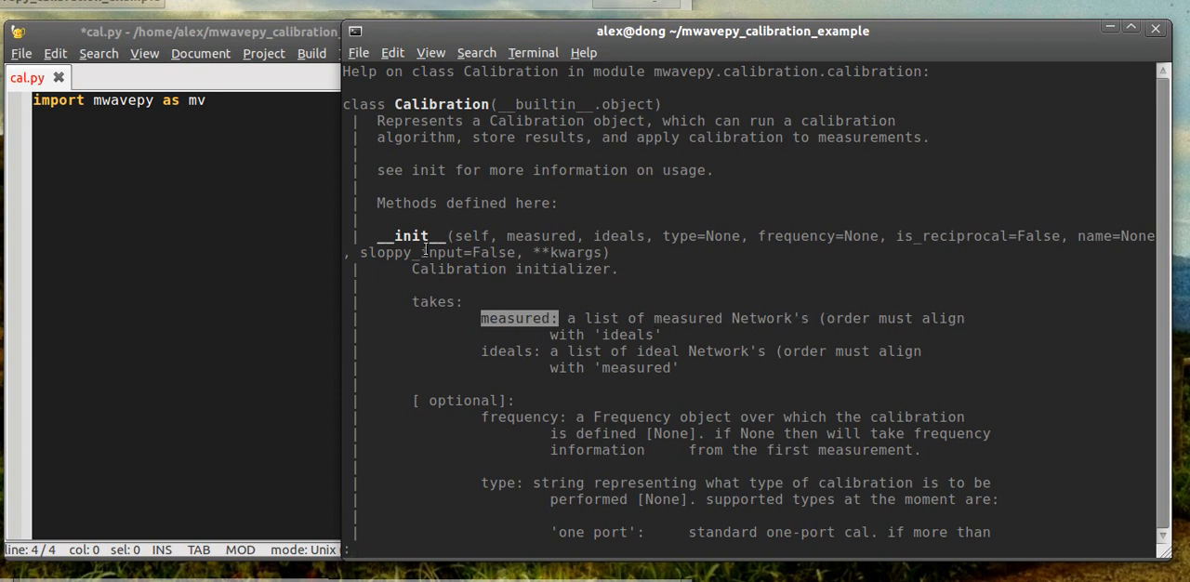
double_click(509, 351)
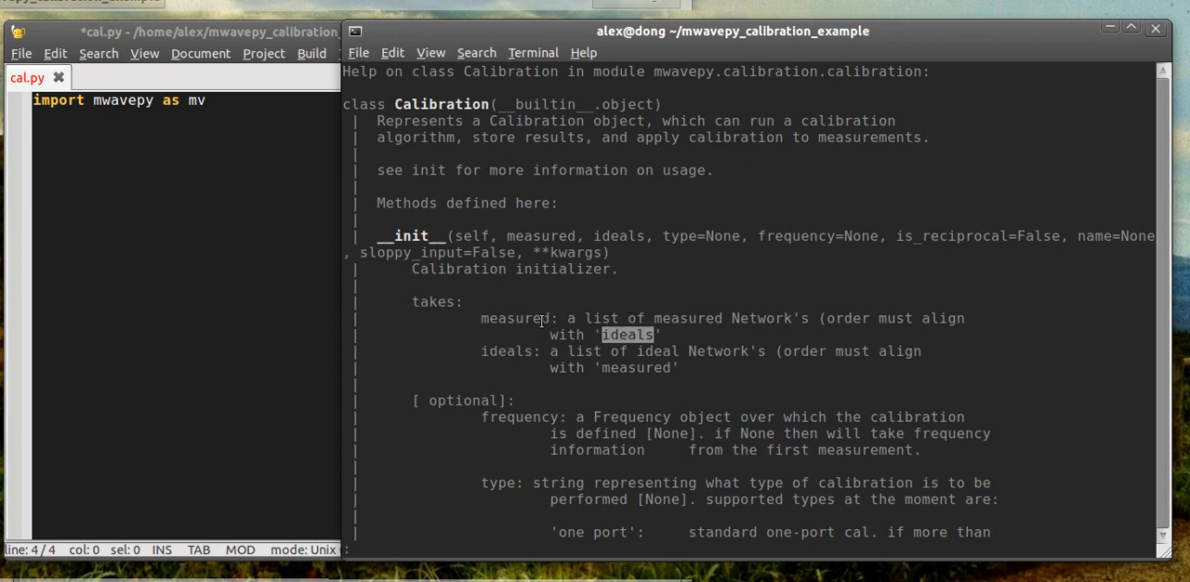
double_click(518, 318)
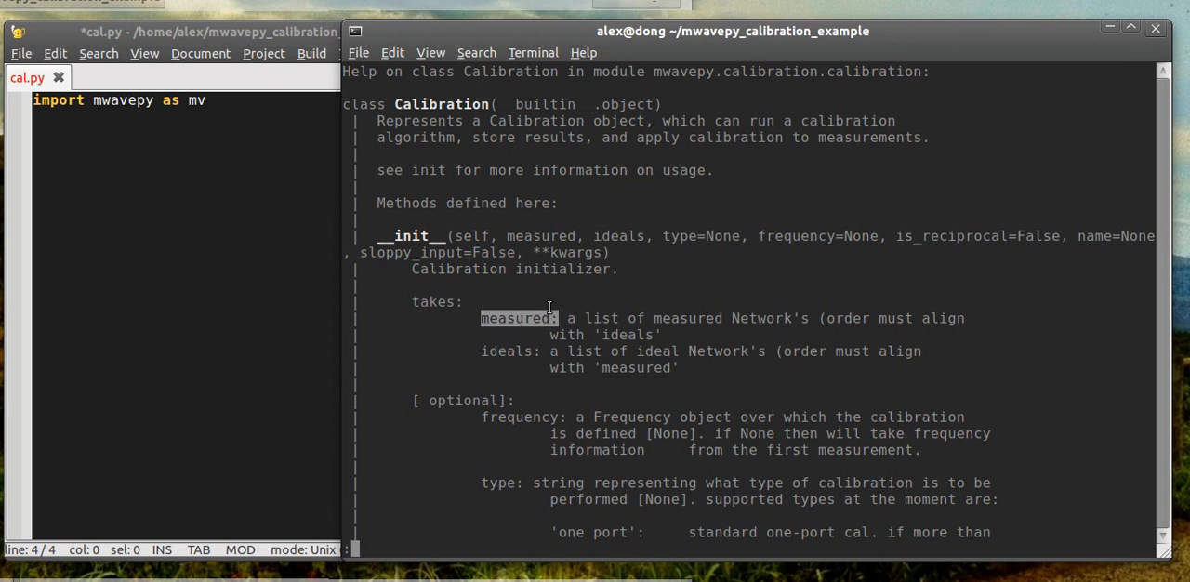
double_click(510, 351)
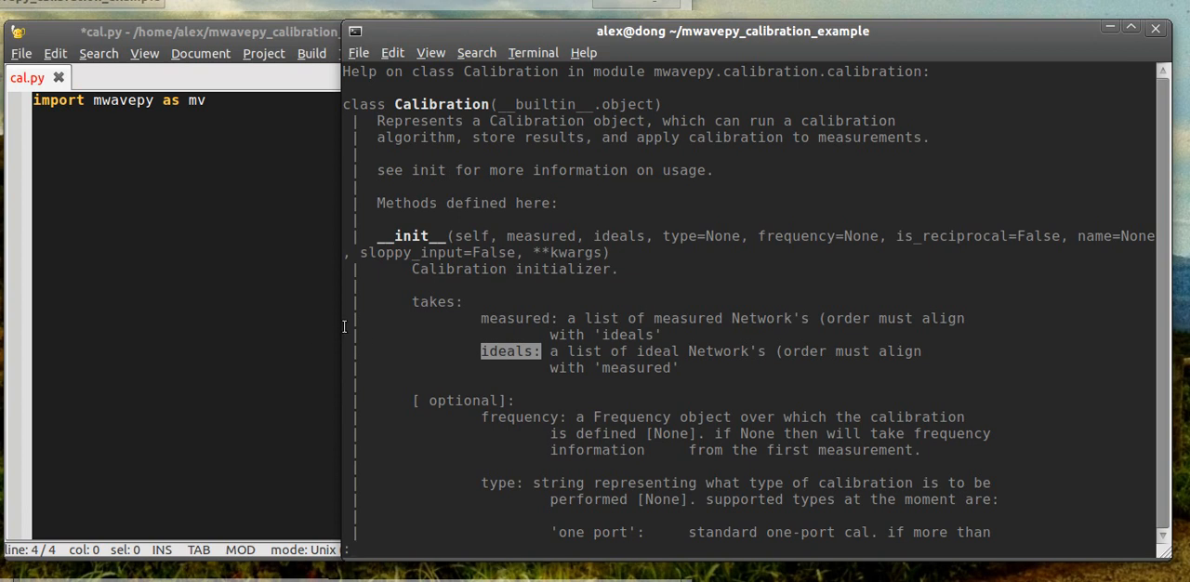
mouse_move(352, 548)
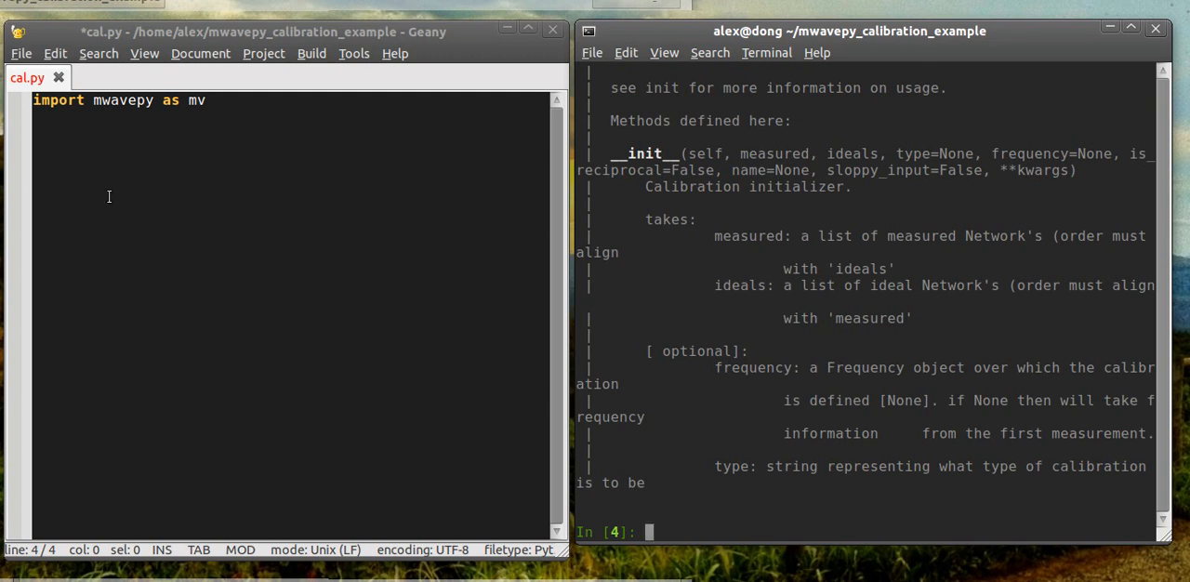
Write a multi-line 'cal = mv.Calibration(' call with 'measured = []' and 'ideals =[' arguments, and save
type("cal")
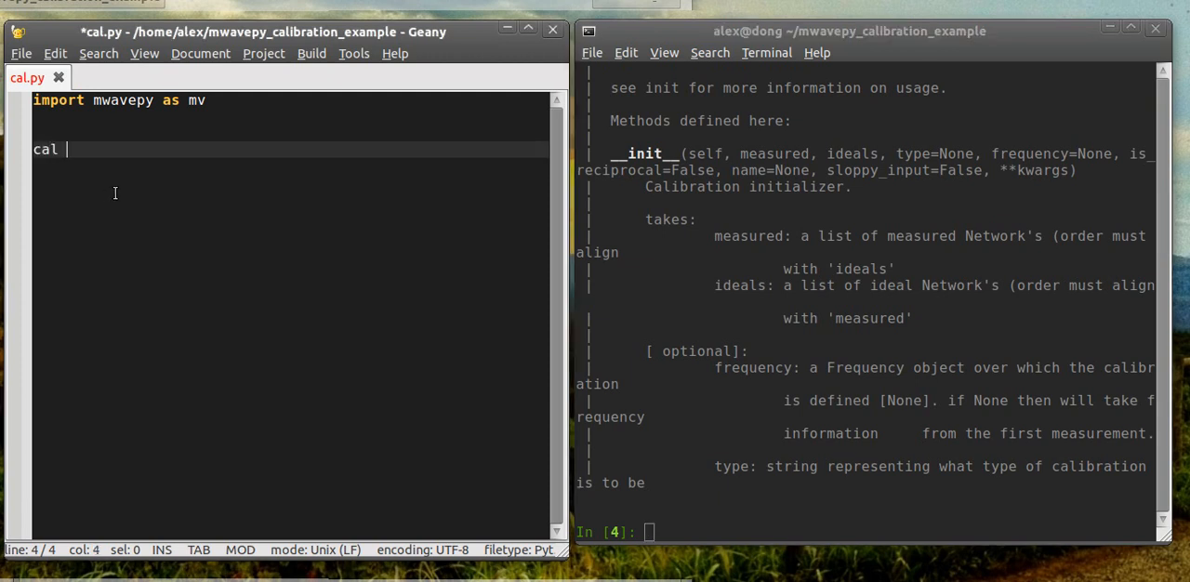
key("BackSpace")
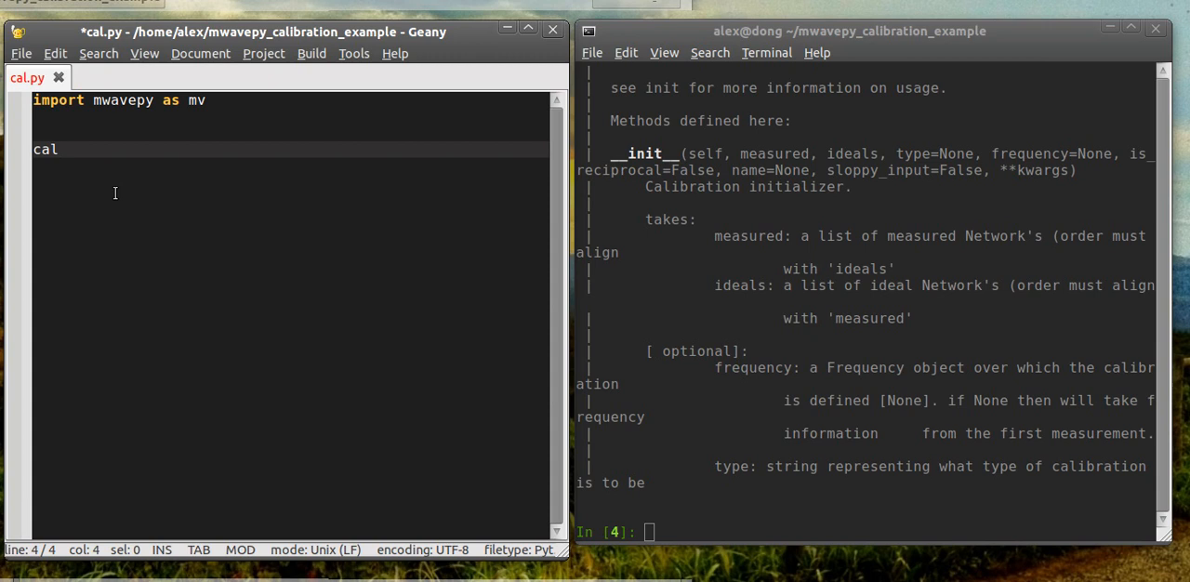
type("= mv.")
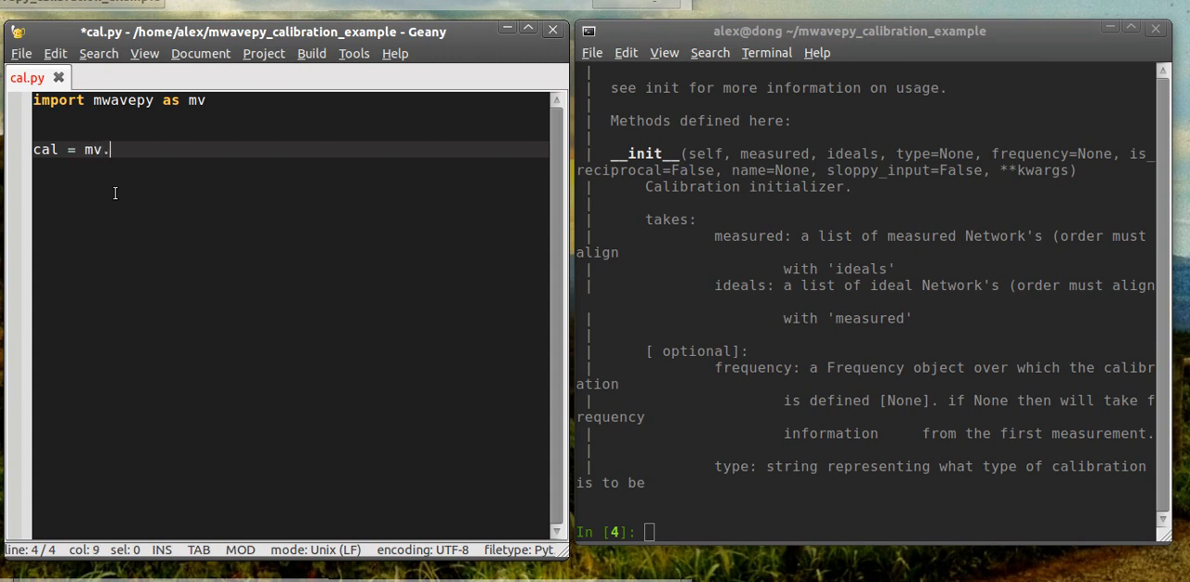
type("Calibration")
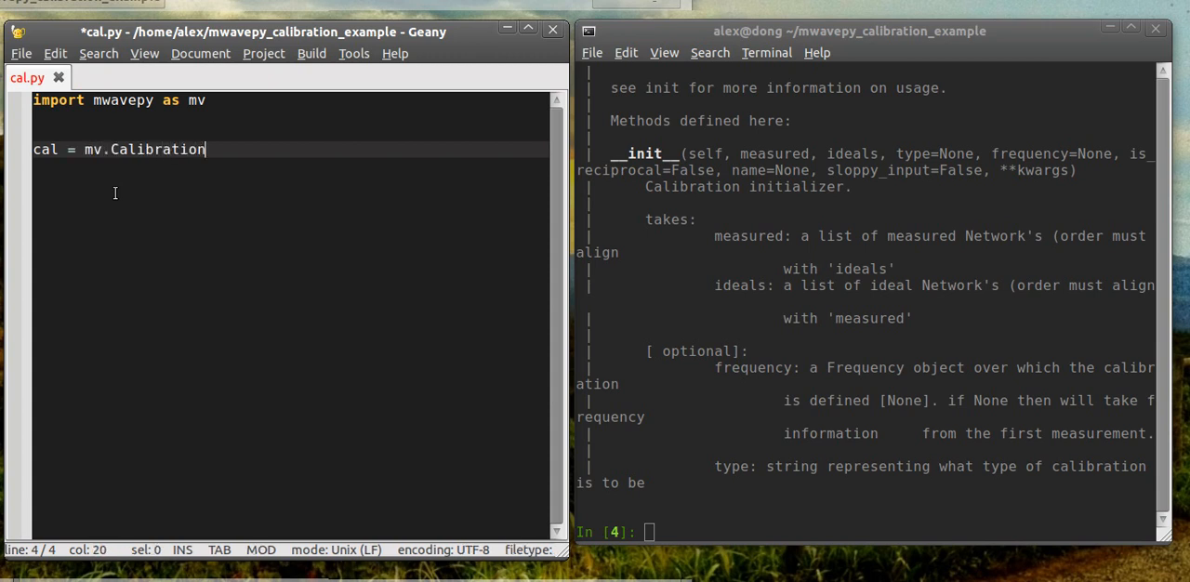
type("()")
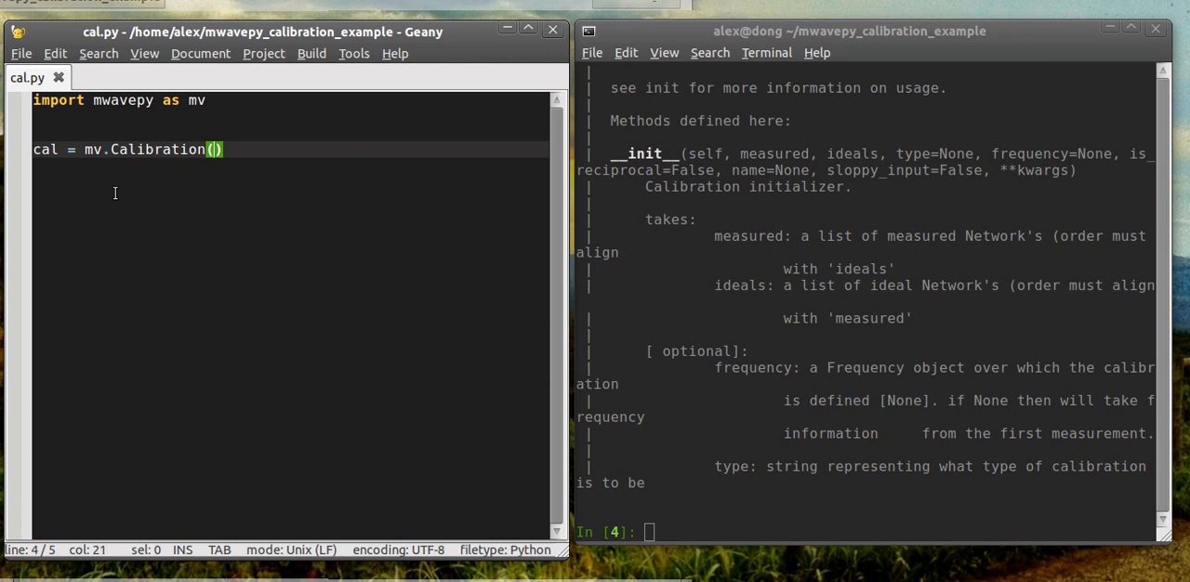
type("\\")
key("Return")
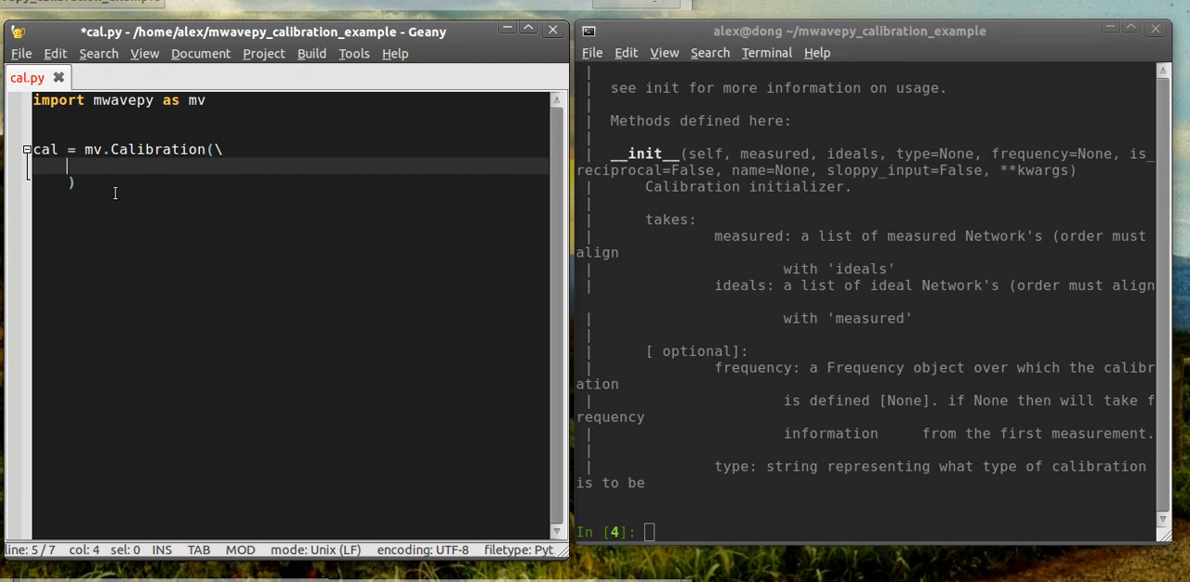
mouse_move(285, 209)
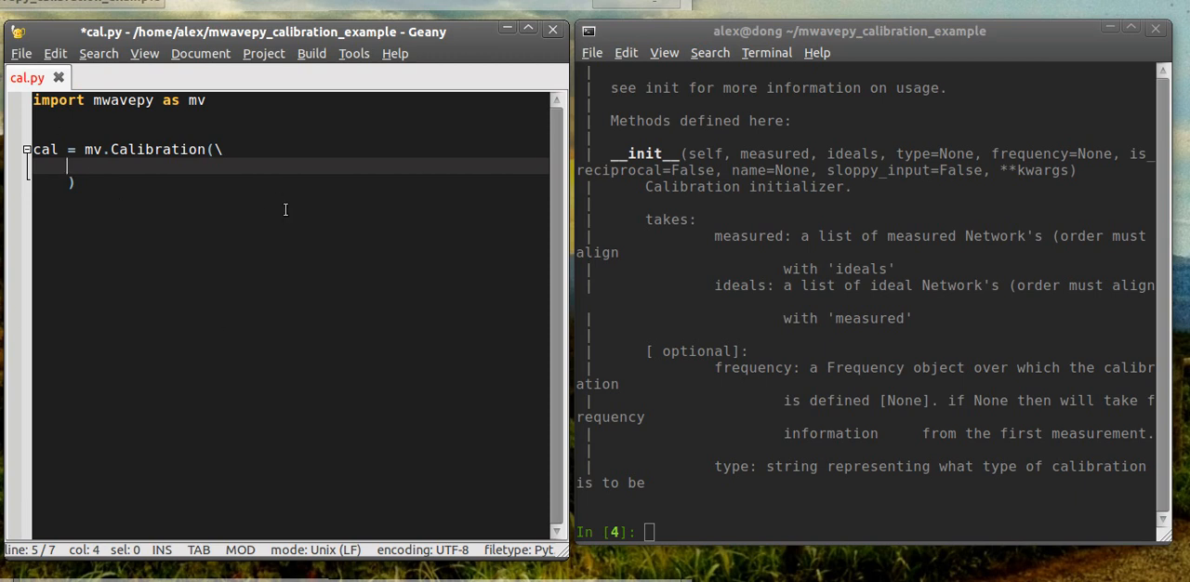
type("measured = [],")
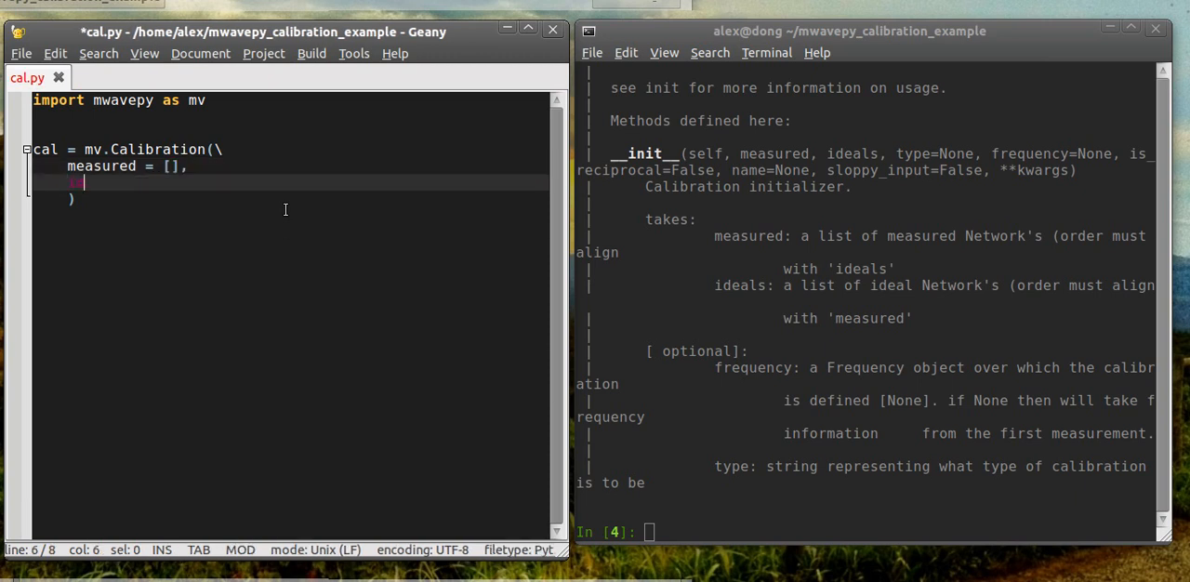
type("ideals =[\\")
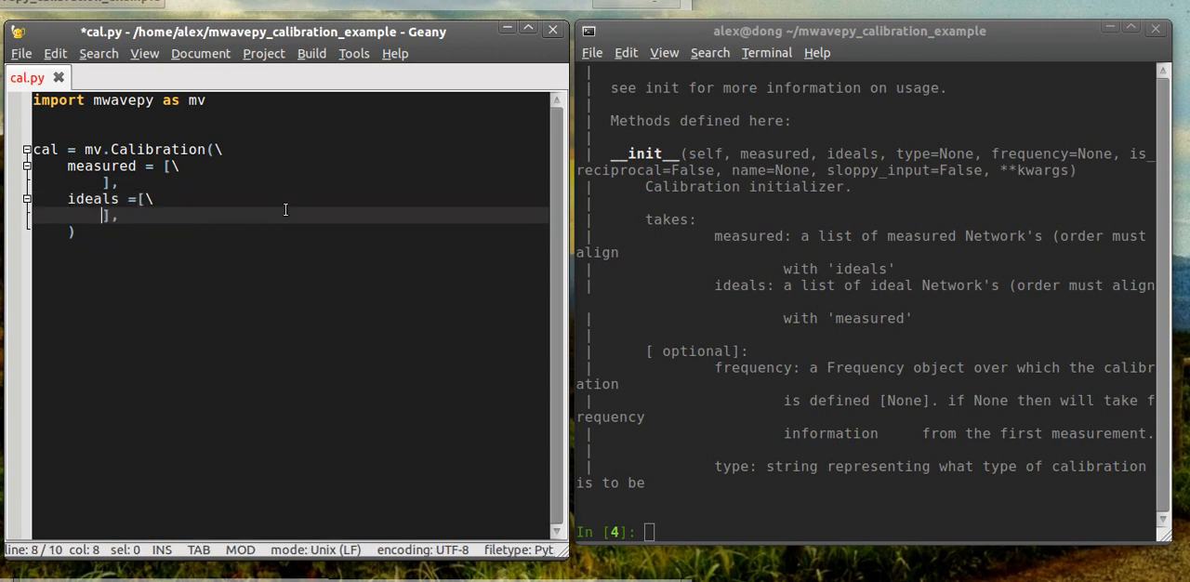
key("ctrl+s")
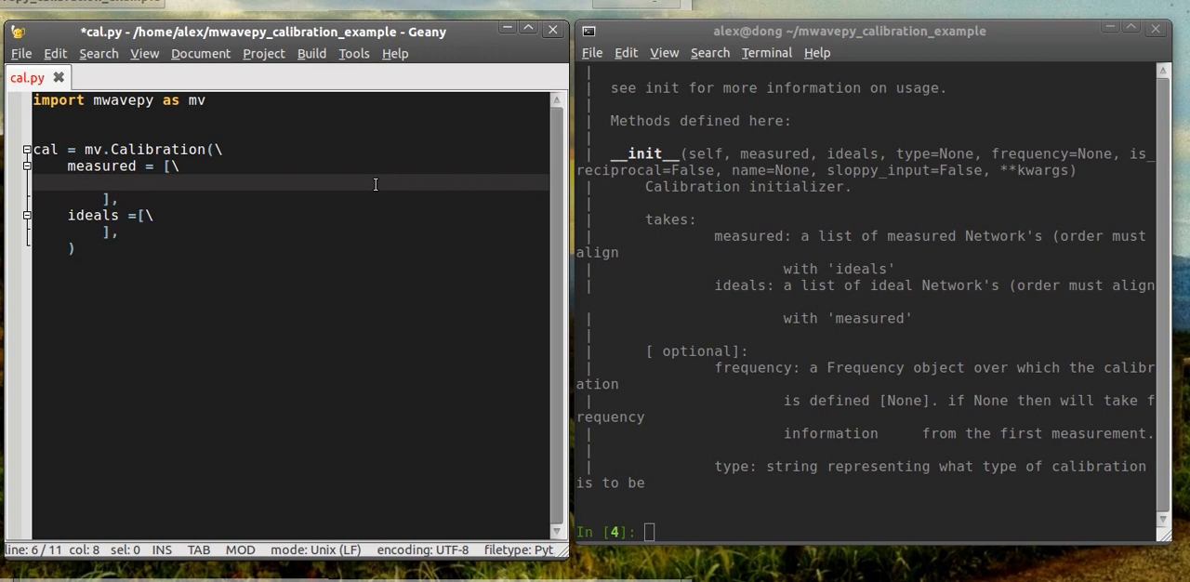
Add the mv.Network('measured/short.s1p') entry to the measured list
type("mv.Netowrk")
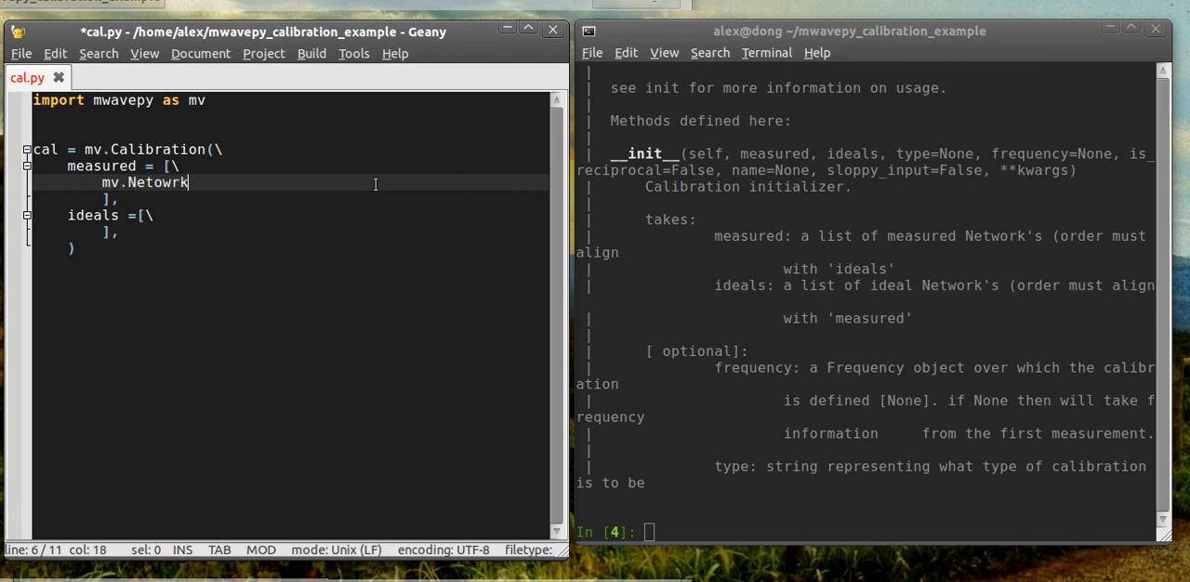
type("k(")
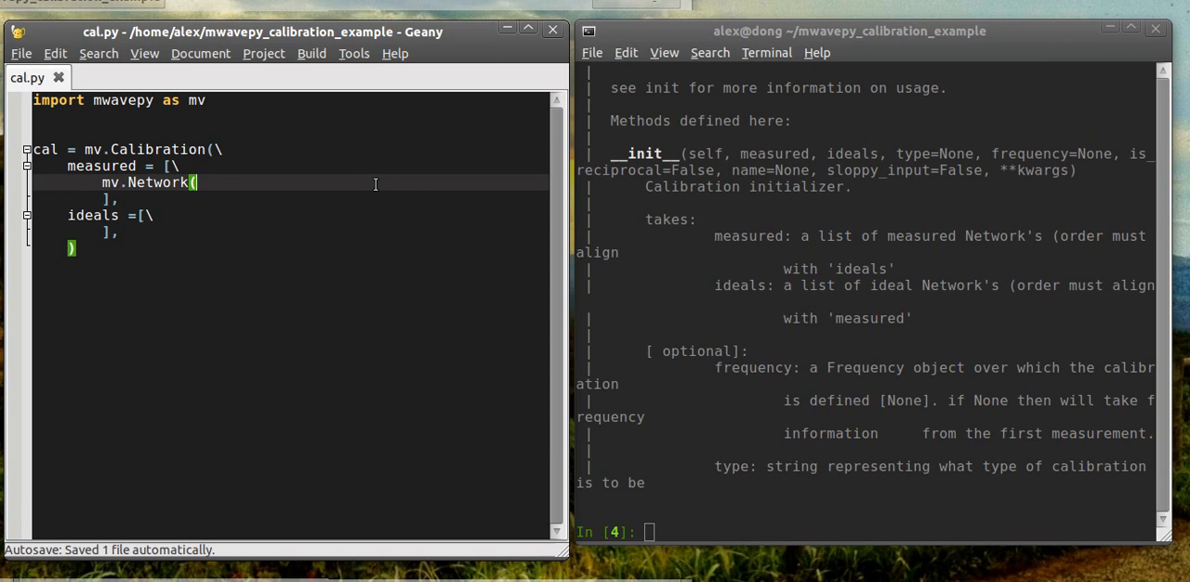
type(")")
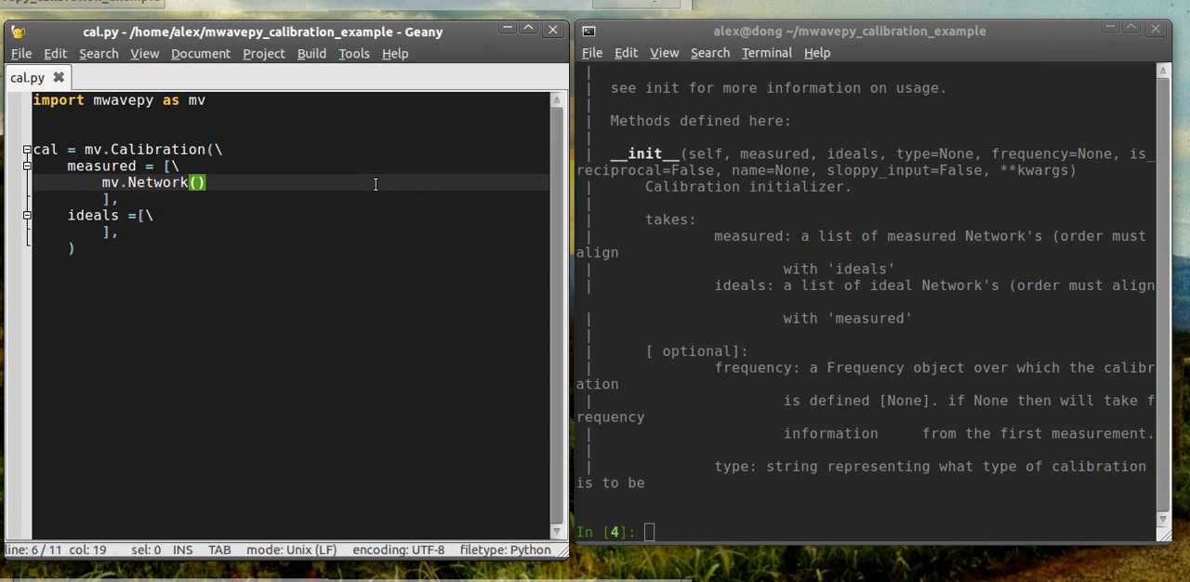
type("'")
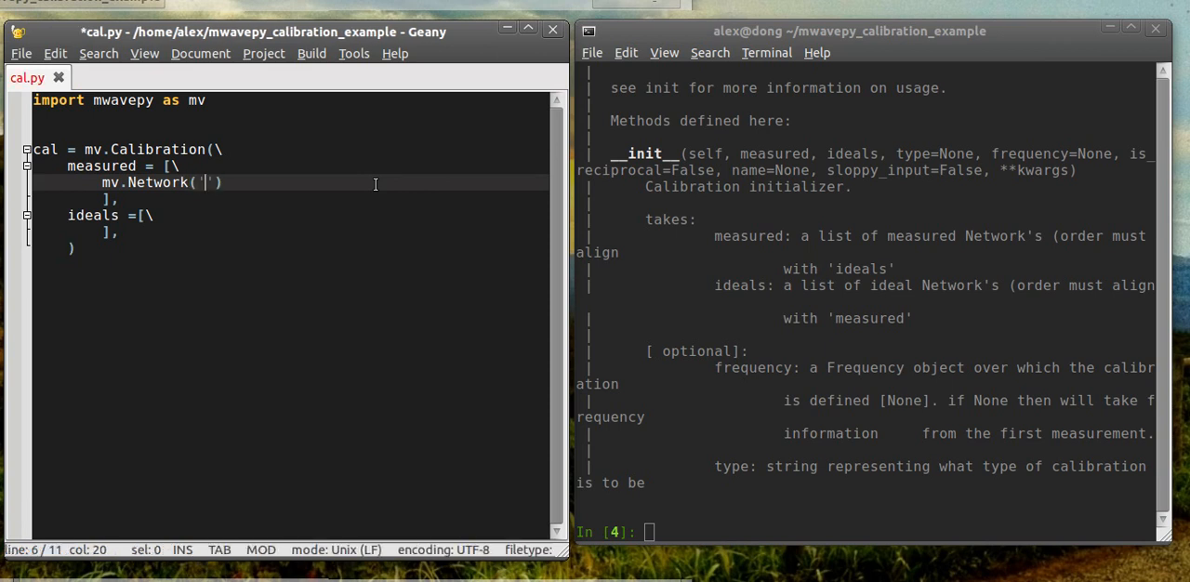
type("meas")
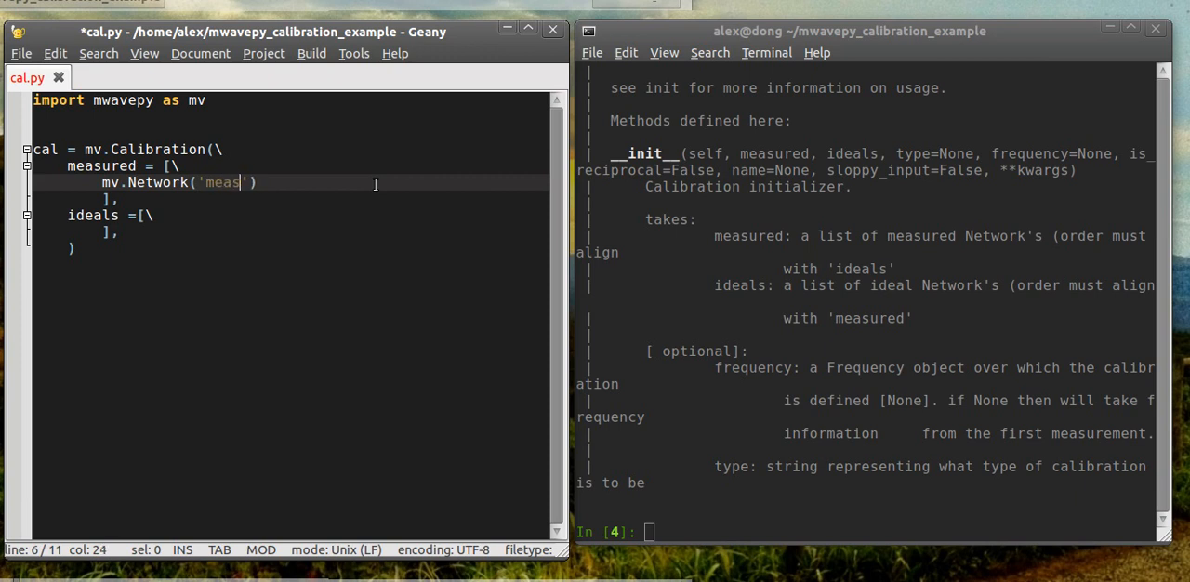
type("ured/sh")
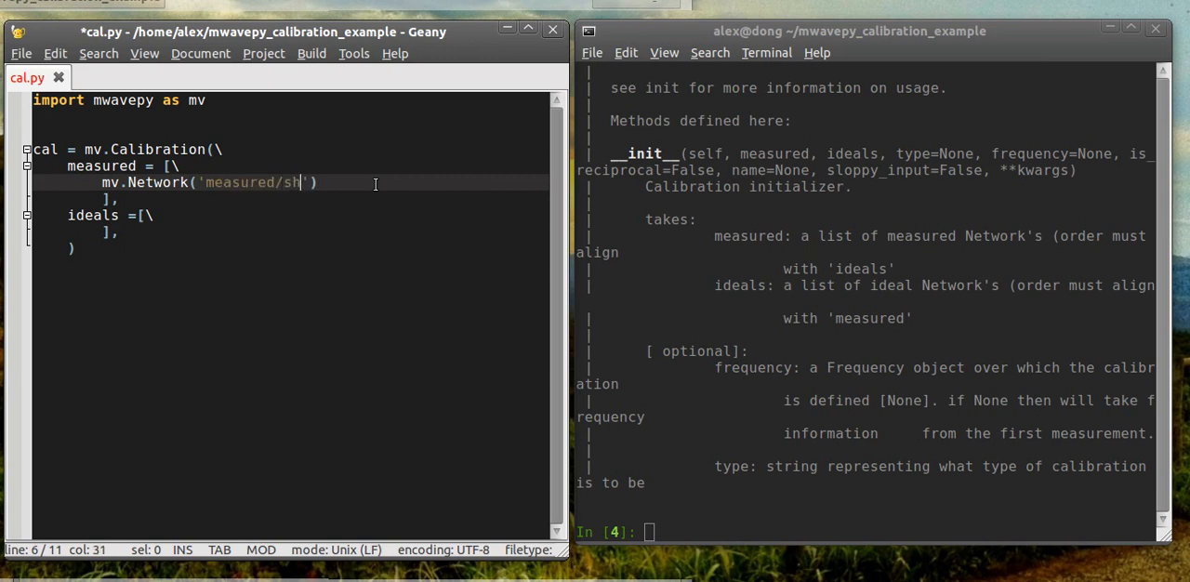
type("ort.s1p")
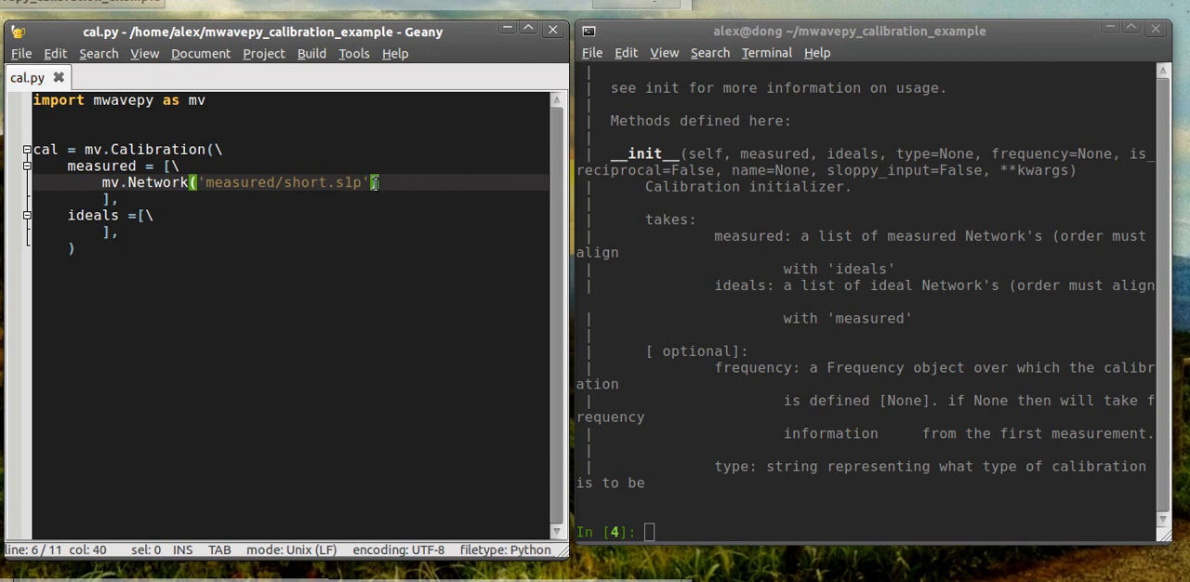
type(",")
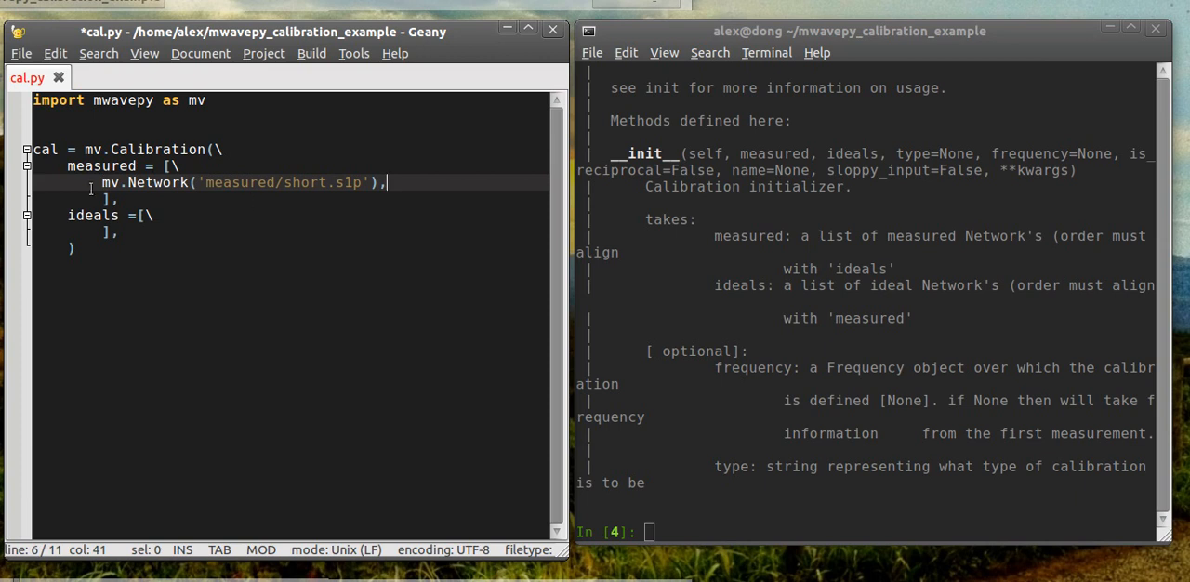
Change a copied entry to the 132um delay short file and check the listing in IPython
double_click(156, 182)
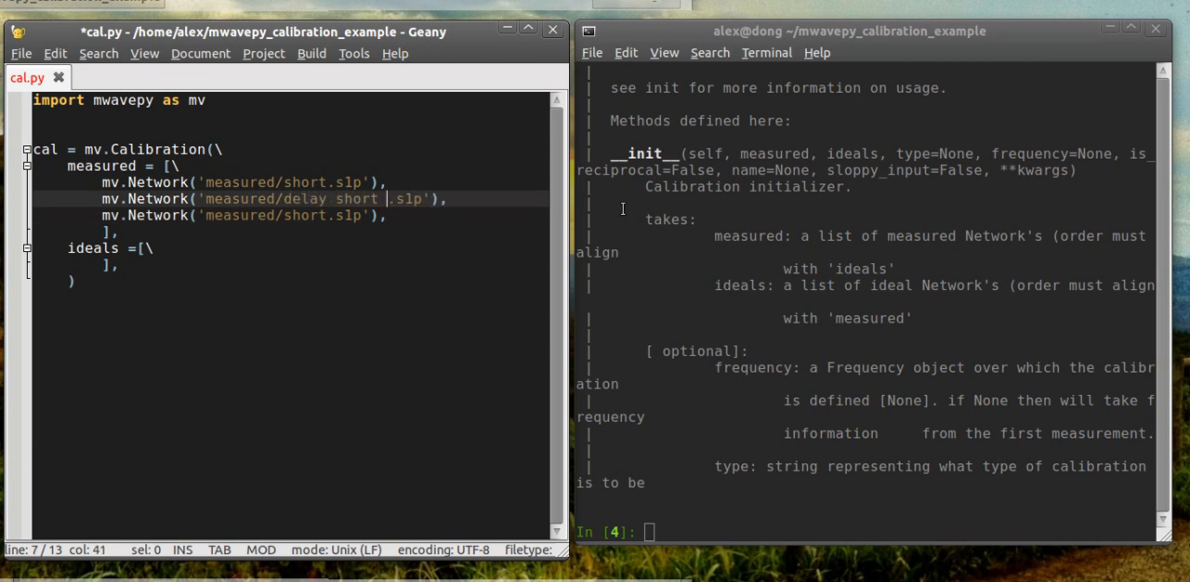
type("132u")
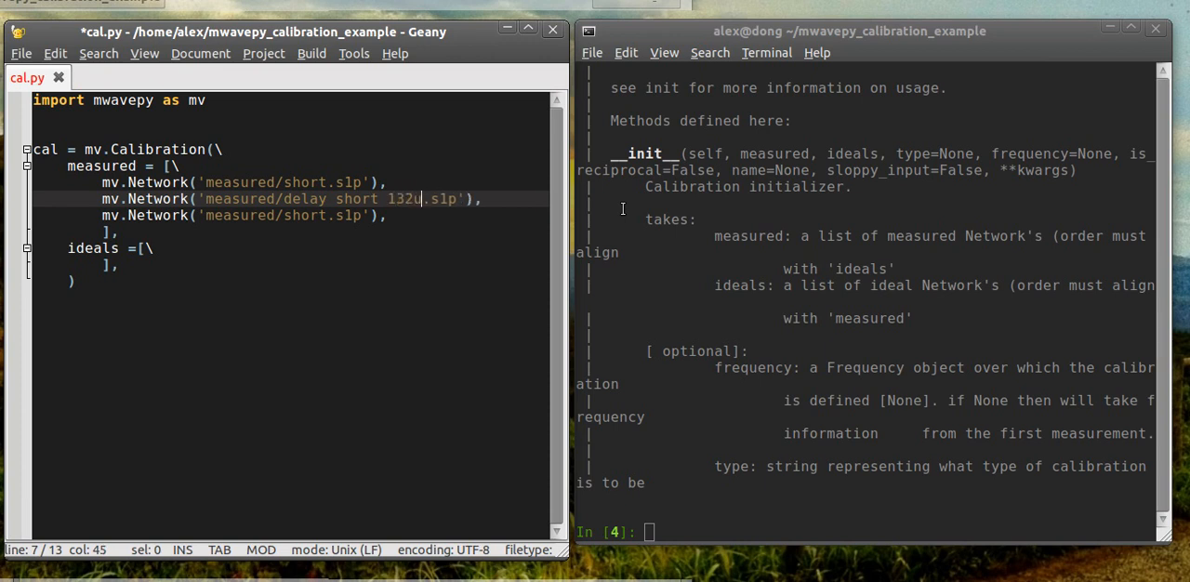
type("ls measured")
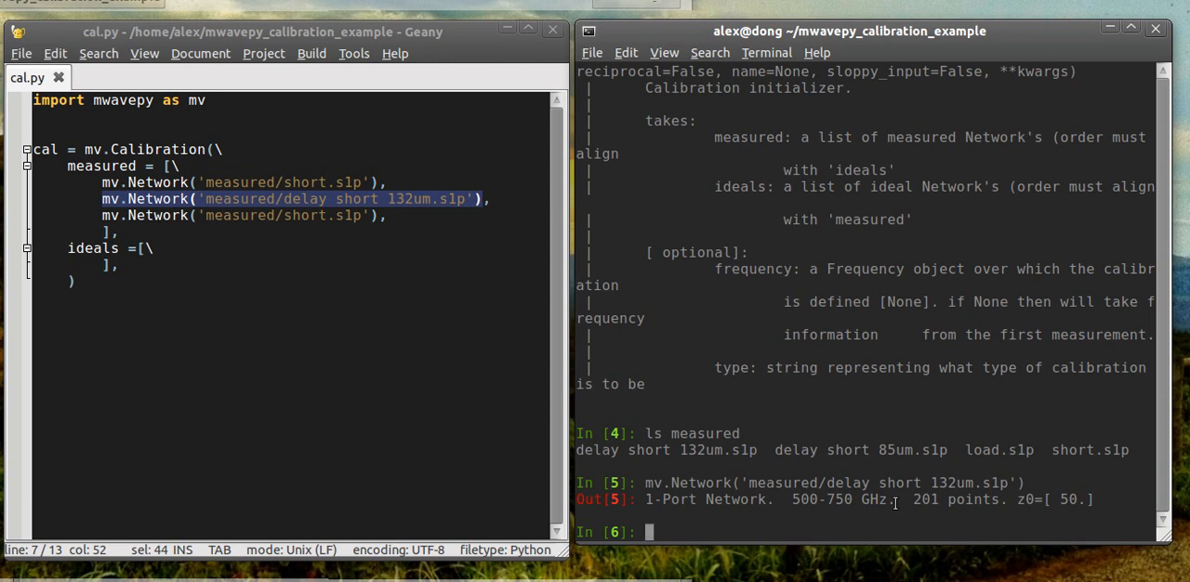
mouse_move(783, 358)
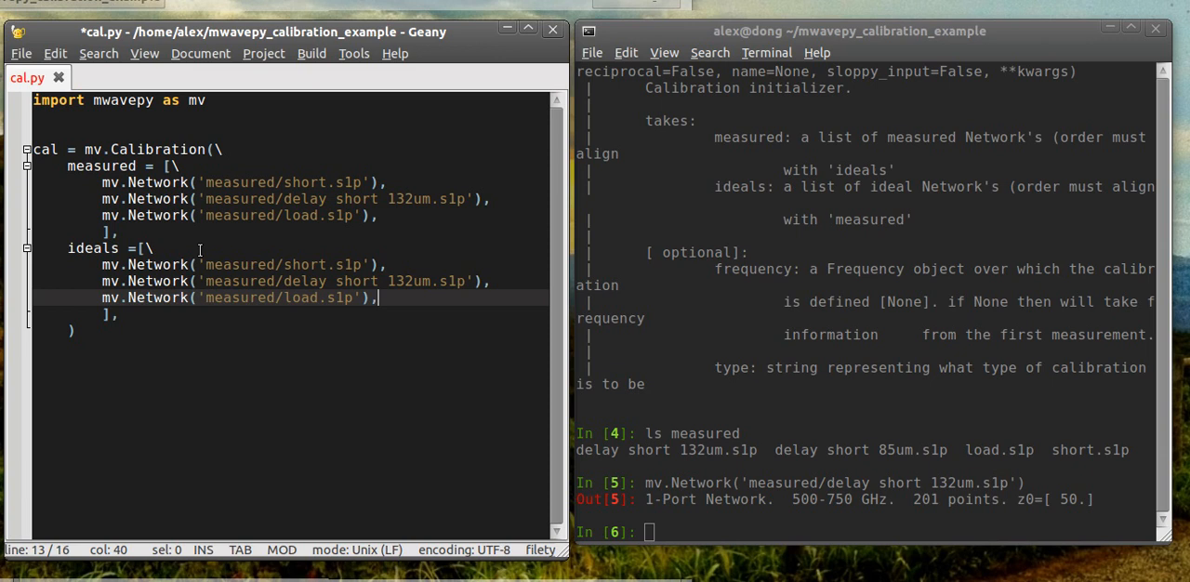
Replace 'measured' with 'ideals' in the three ideals entries, including load, and save cal.py
double_click(240, 264)
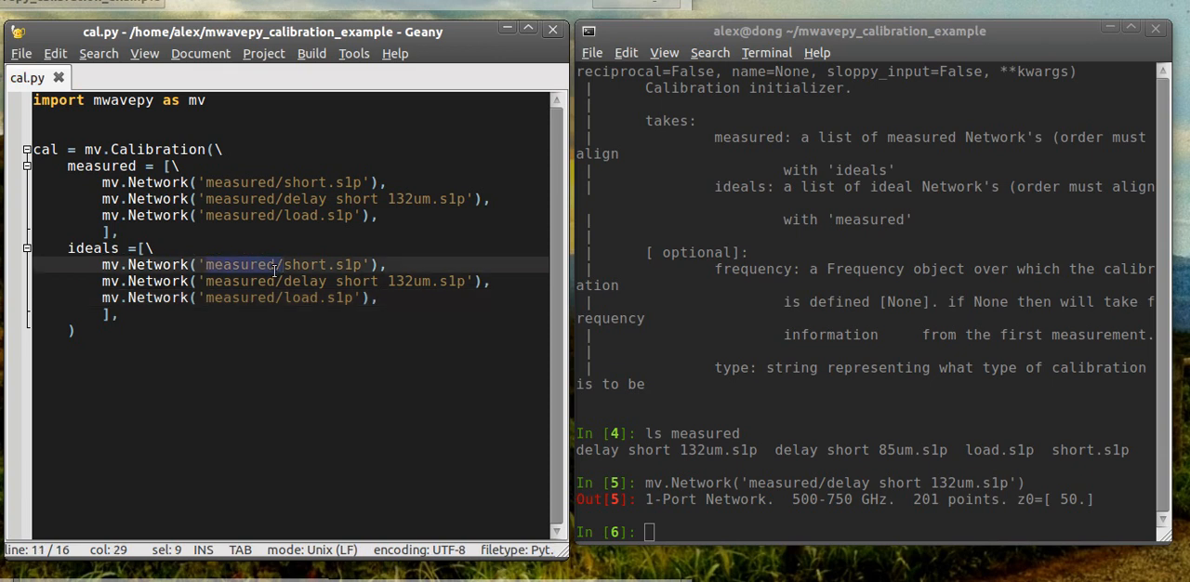
type("ideals")
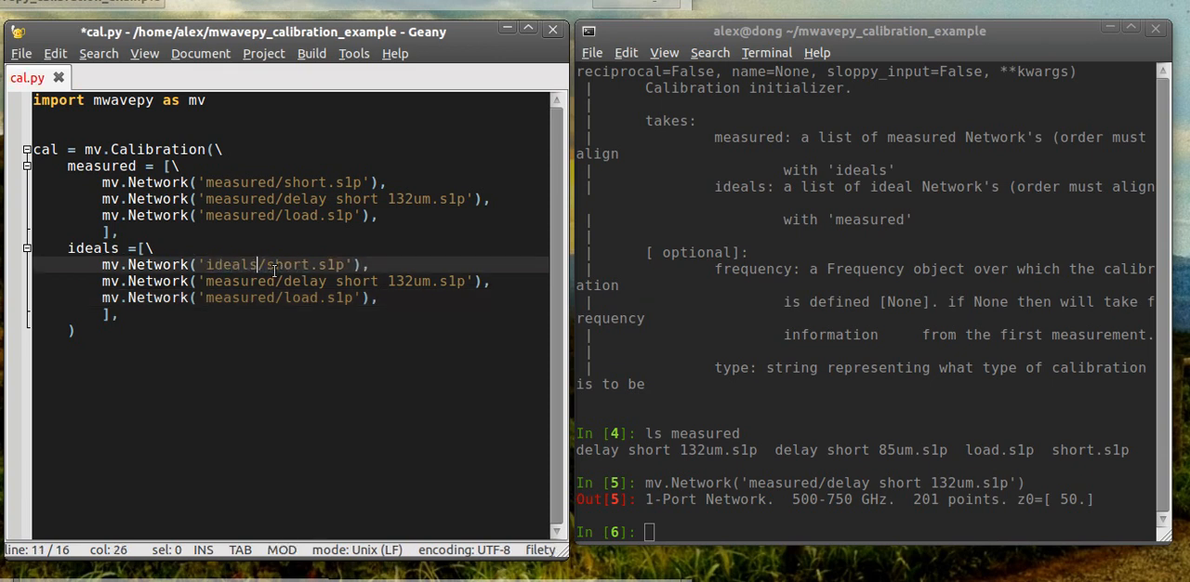
double_click(228, 265)
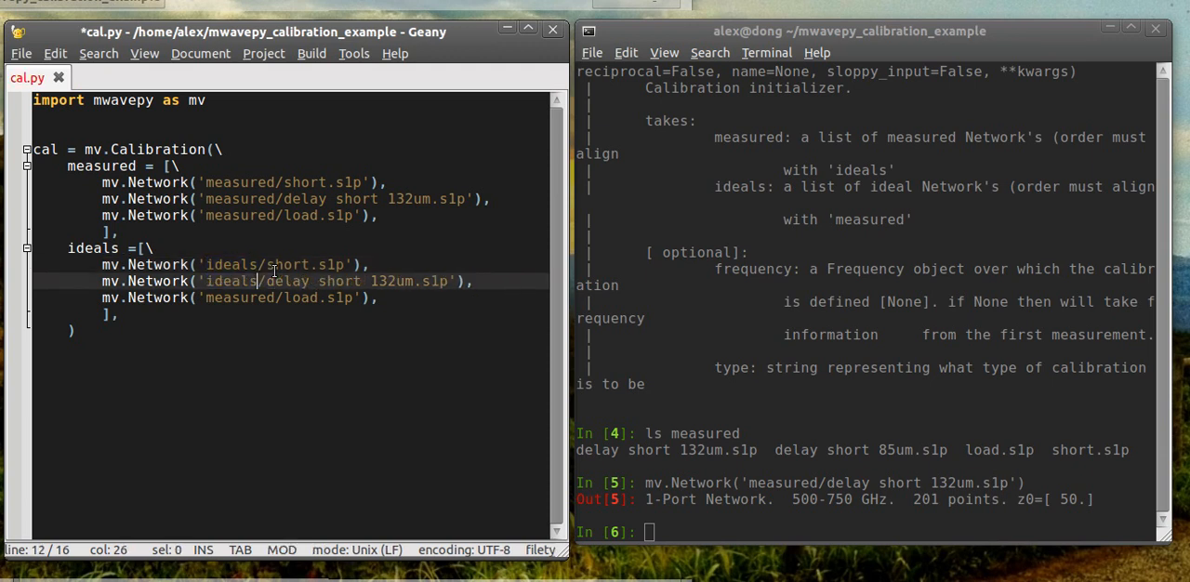
left_click(283, 298)
type("ideal")
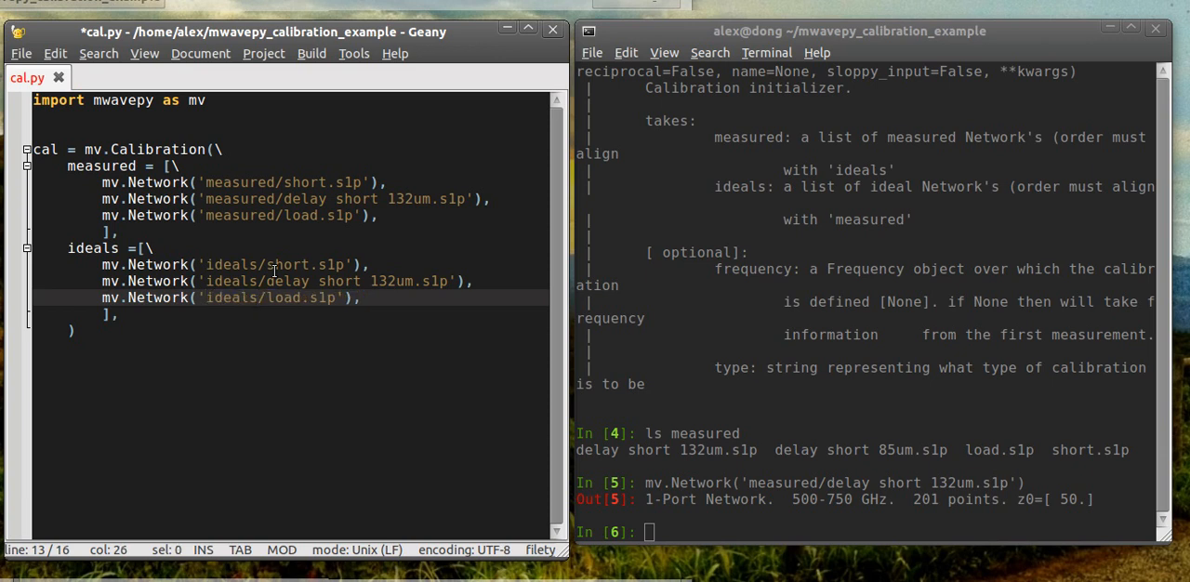
key("ctrl+s")
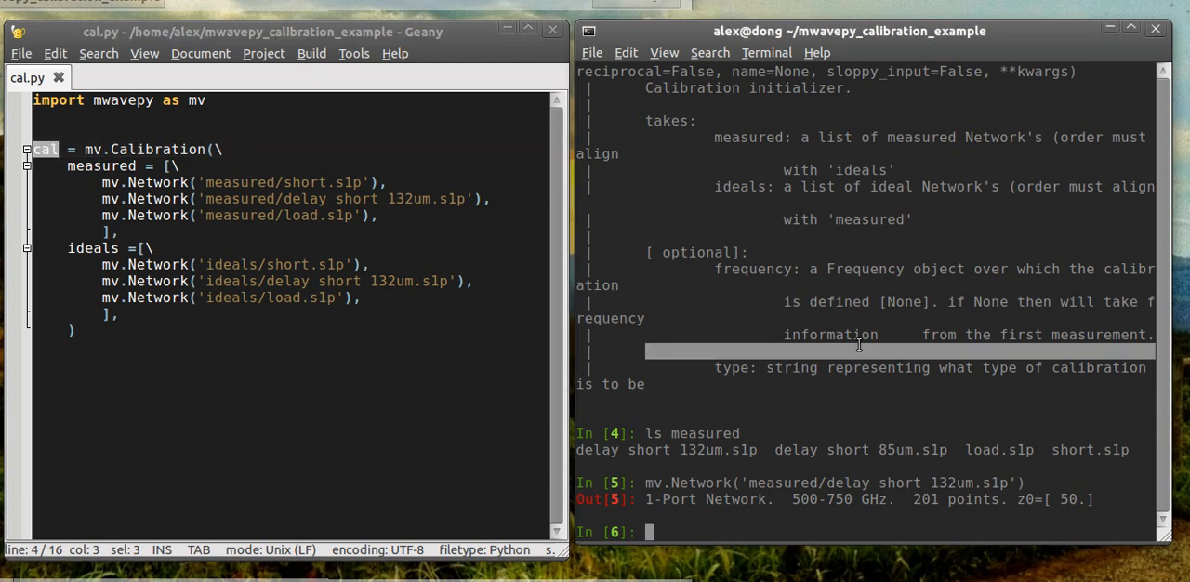
Run 'run cal.py' in IPython to build the one-port calibration
type("run cal.")
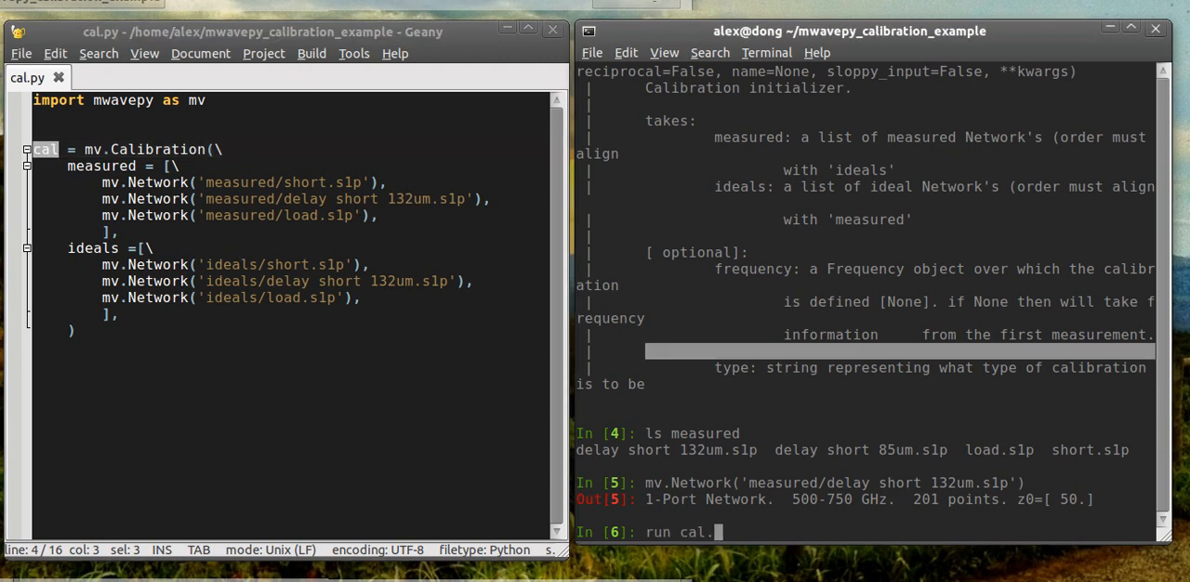
type("py")
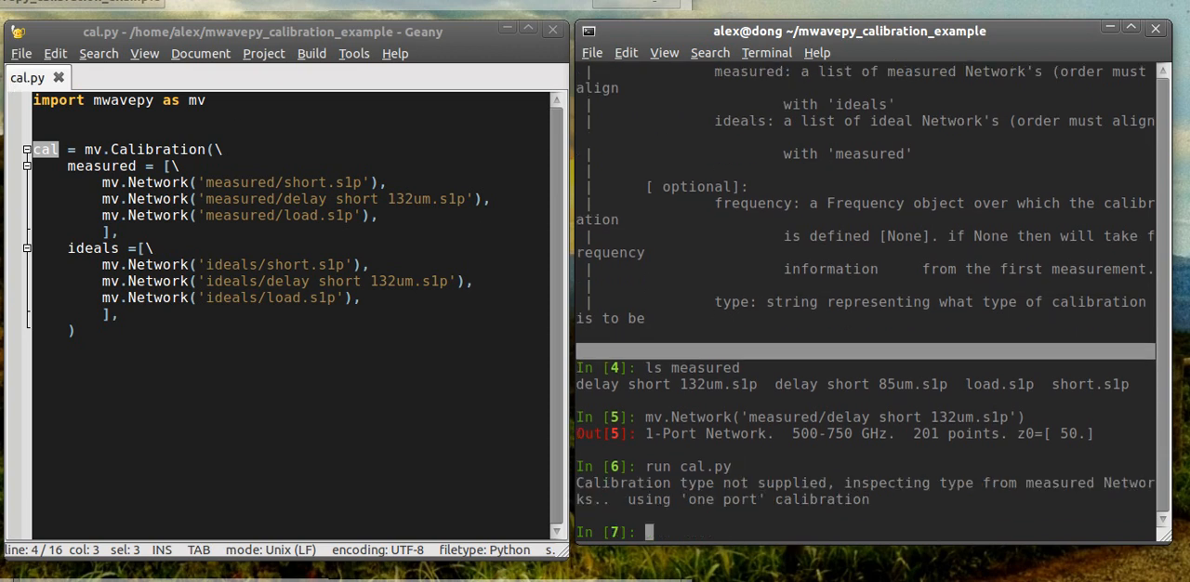
mouse_move(436, 358)
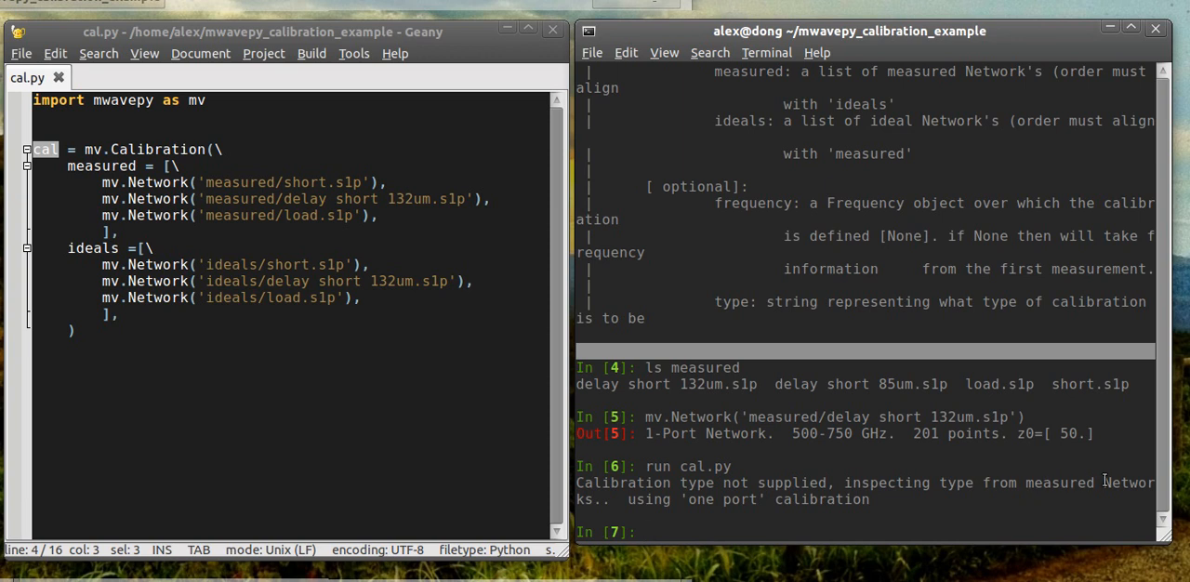
mouse_move(844, 481)
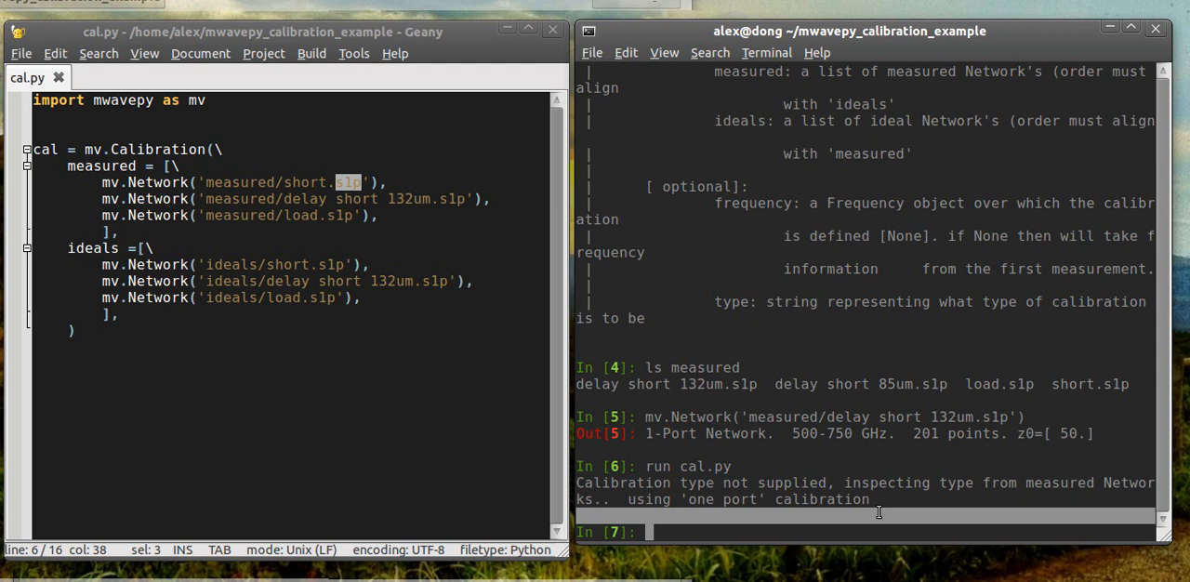
List the dut folder and load 'dut/radiating open.s1p' into ro_meas with mv.Network
type("ls")
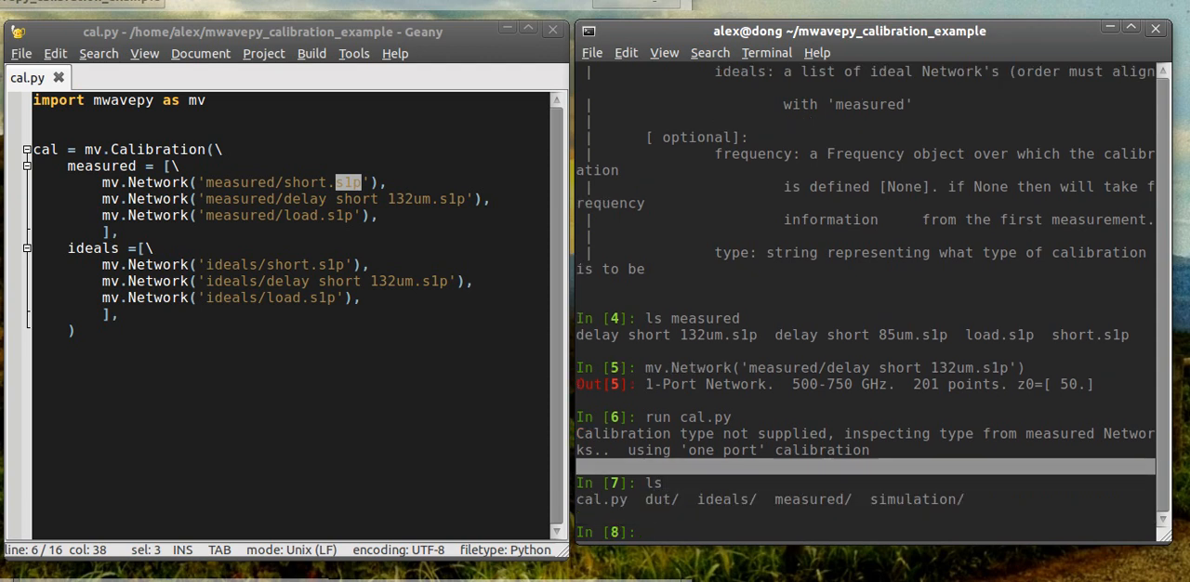
type("ls dut")
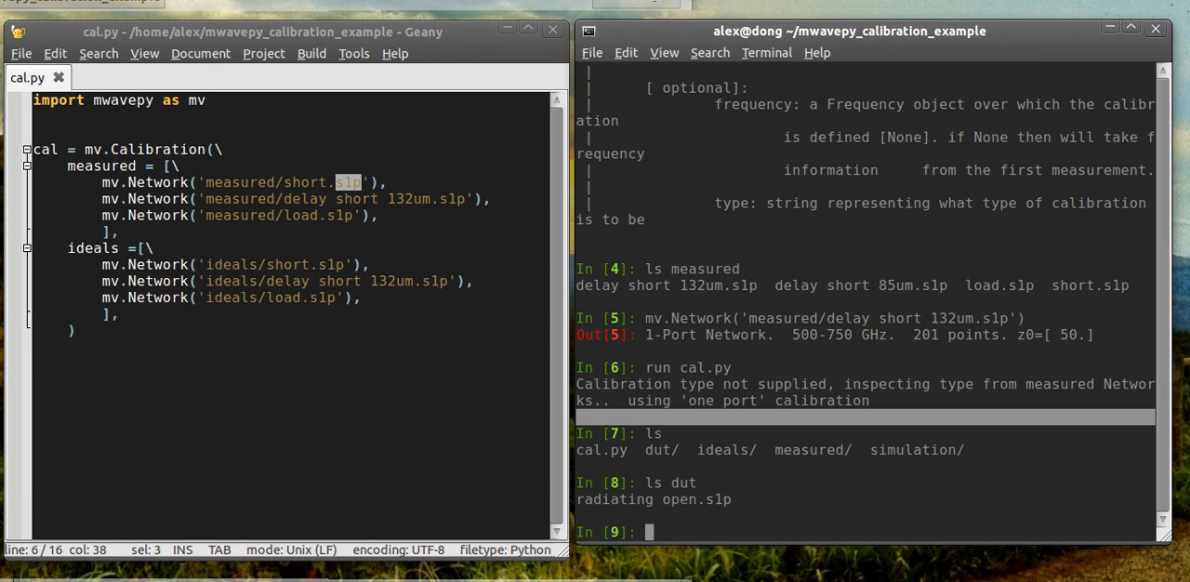
type("mv.Ne")
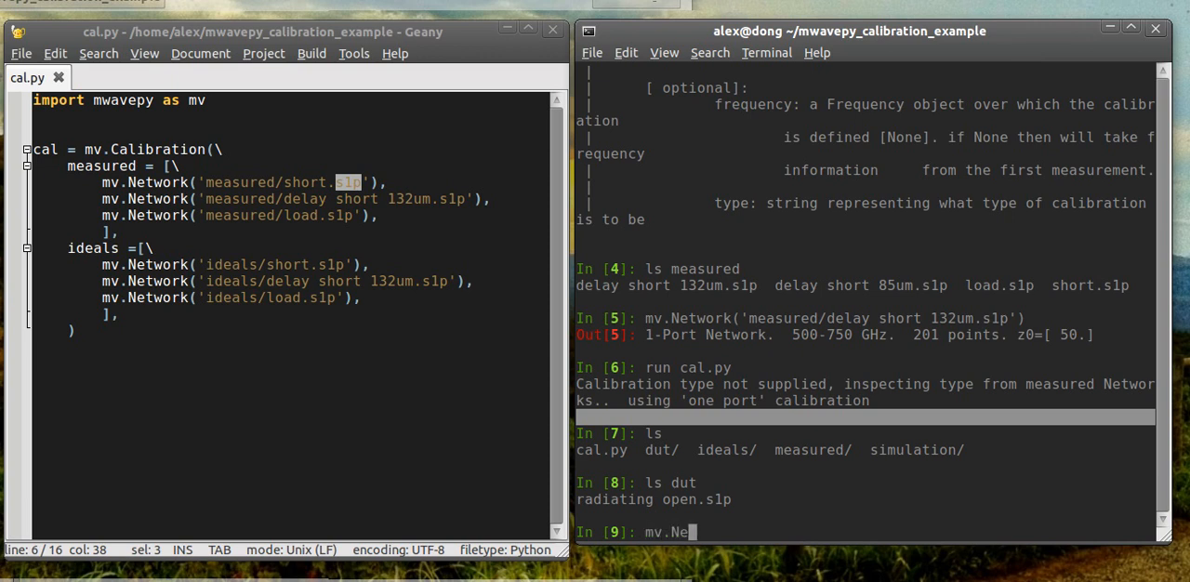
type("twork('dut")
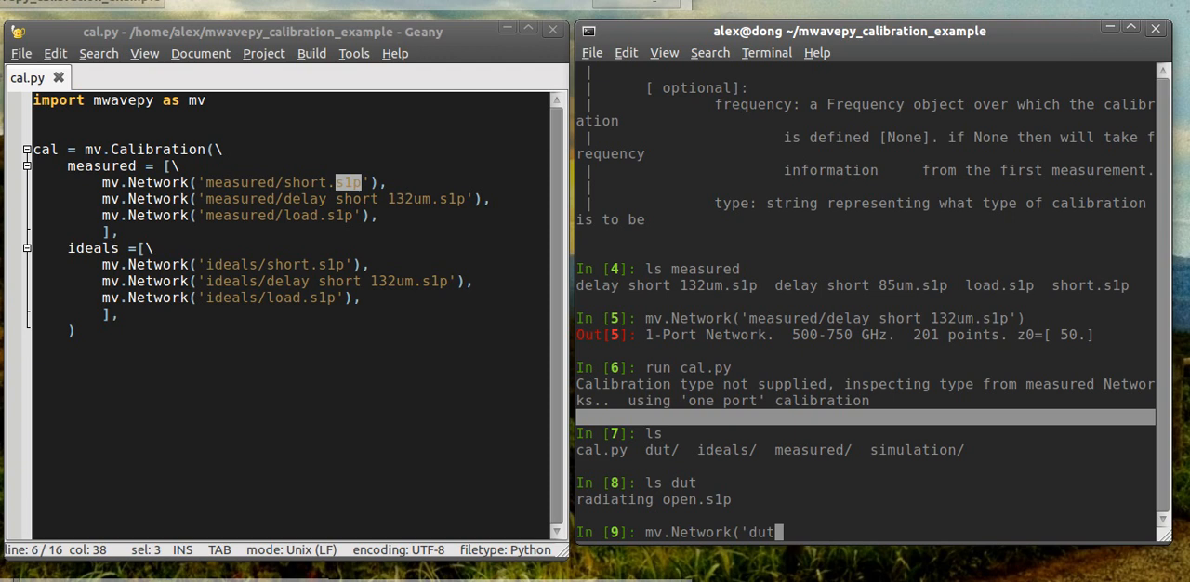
type("/radiating open.s1p")
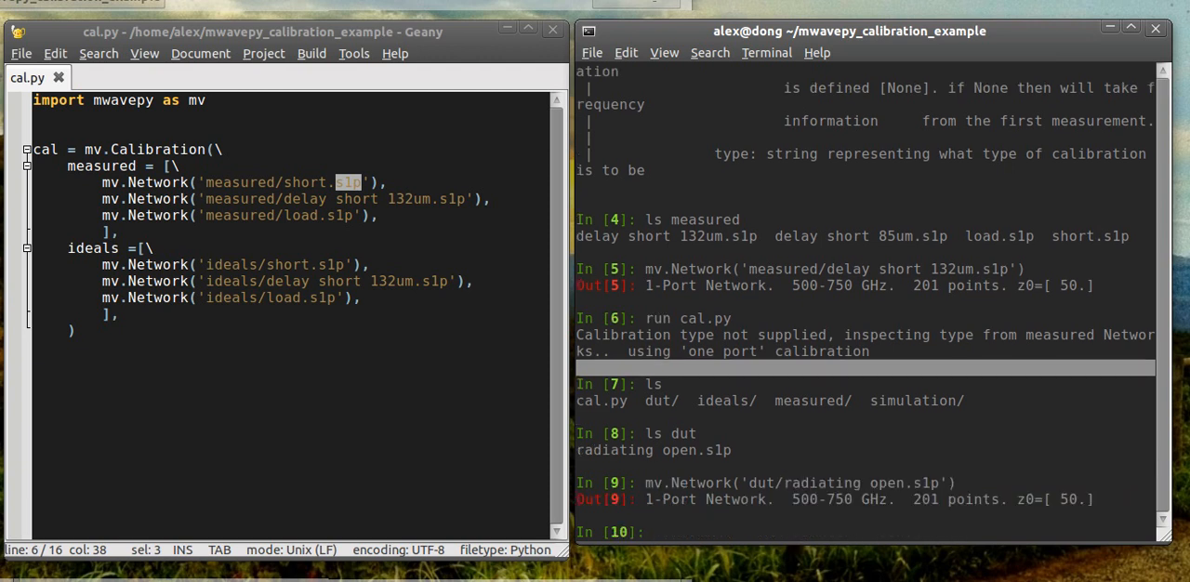
type("mv.Network('dut/radiating open.s1p')")
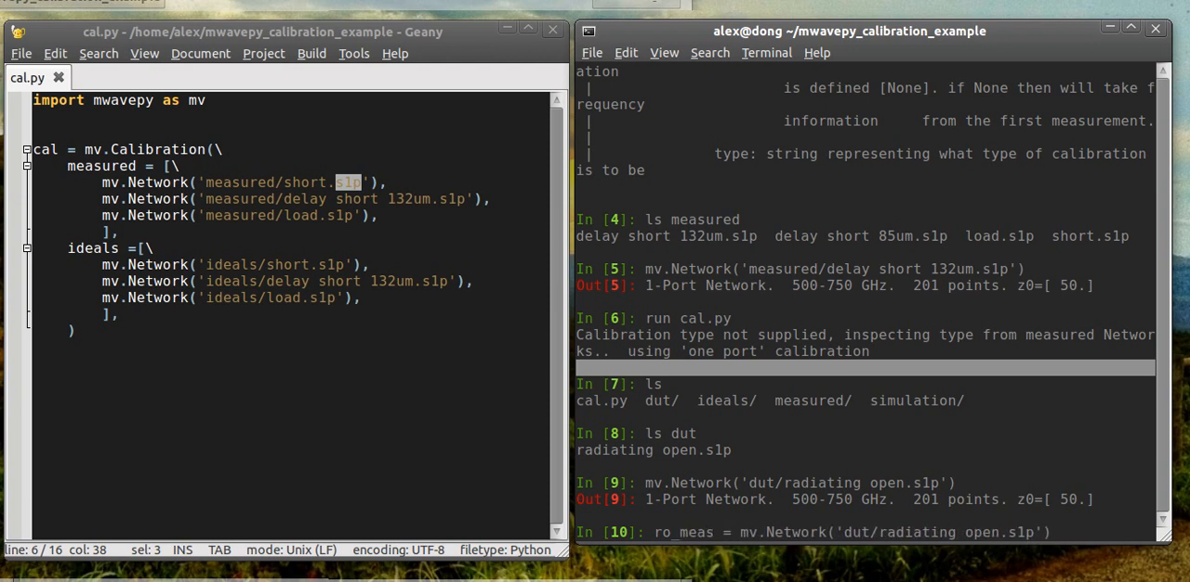
key("Return")
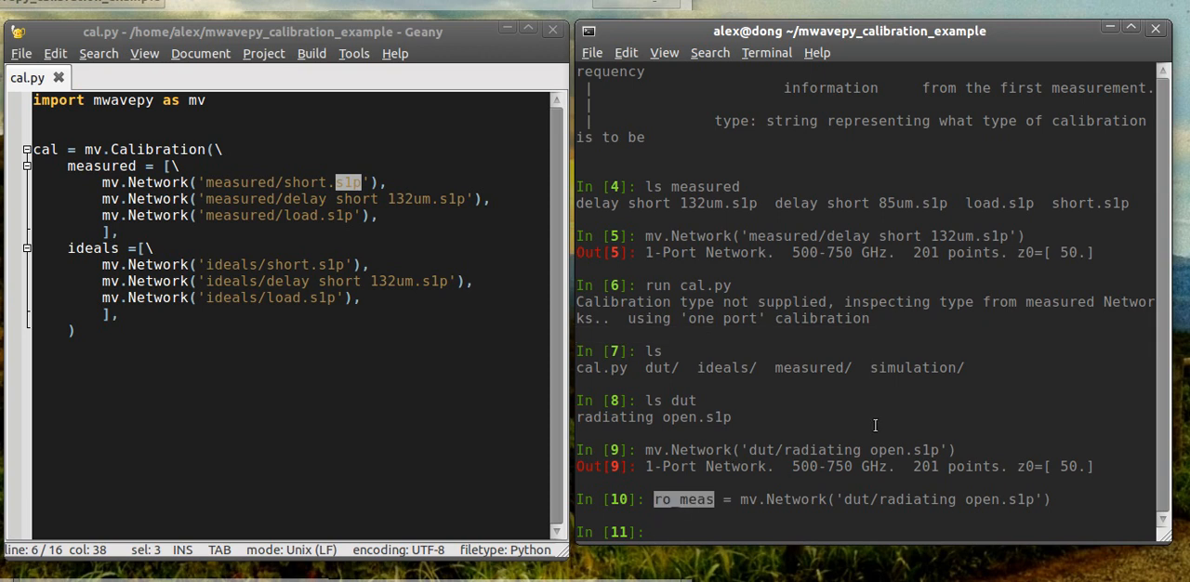
Plot ro_meas S11 in dB across 500–750 GHz and move the figure window aside
type("ro")
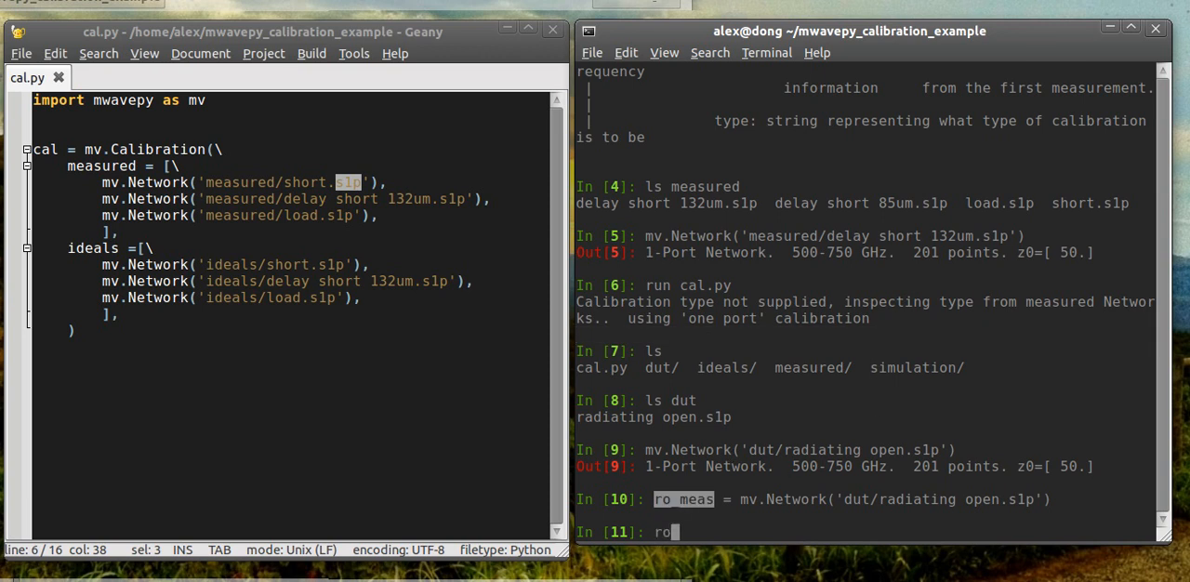
key("Tab")
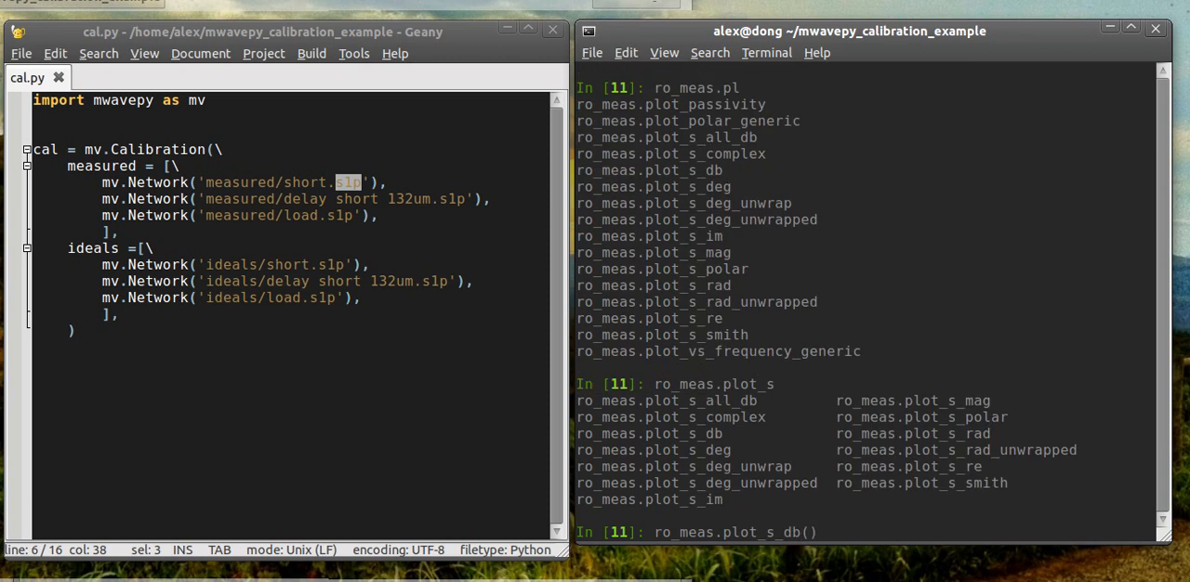
key("Return")
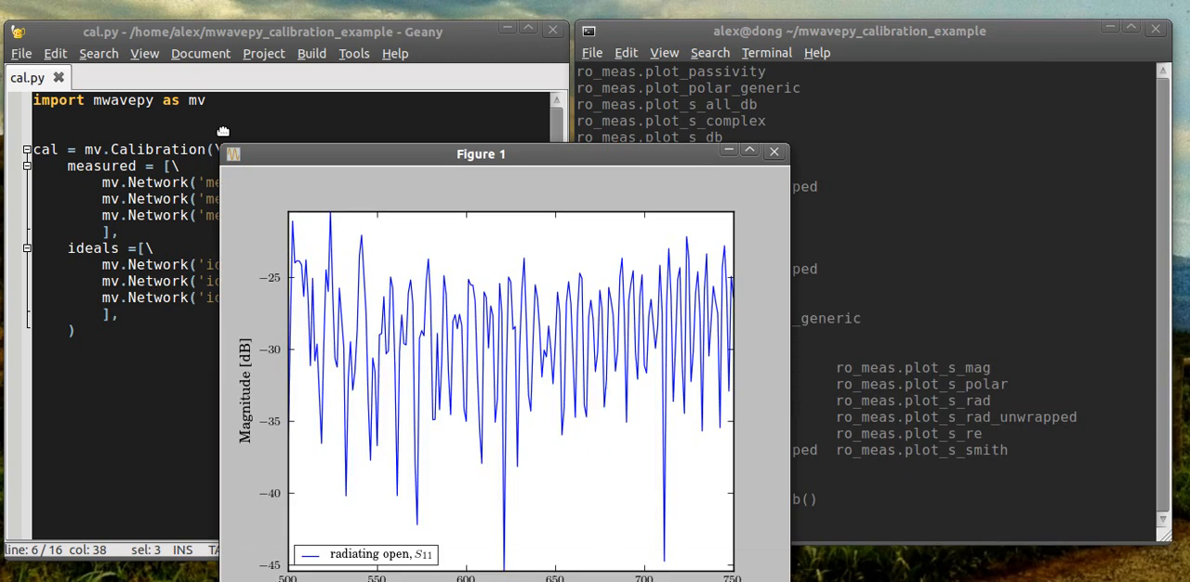
left_click_drag(480, 154, 393, 79)
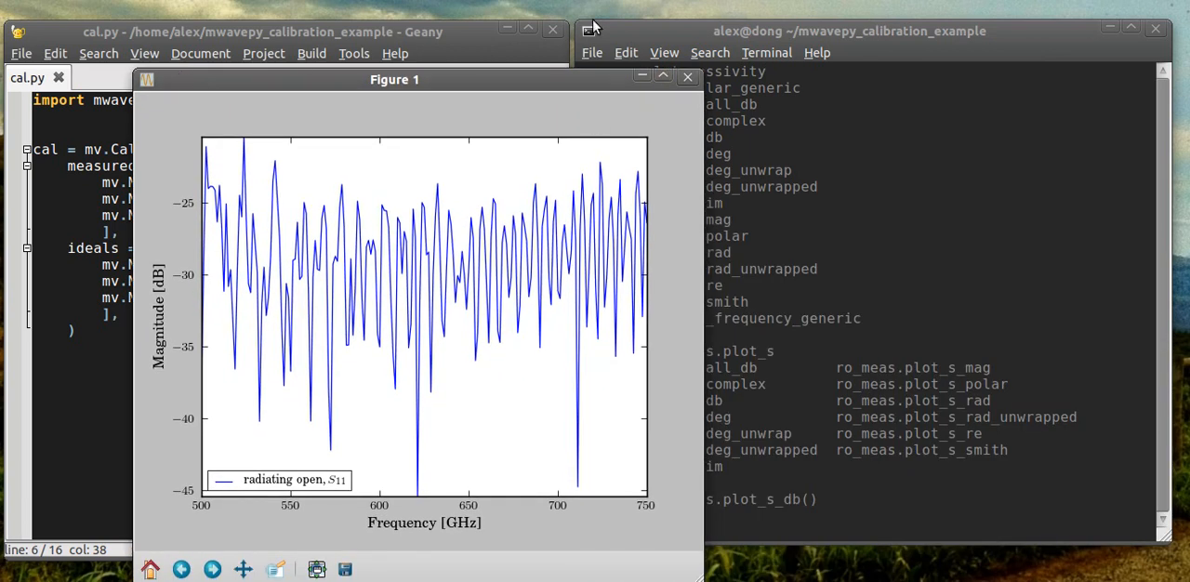
mouse_move(689, 77)
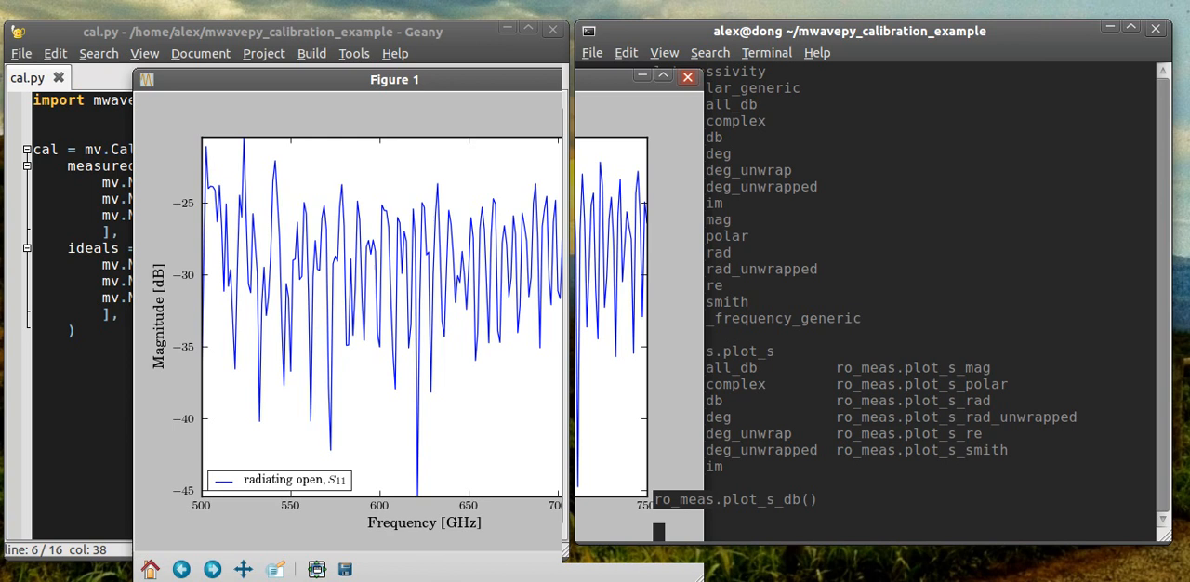
type("cal.apply_cal")
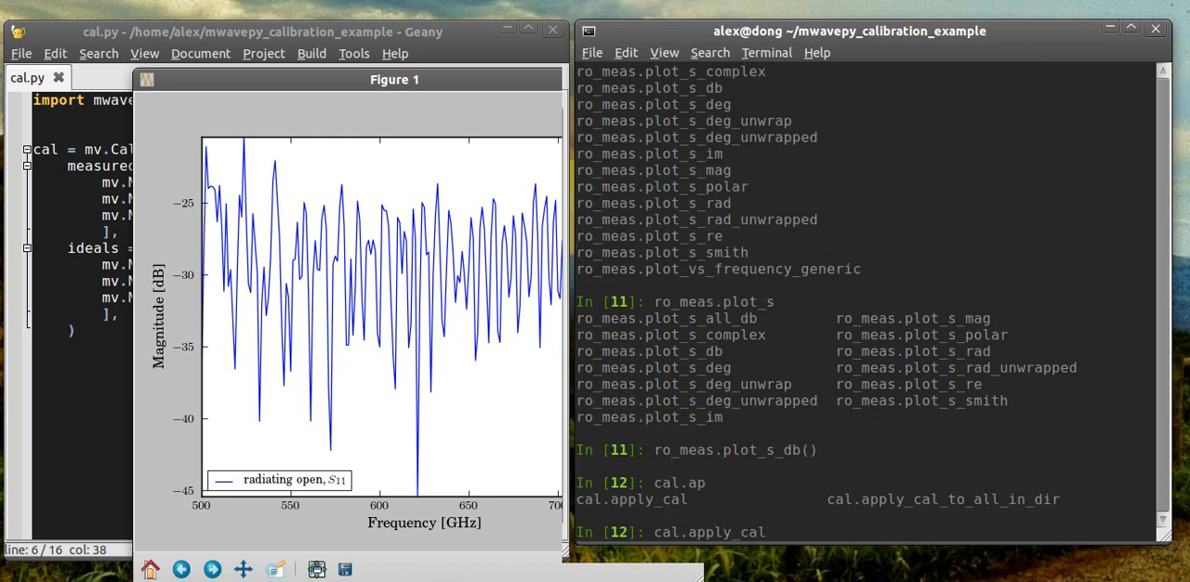
Check the apply_cal help, then run cal.apply_cal(ro_meas) on the radiating open measurement
type("(")
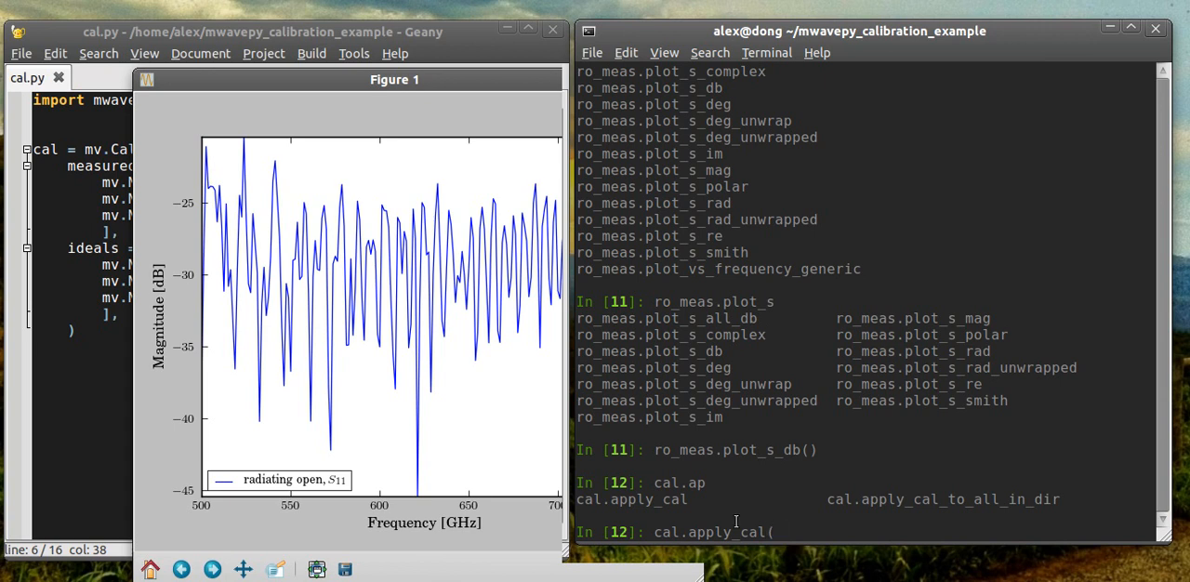
key("BackSpace")
type("help ")
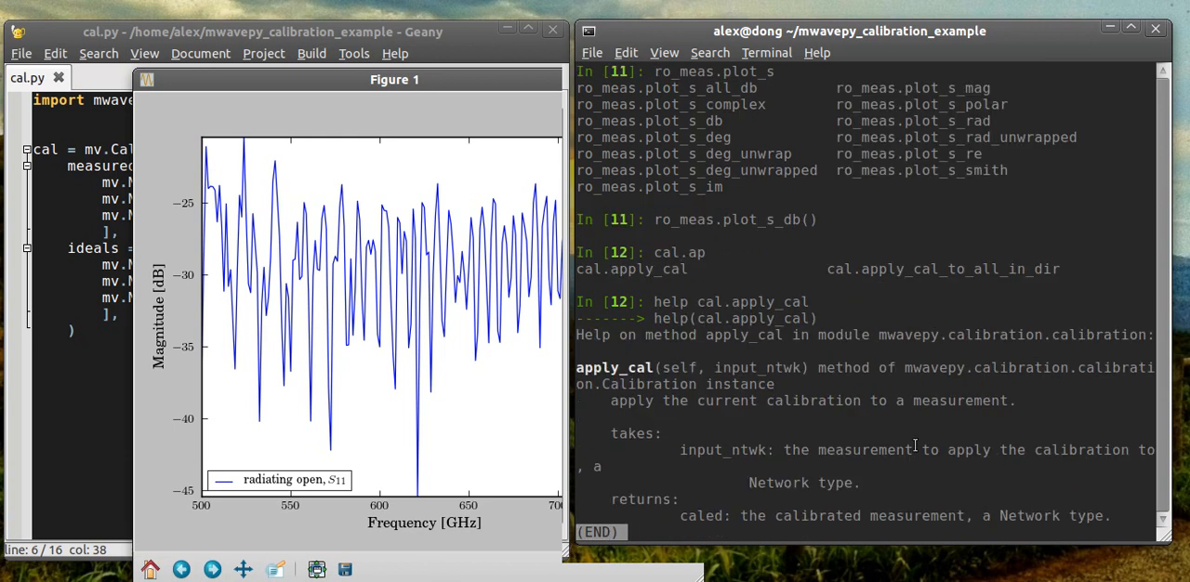
double_click(757, 368)
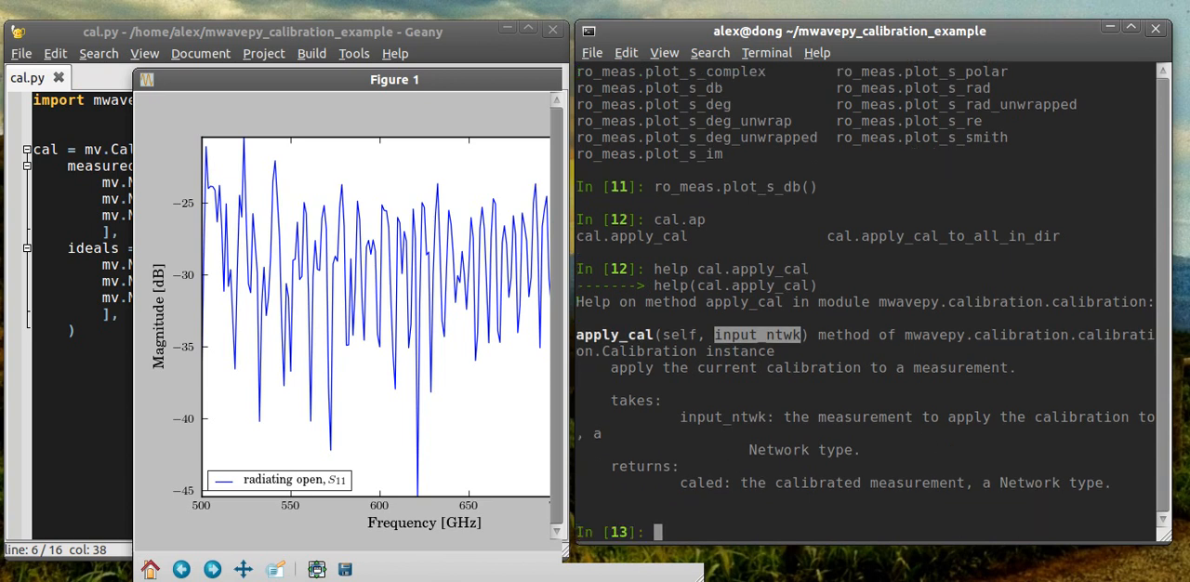
type("cal.apply_cal(")
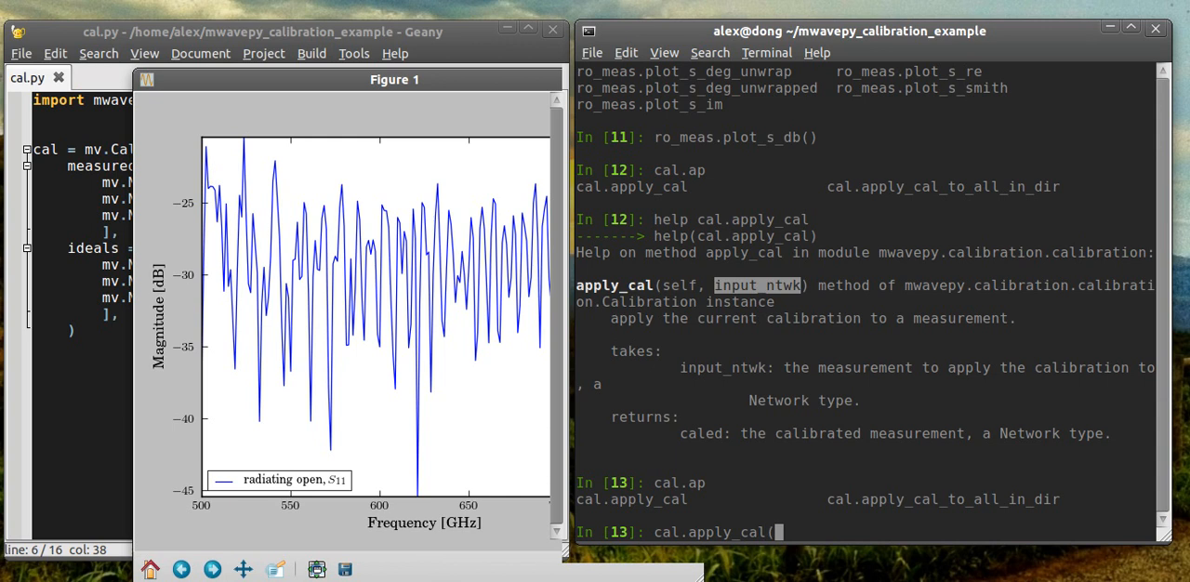
type("mv")
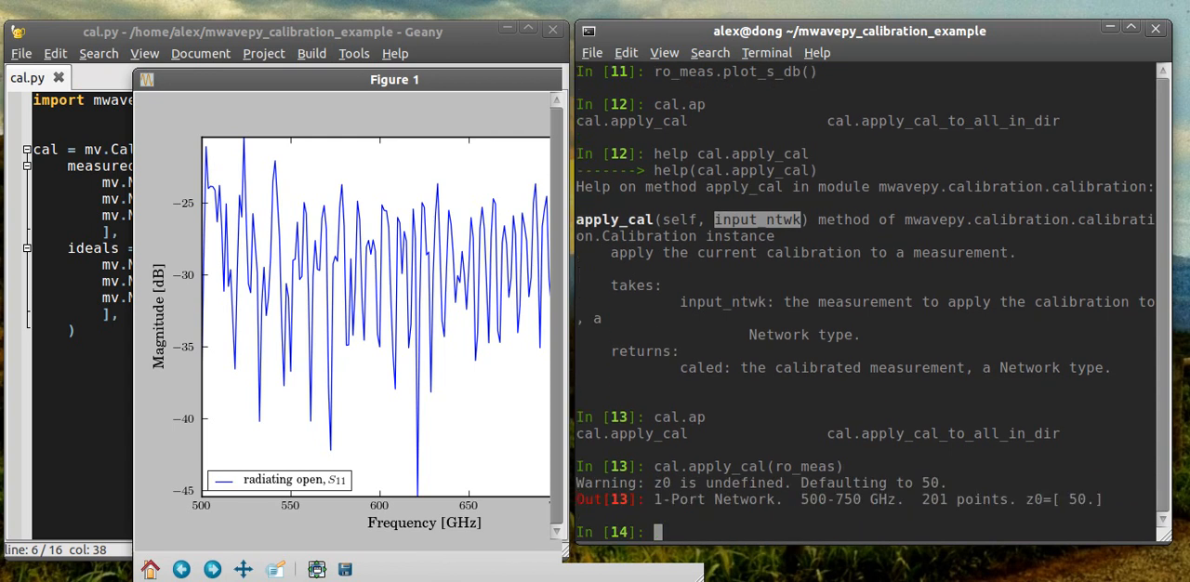
type("cal.apply_cal(ro_meas)")
type("ro_cal.plot_s")
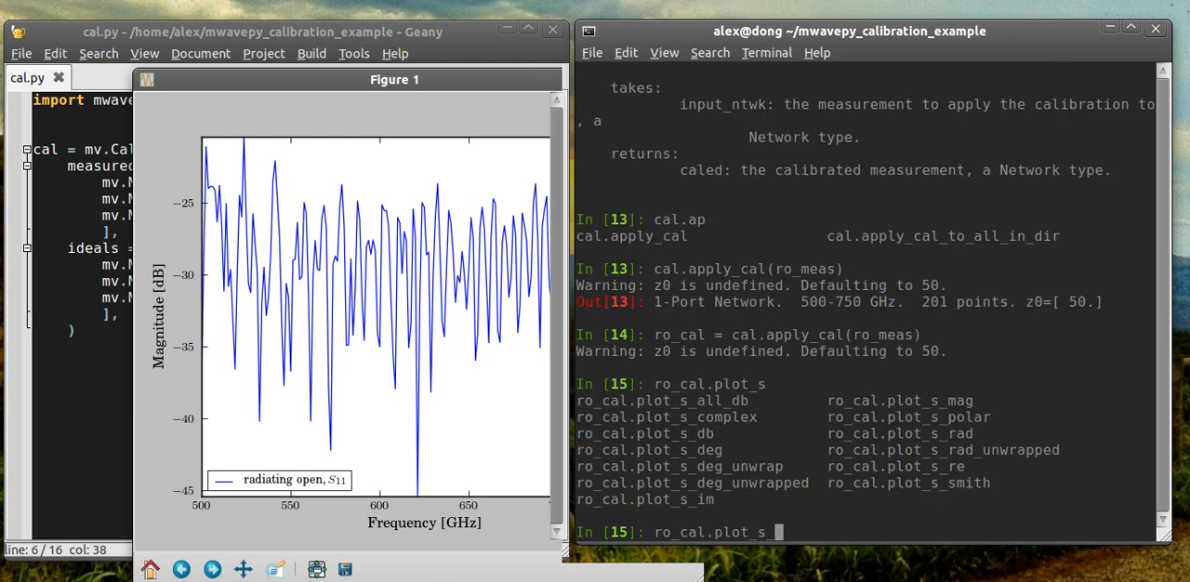
Run ro_cal.plot_s_db() to plot the calibrated radiating open's S11 in dB
type("_db(")
key("Return")
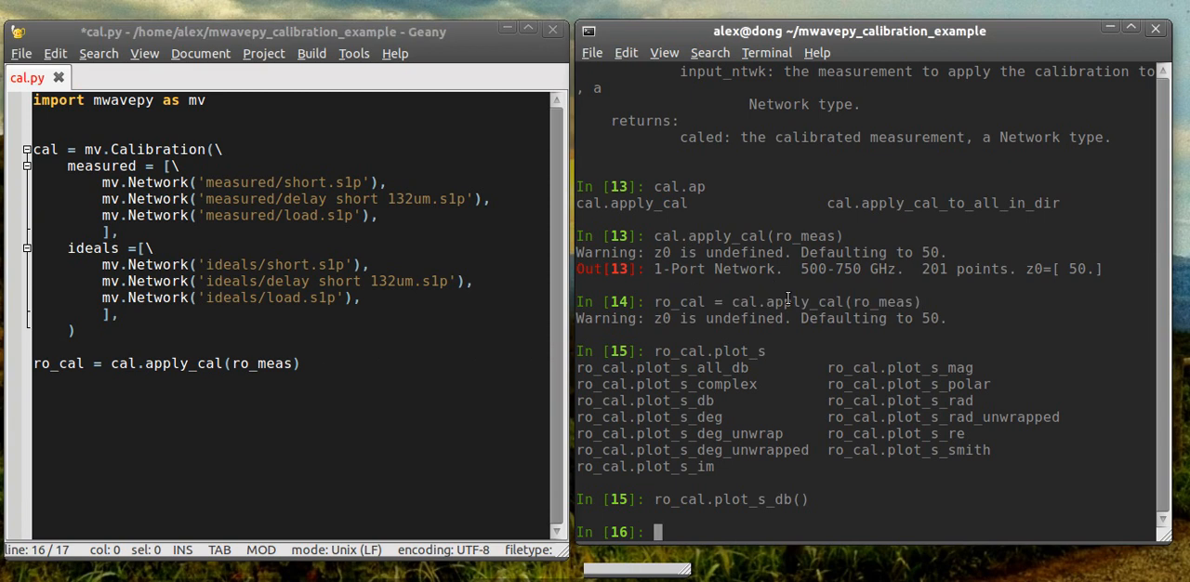
Add ro_meas.plot_s_db() and figure() lines to cal.py and begin an import line
type("ro_meas.plot_s_db()")
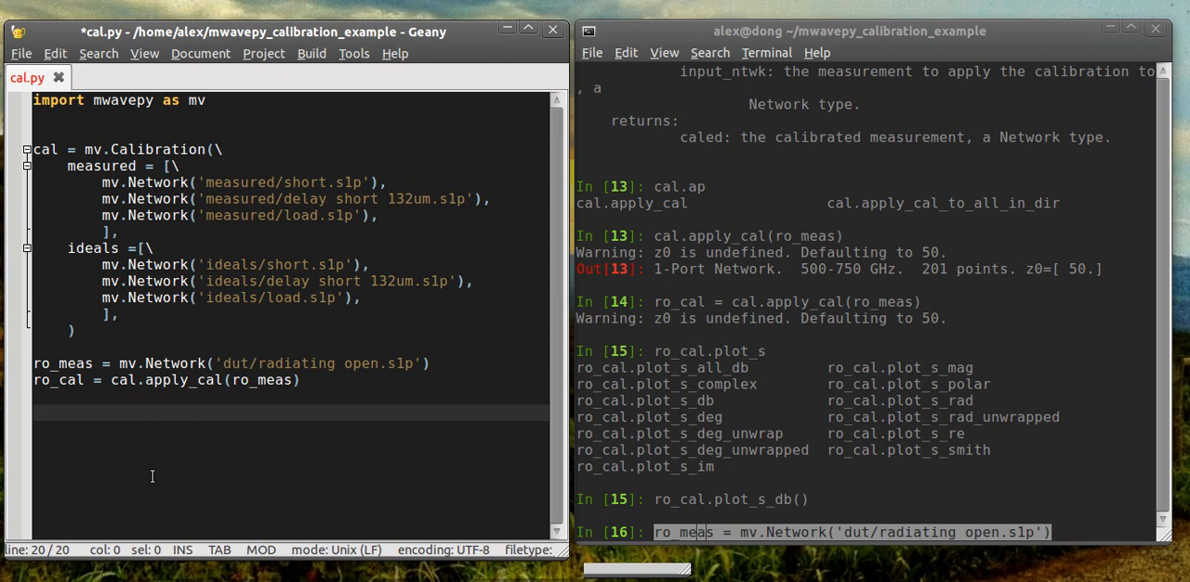
type("fiugr")
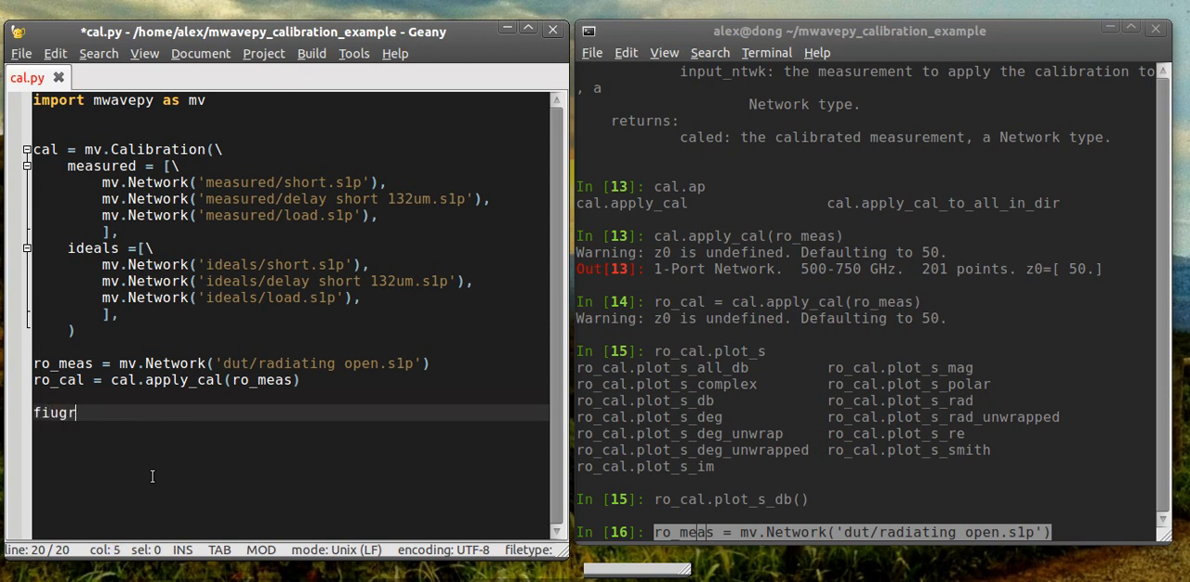
type("figure()")
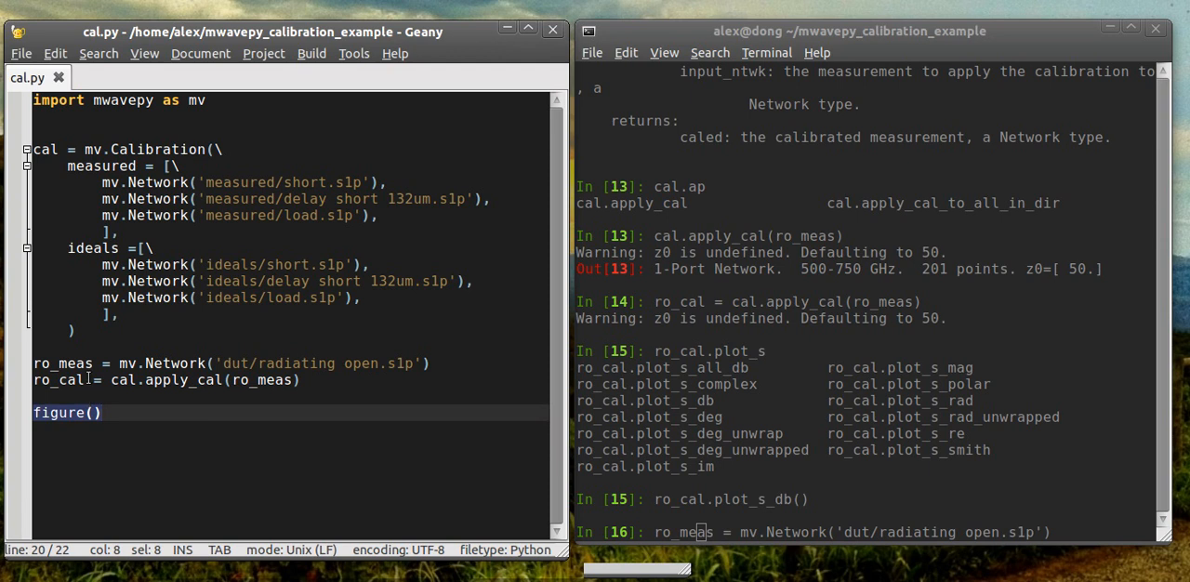
type("impo")
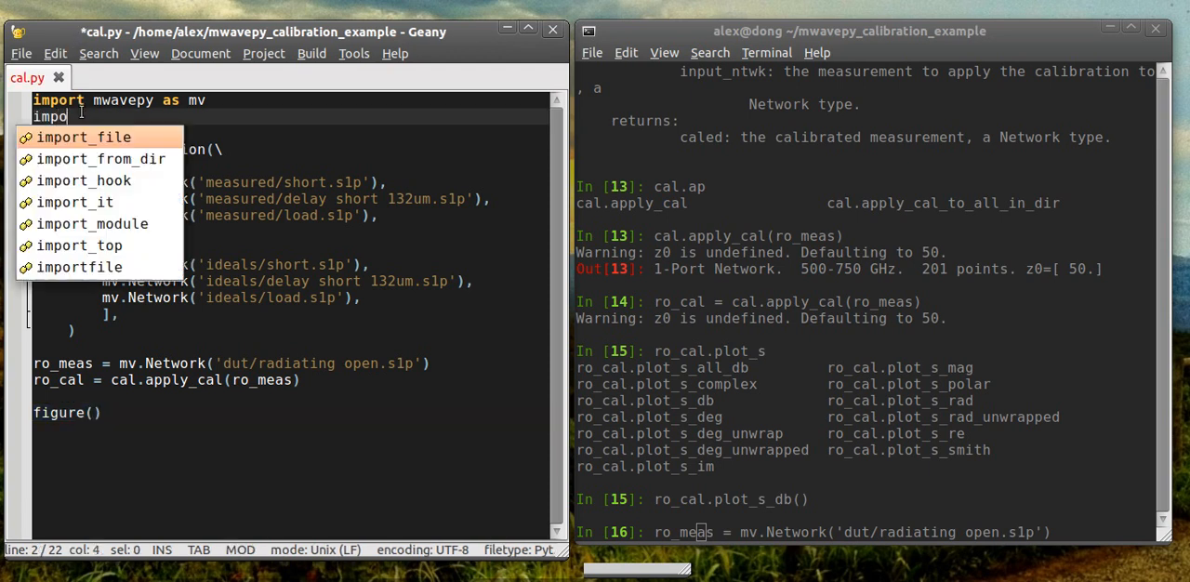
Finish the 'import *' pylab line, add ro_cal.plot_s_db() below figure(), and start draw()
key("BackSpace")
type("from pylab ")
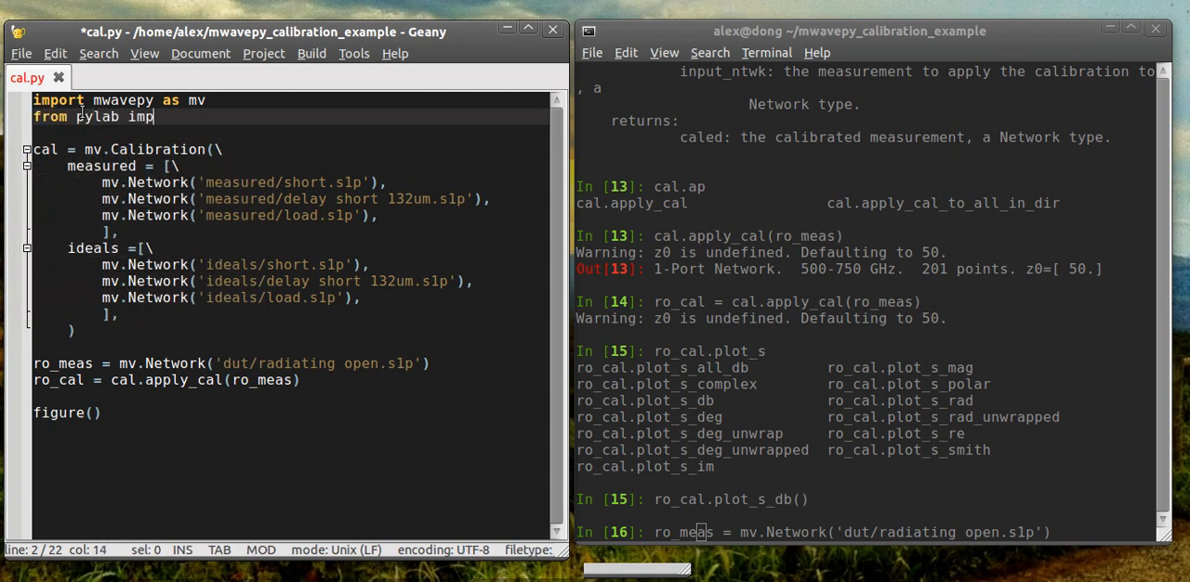
type("ort *")
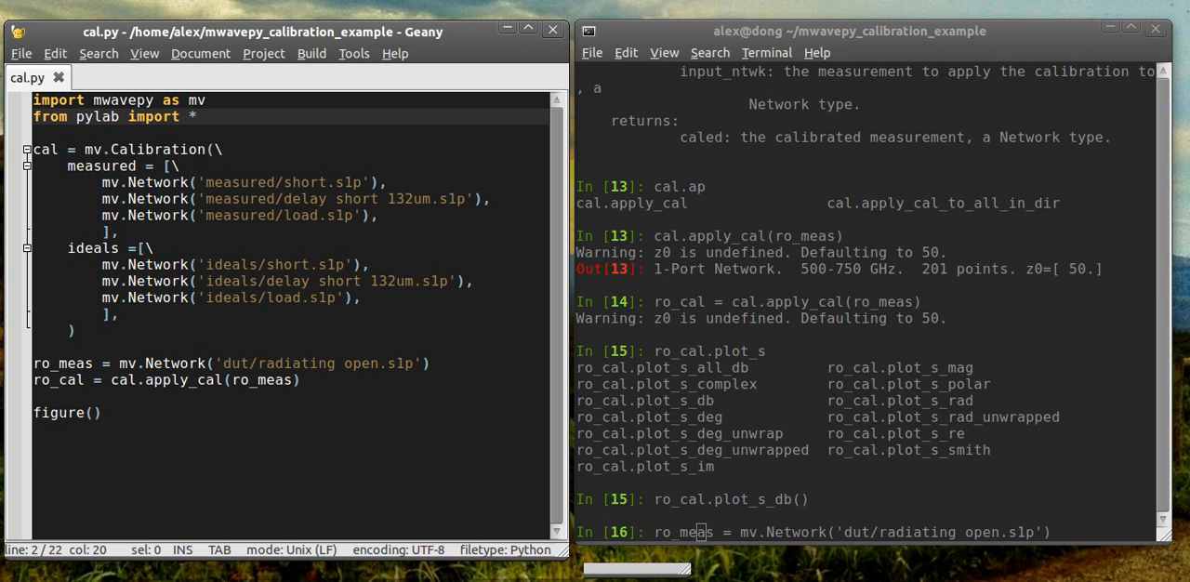
left_click(67, 413)
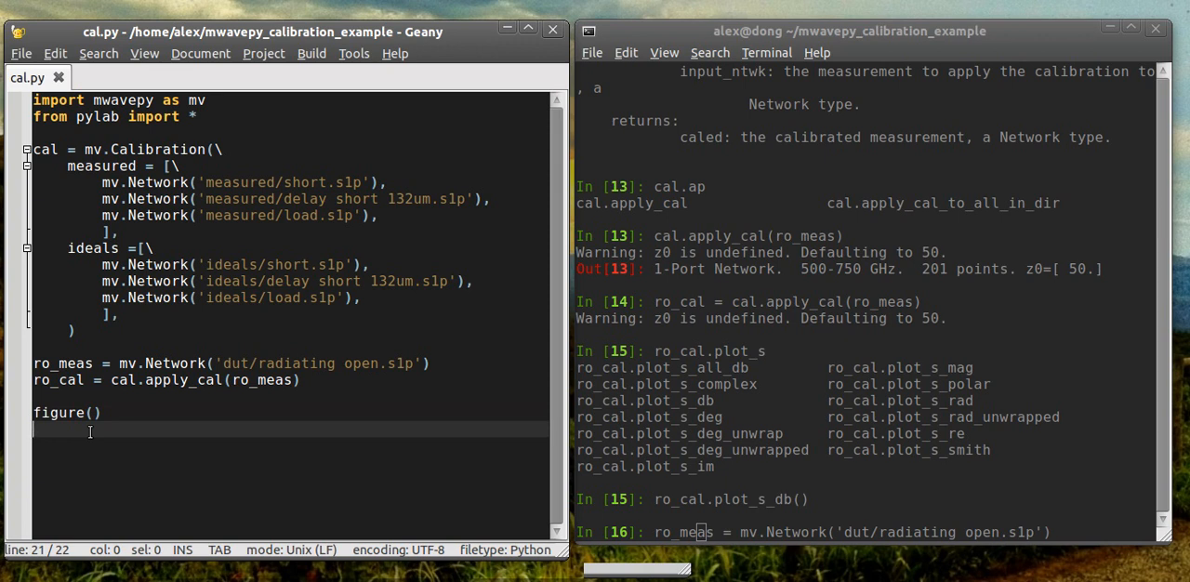
type("ro_cal.p")
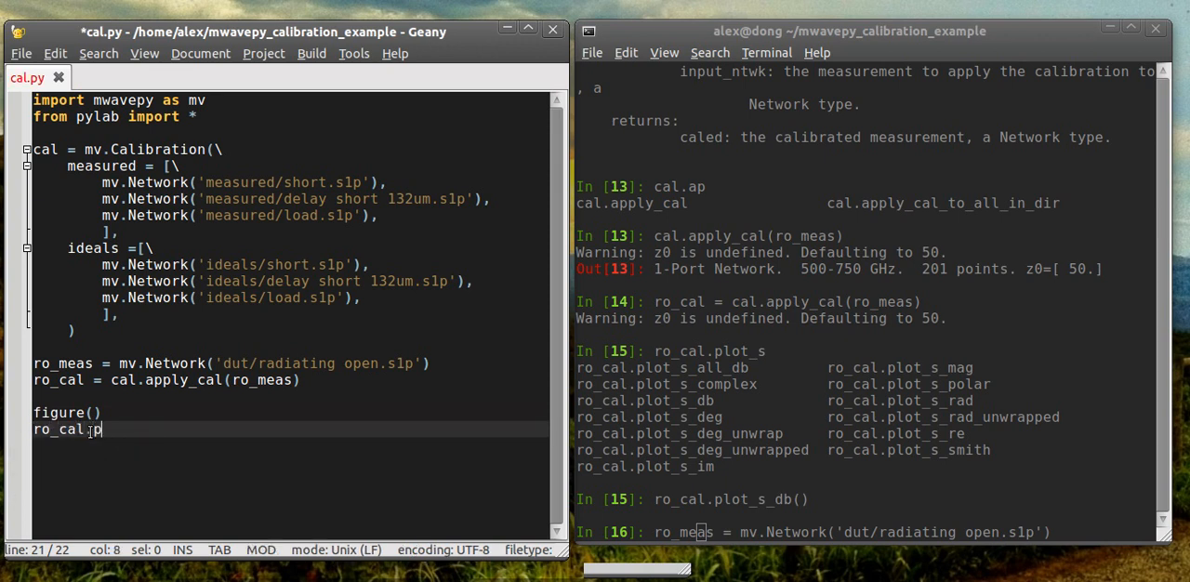
type("lot_s")
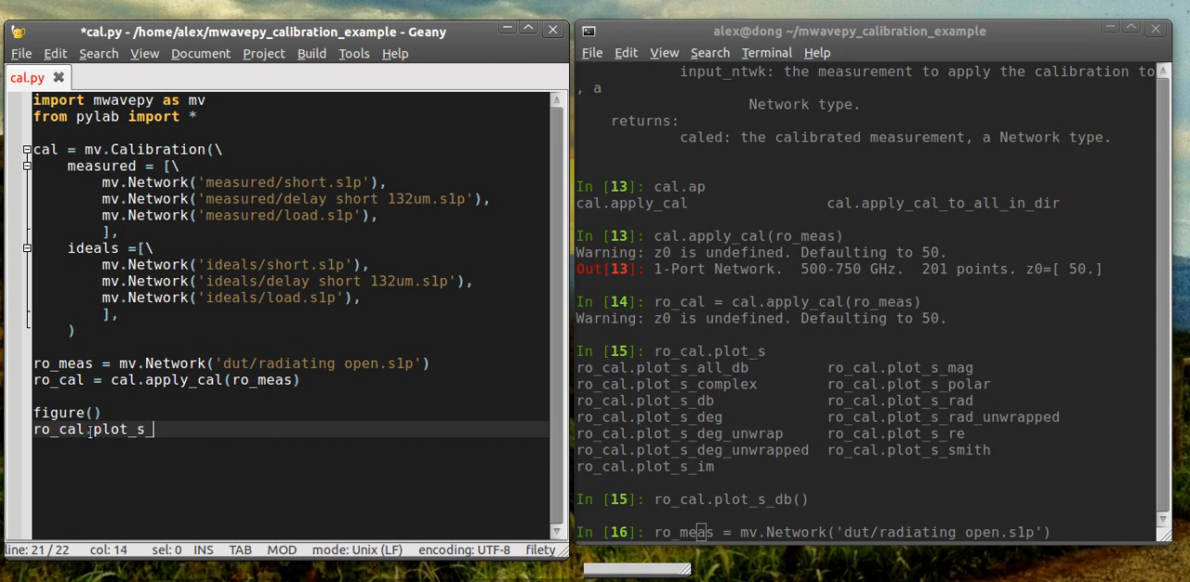
type("db()")
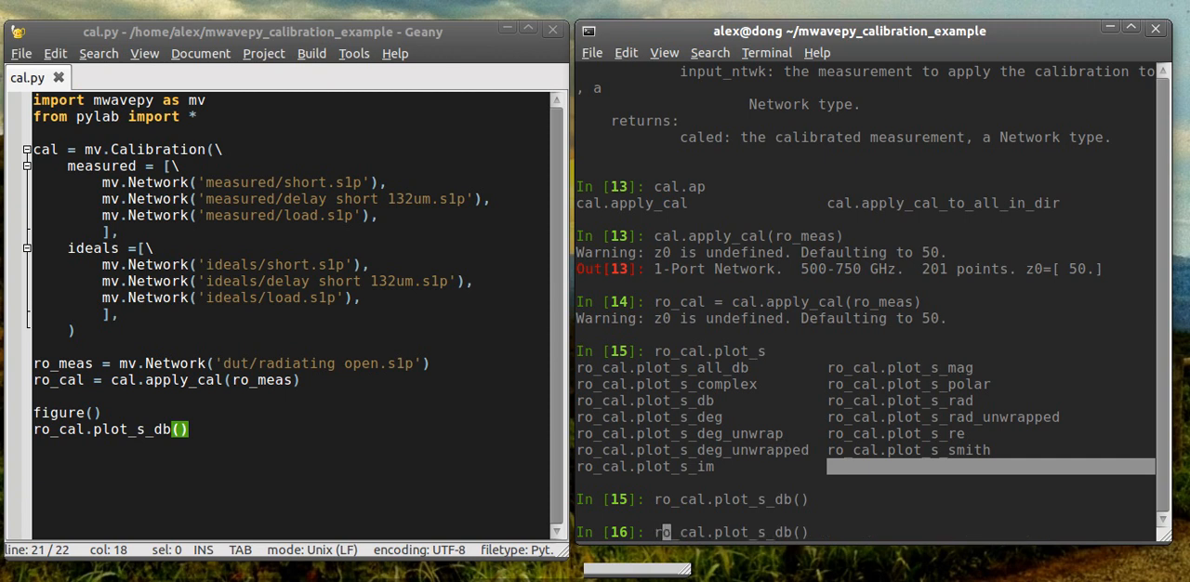
key("Return")
type("run cal.py")
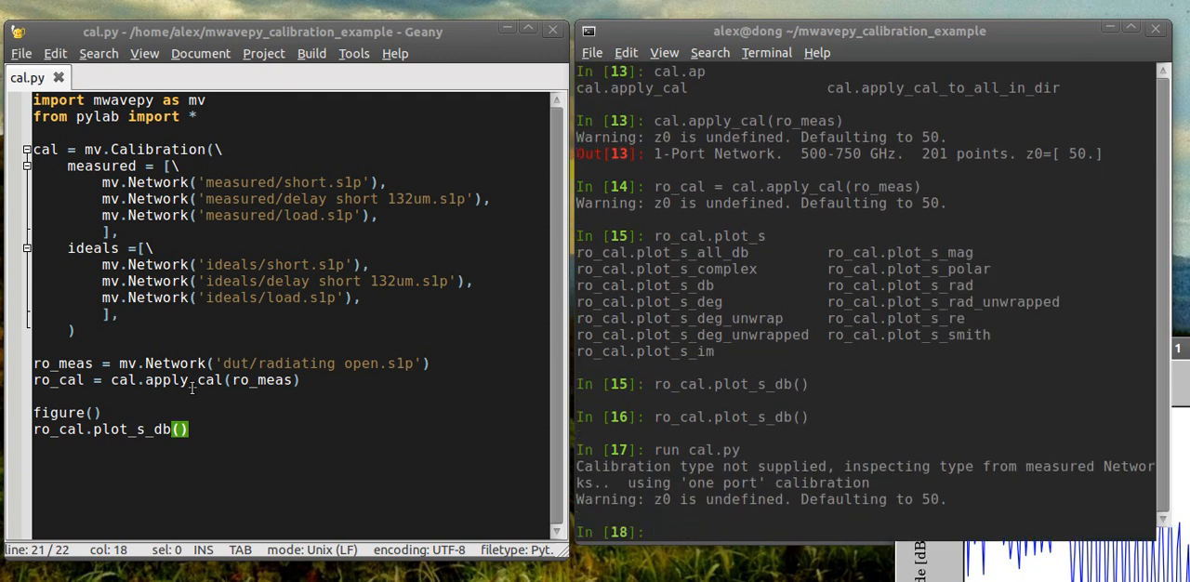
type("draw()l")
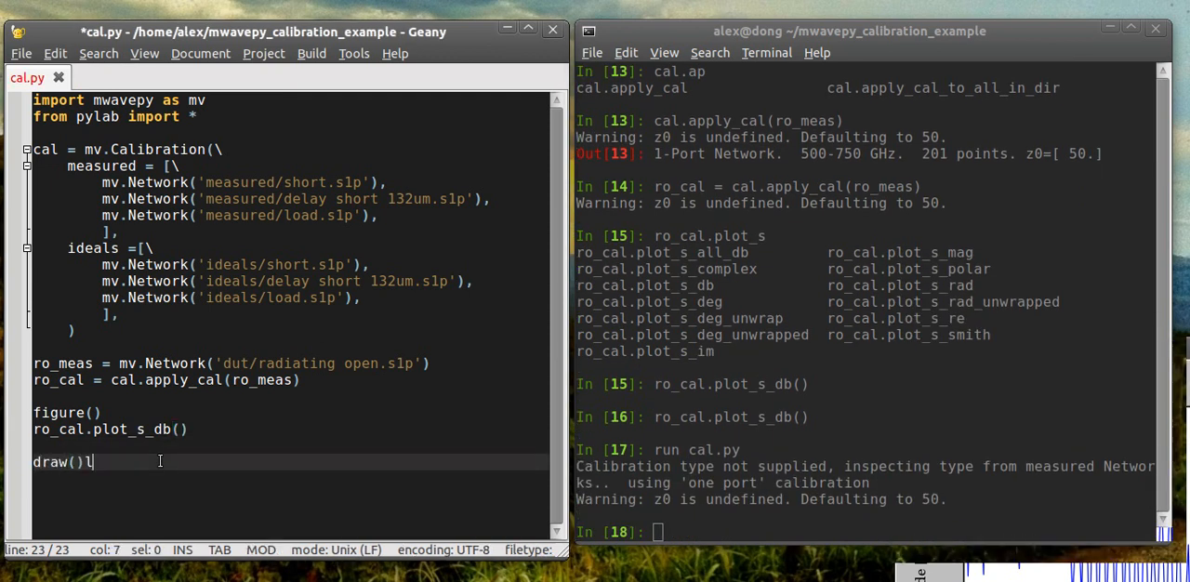
Append ;show(); after draw() and drag the plot window out of the way
type(";show();")
left_click(866, 532)
type("draw();")
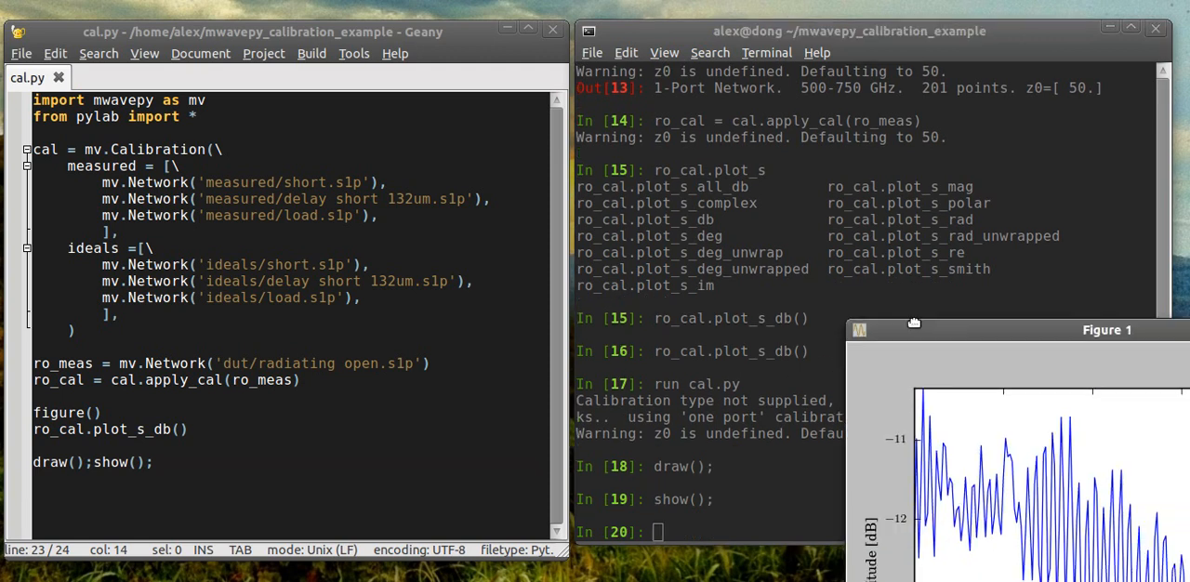
left_click_drag(1107, 330, 426, 100)
type("un cal.py")
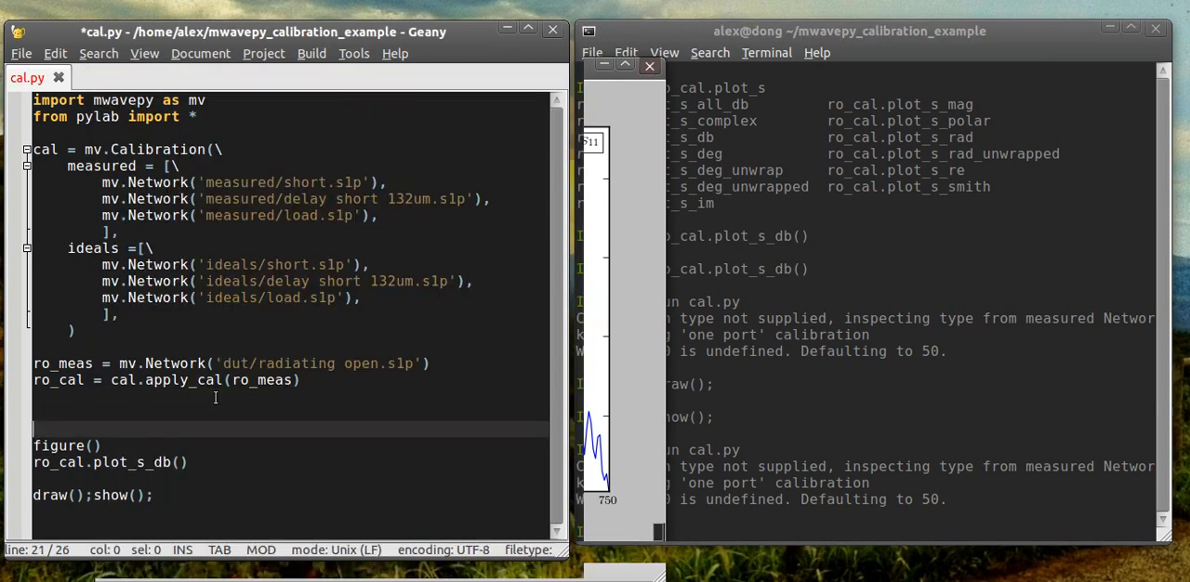
Add ro_sim = mv.Network('simulation/radiating open.s1p') and its plot_s_db() call to cal.py
type("rp+")
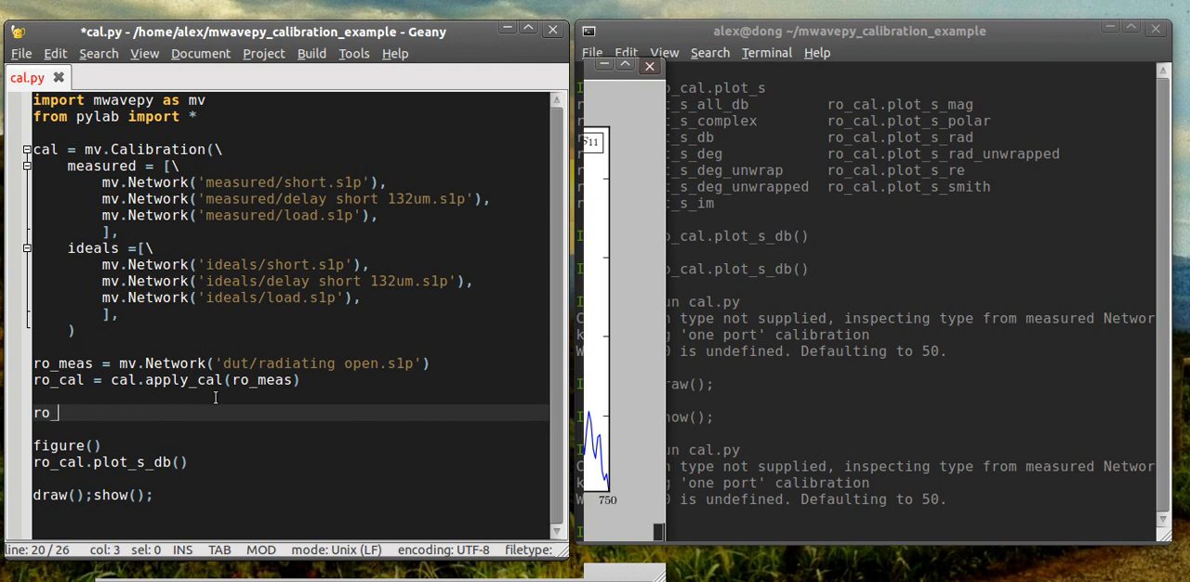
type("sim -")
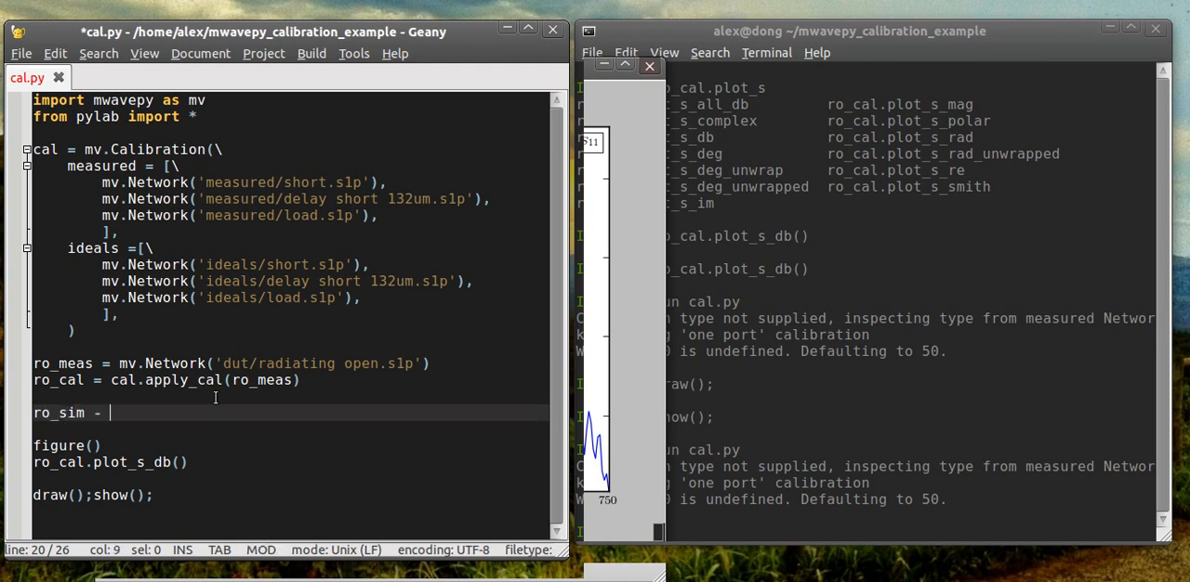
type("mv.e")
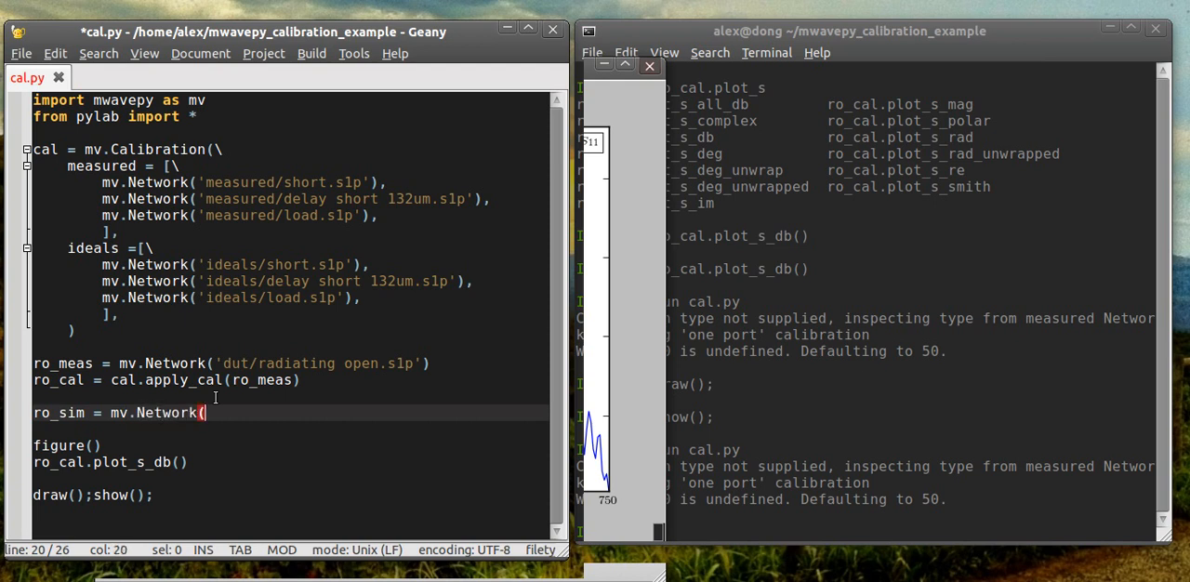
type("'simulation")
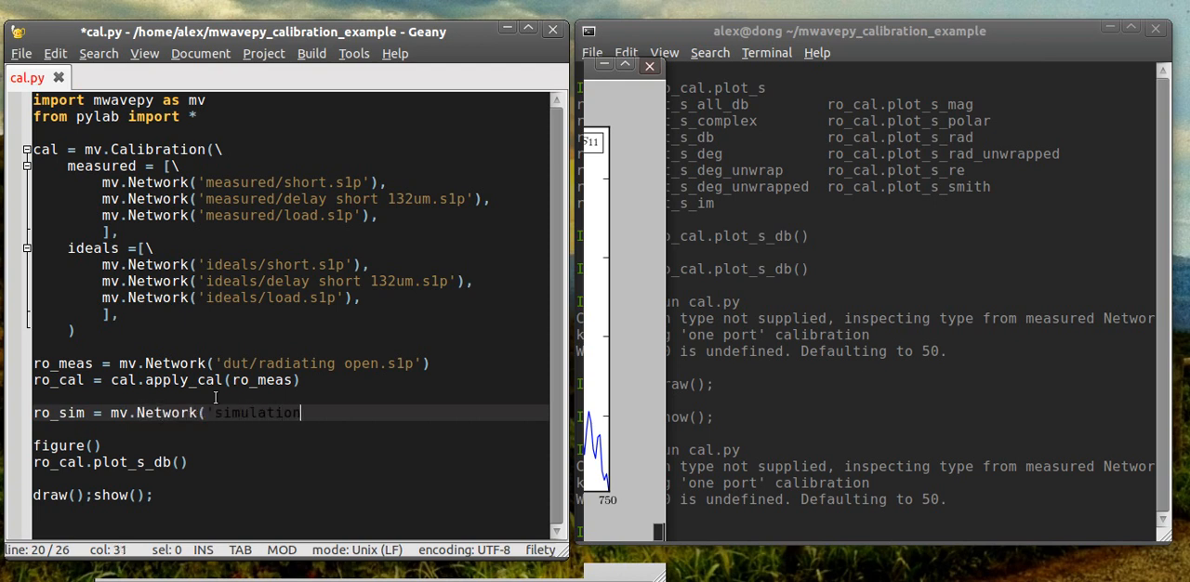
type("/radiating")
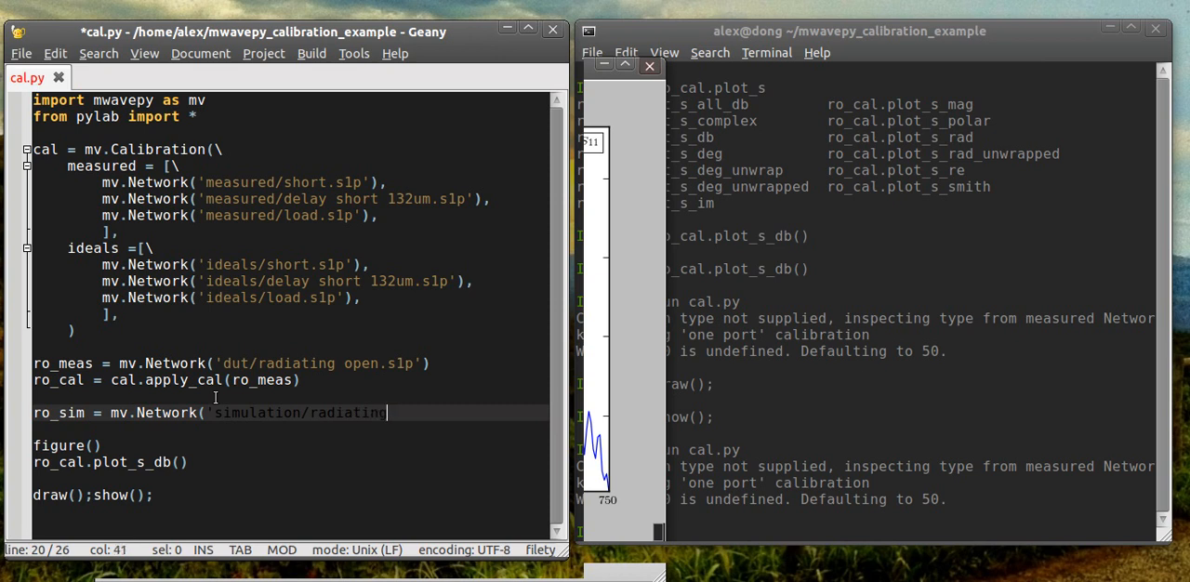
type("open.s1p')")
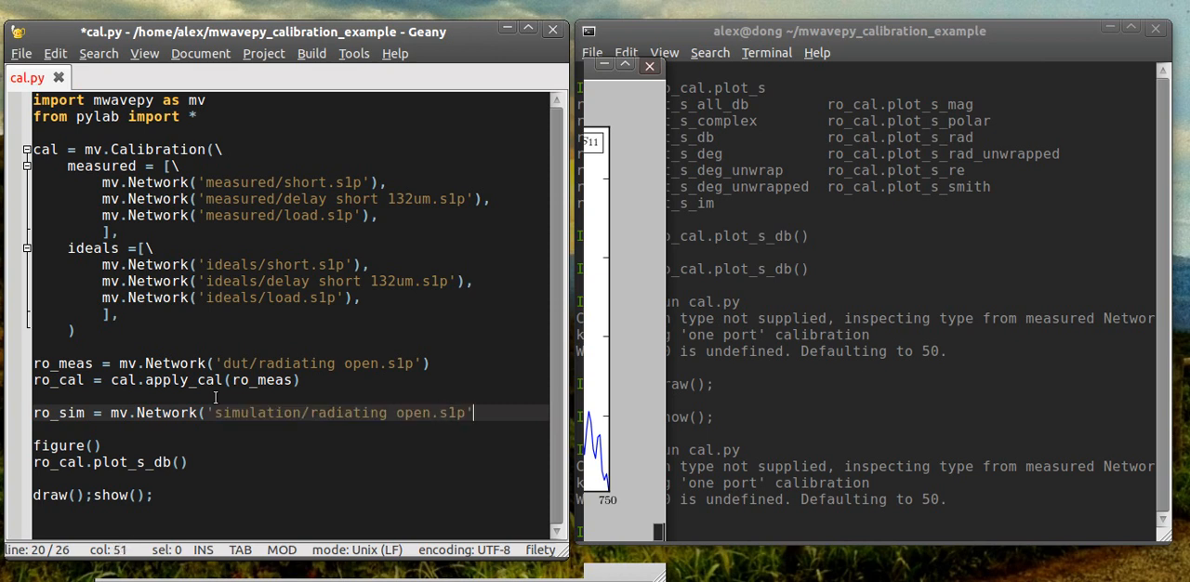
type(")")
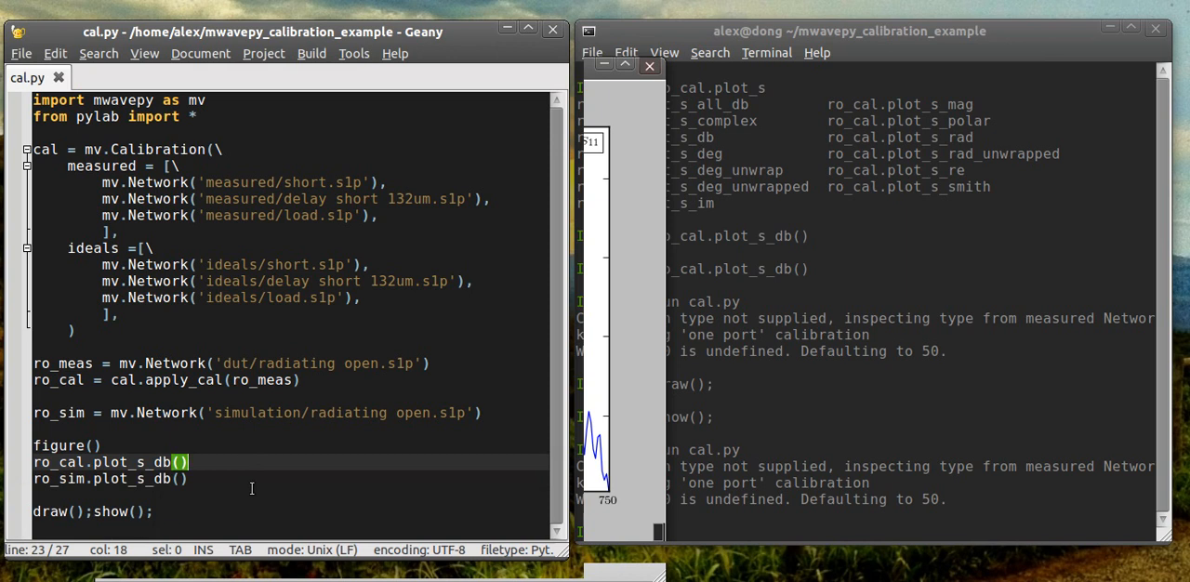
Add label='Experiment' and label='Simulated' to the two plot_s_db calls
type("lab")
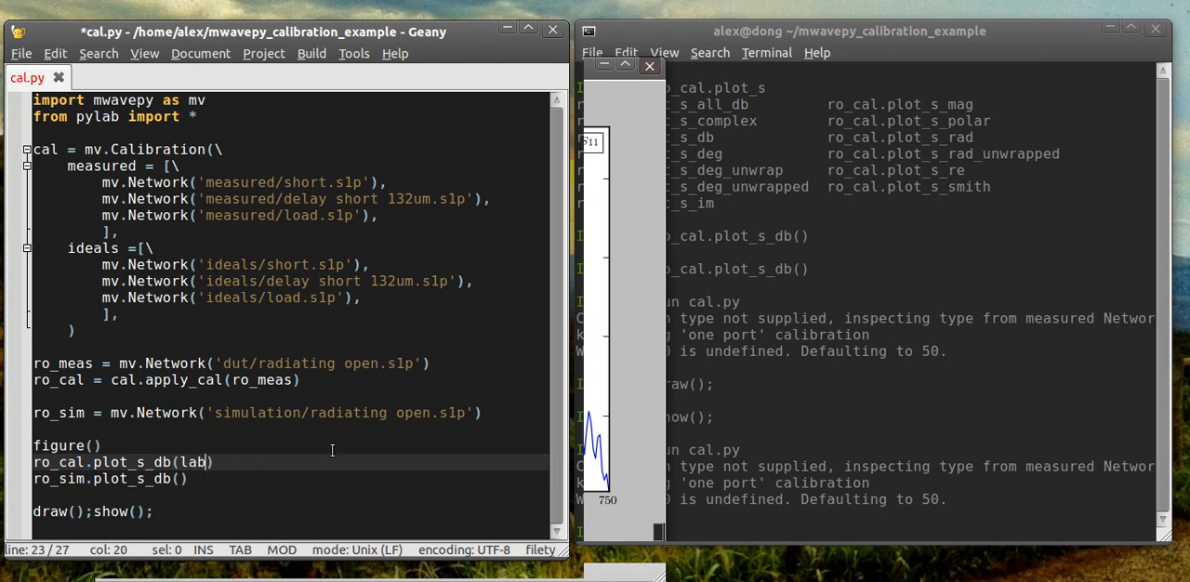
type("el= '")
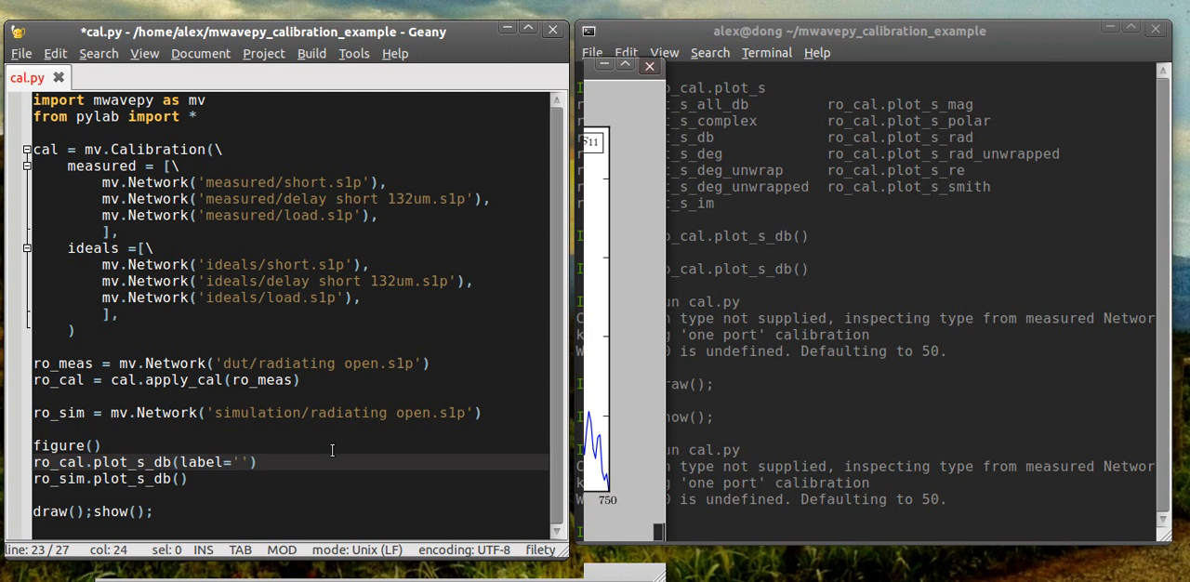
type("Experiment")
left_click(289, 478)
type("label='")
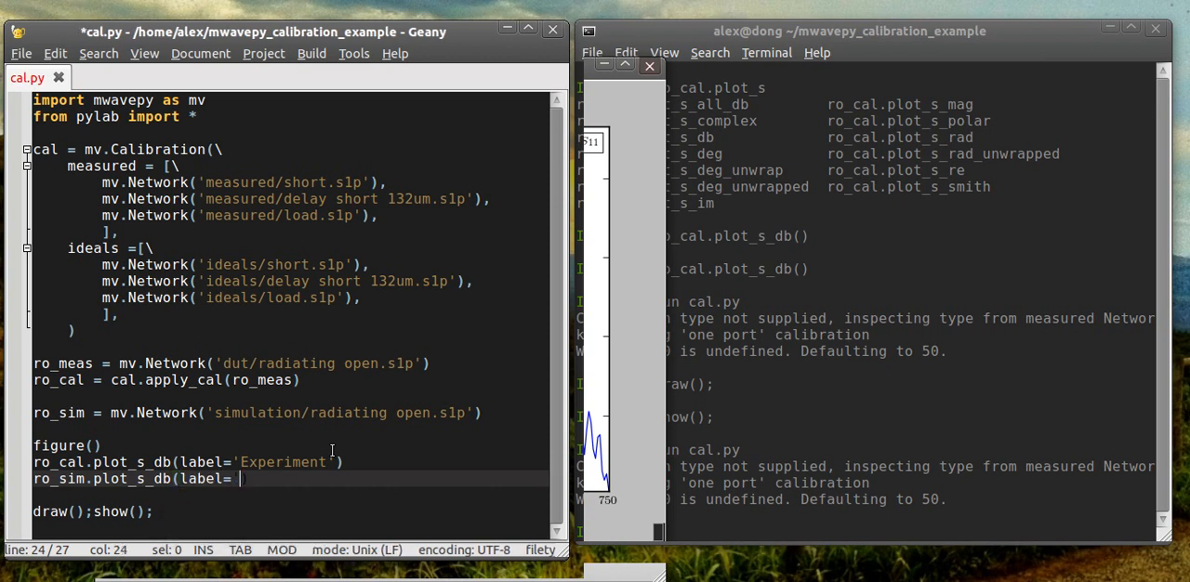
type("SImu")
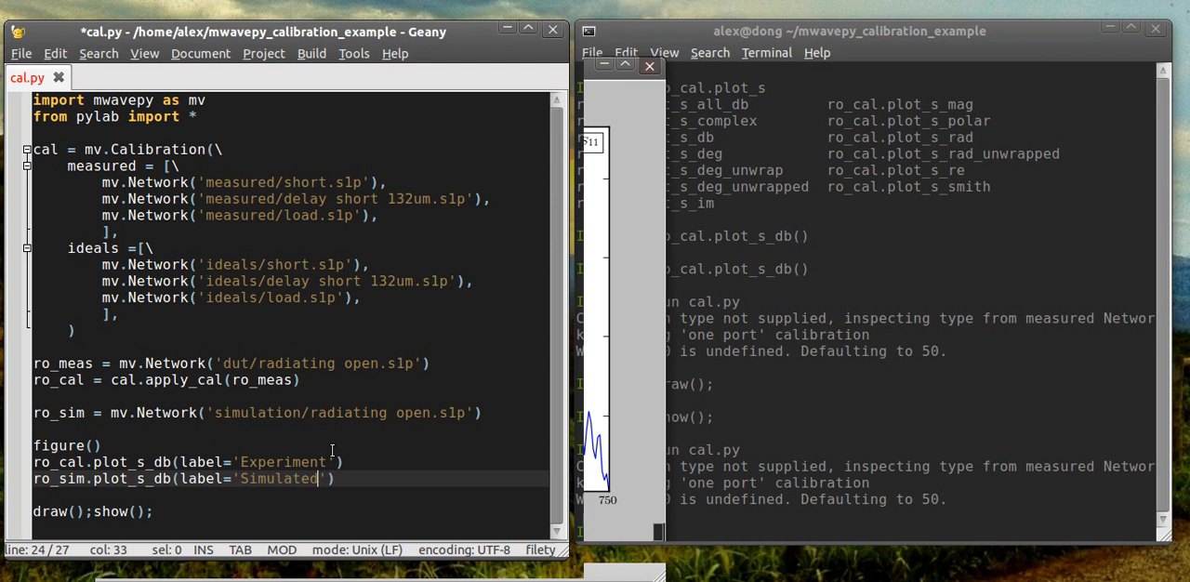
type("er")
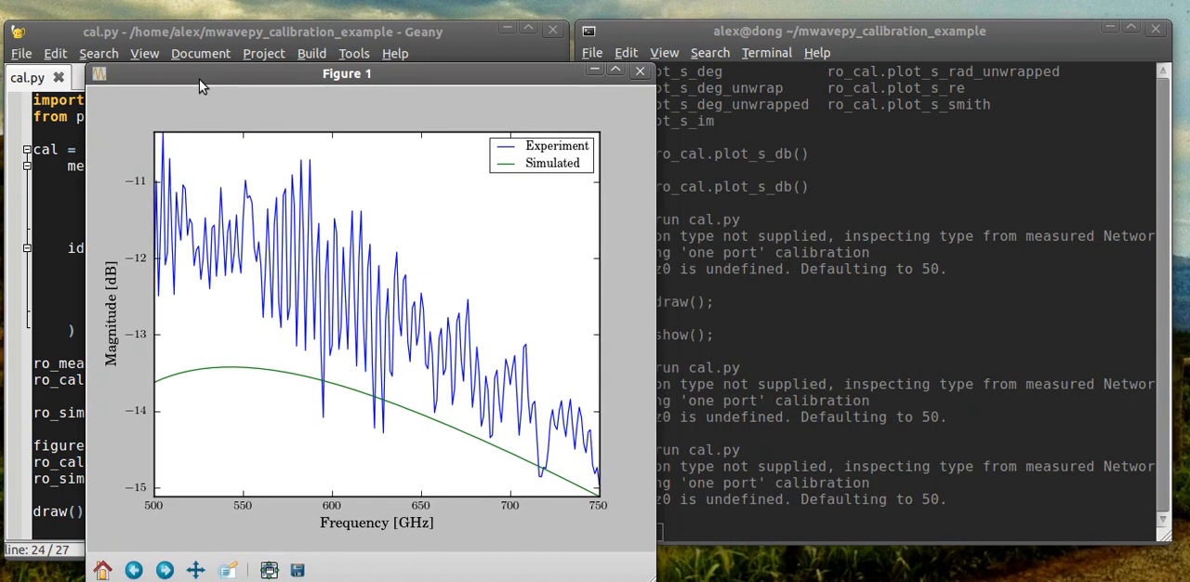
mouse_move(173, 233)
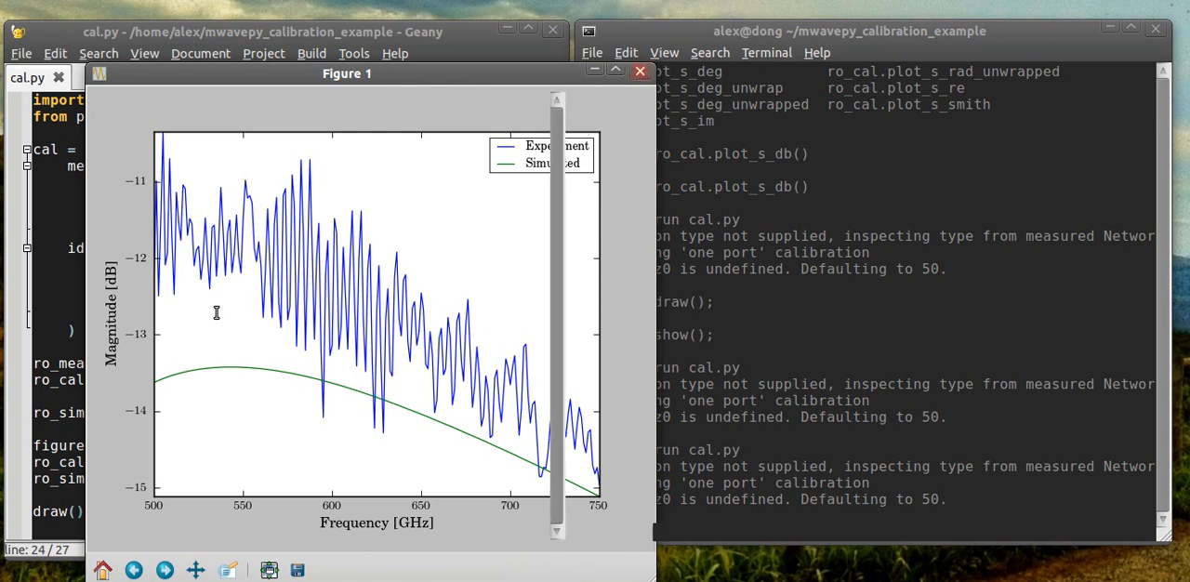
mouse_move(202, 319)
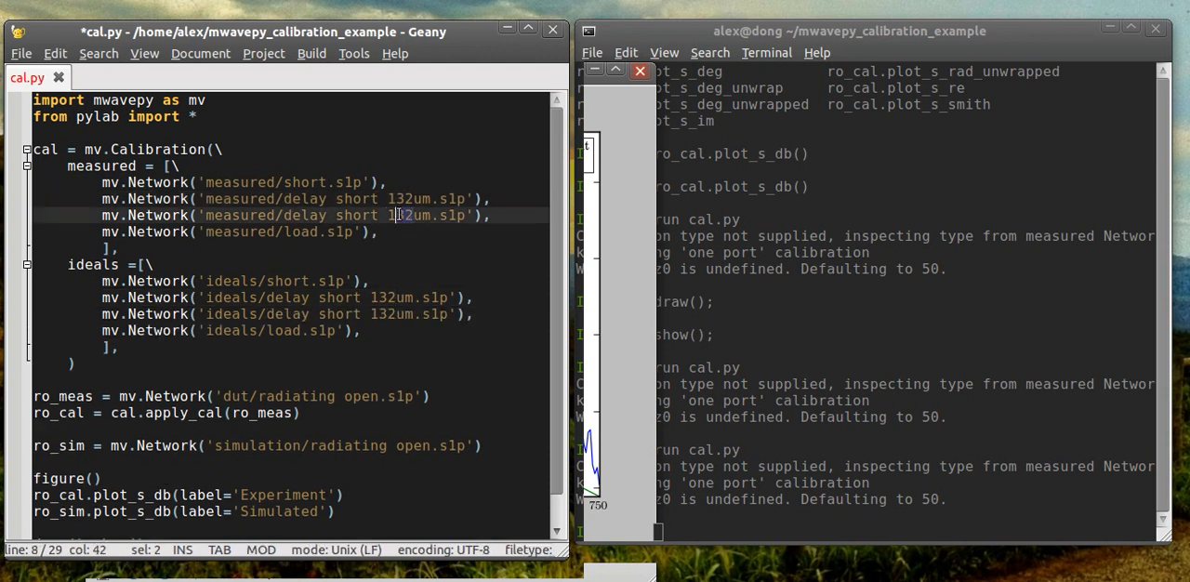
Change the copied delay short length from 132 to 85um and rerun cal.py
left_click(396, 215)
type("85")
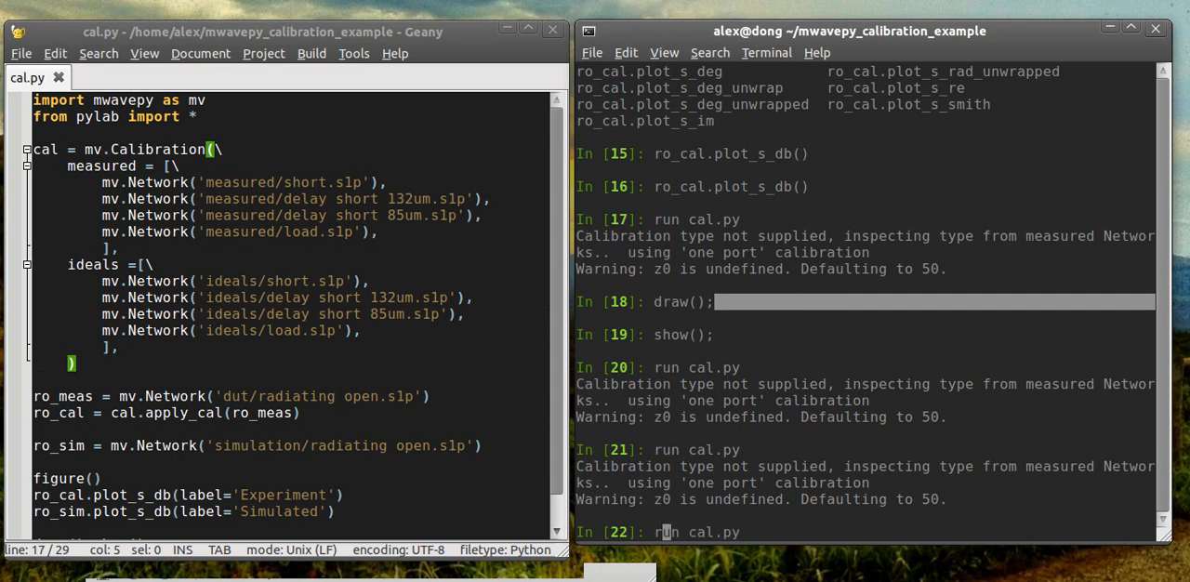
key("Return")
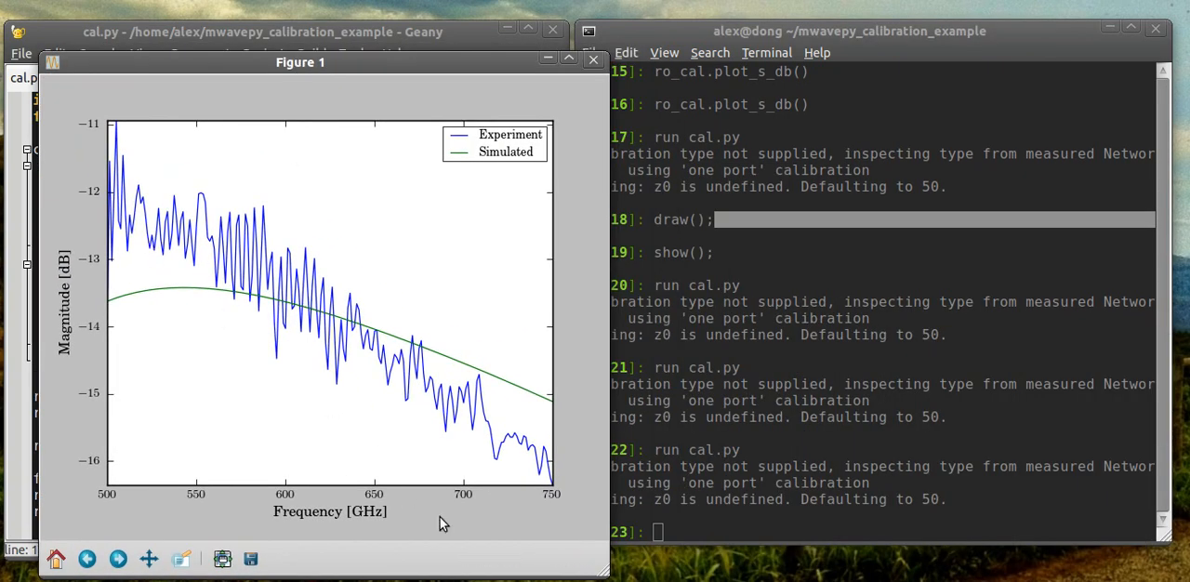
mouse_move(437, 381)
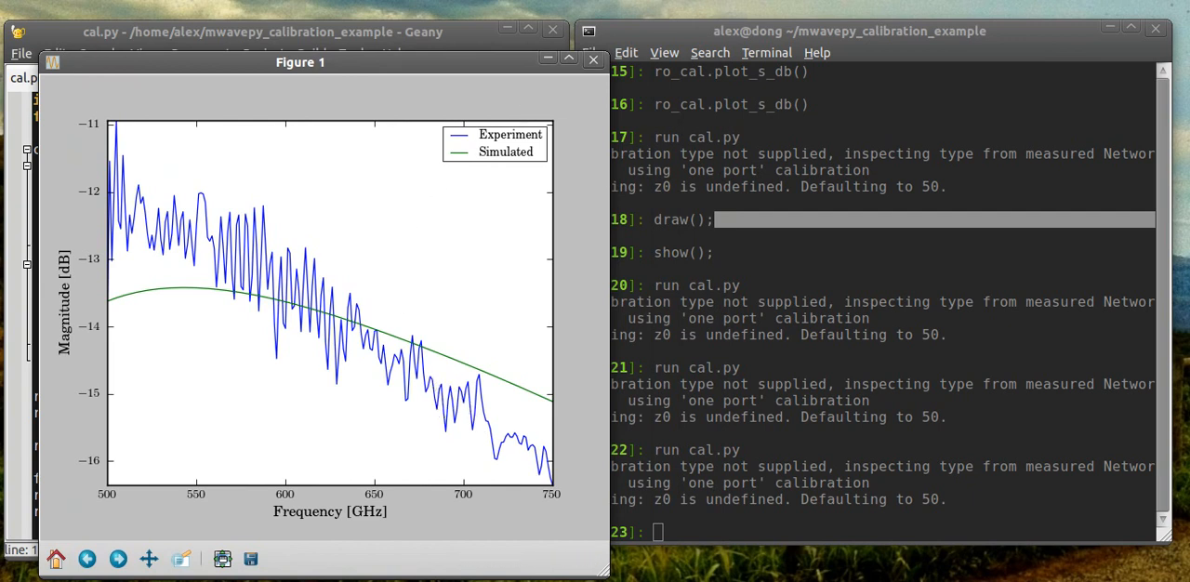
mouse_move(593, 60)
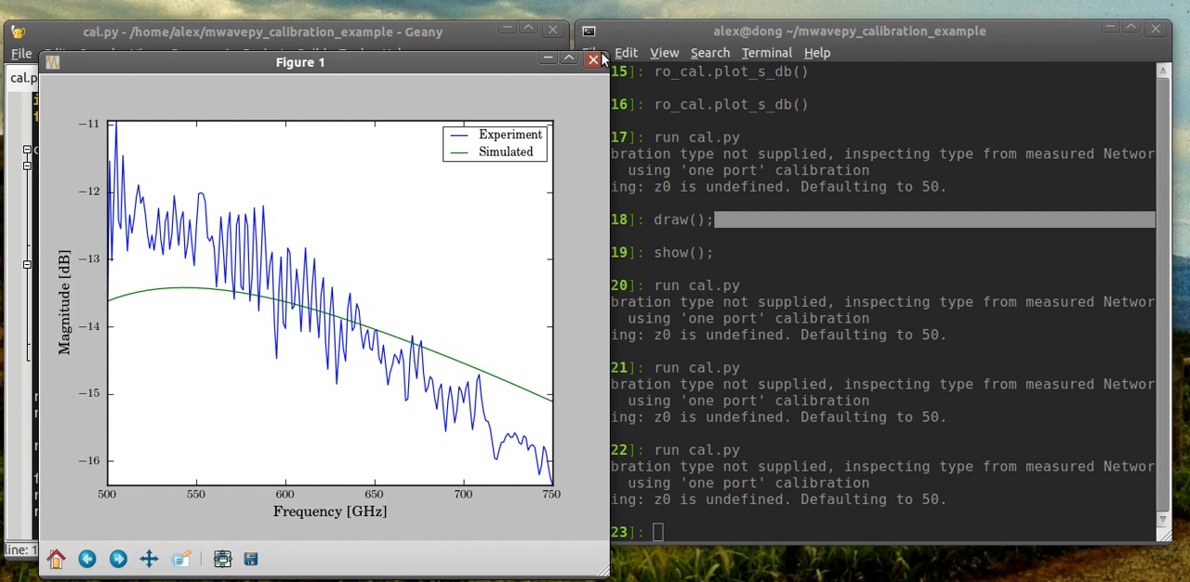
mouse_move(335, 63)
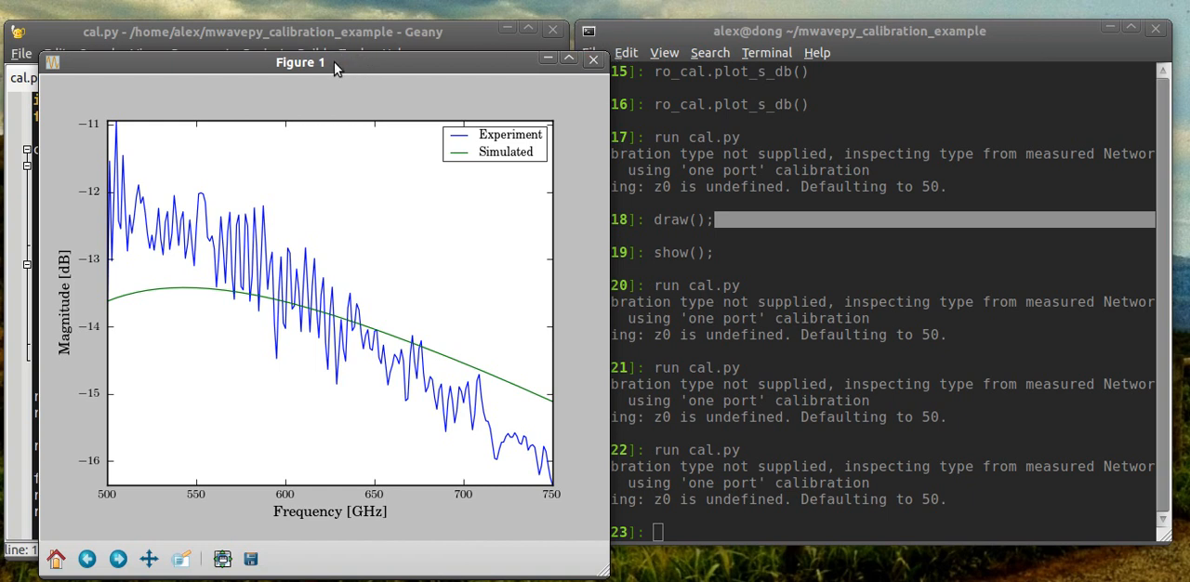
mouse_move(416, 119)
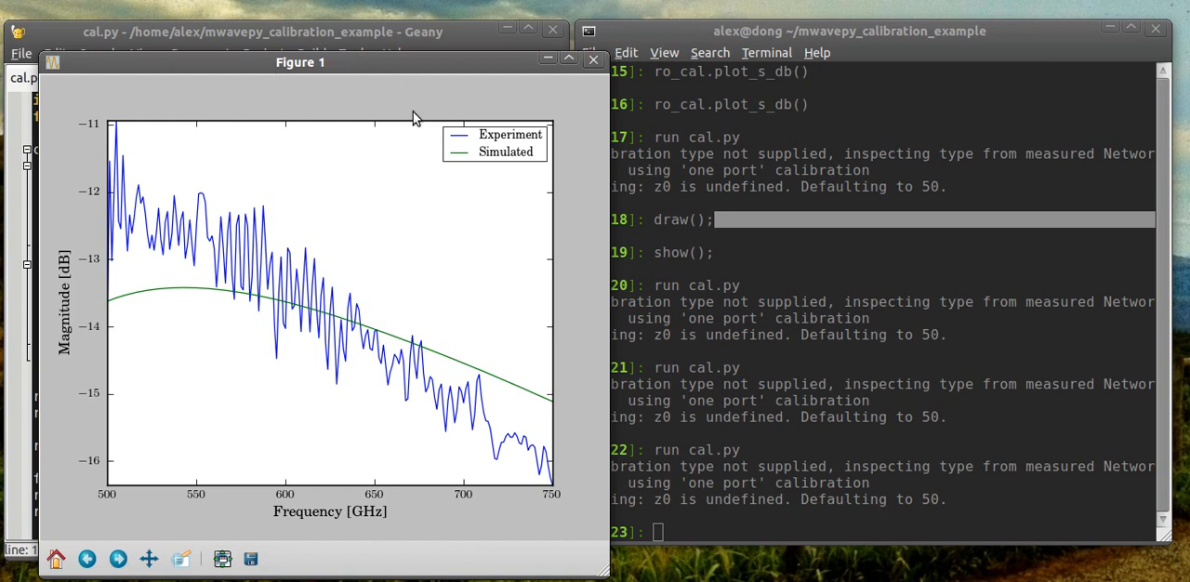
mouse_move(371, 174)
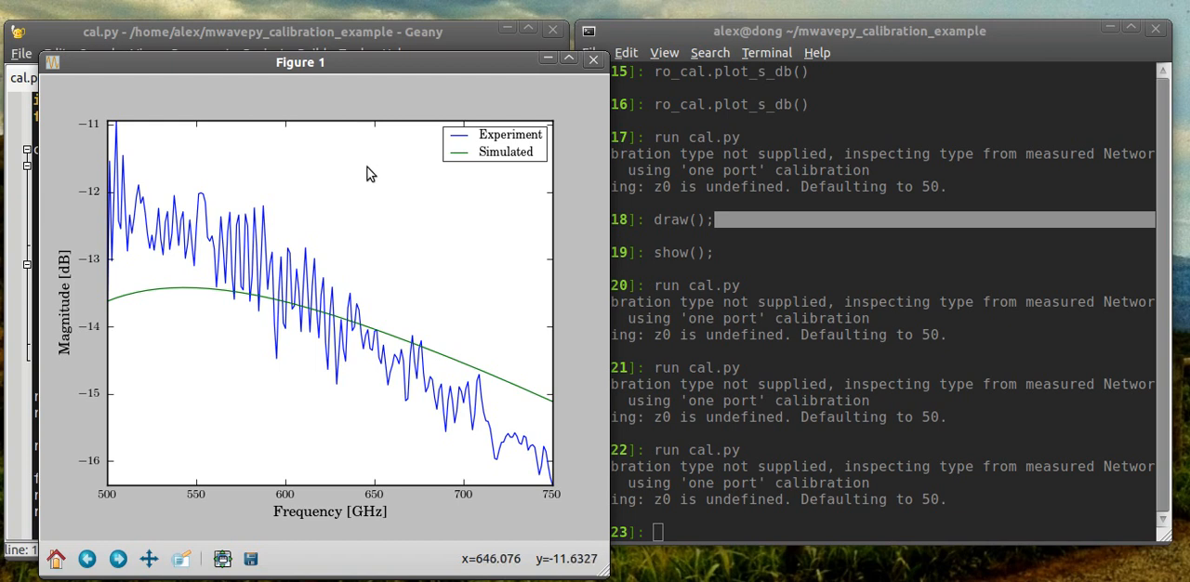
mouse_move(484, 133)
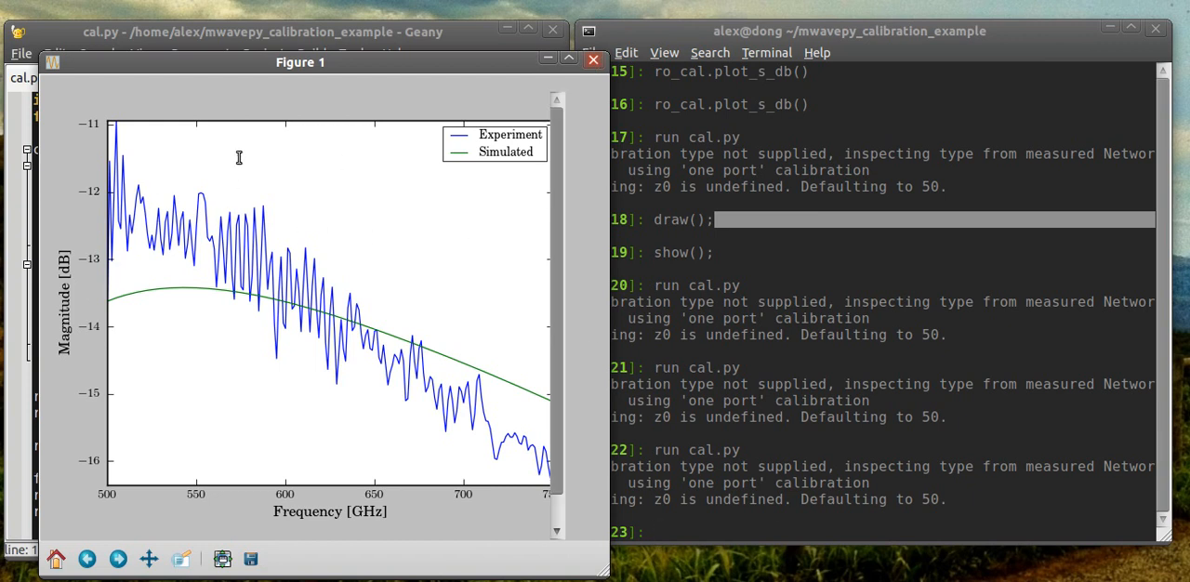
mouse_move(235, 285)
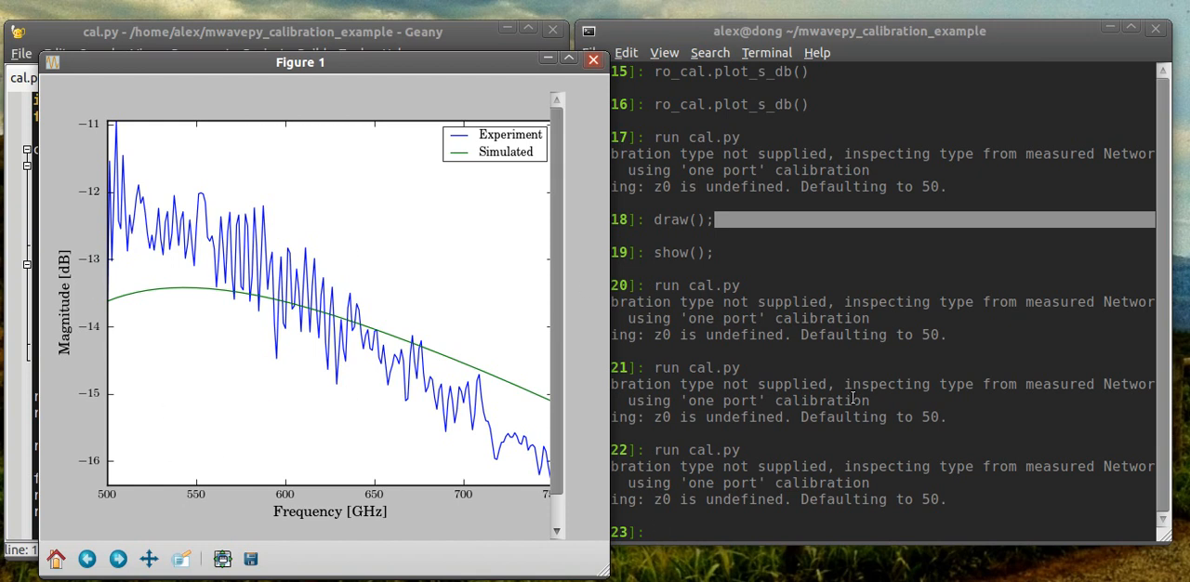
Close the plot, write ro_cal to touchstone file 'caled ro', and evaluate cal.error_ntwk
left_click(593, 60)
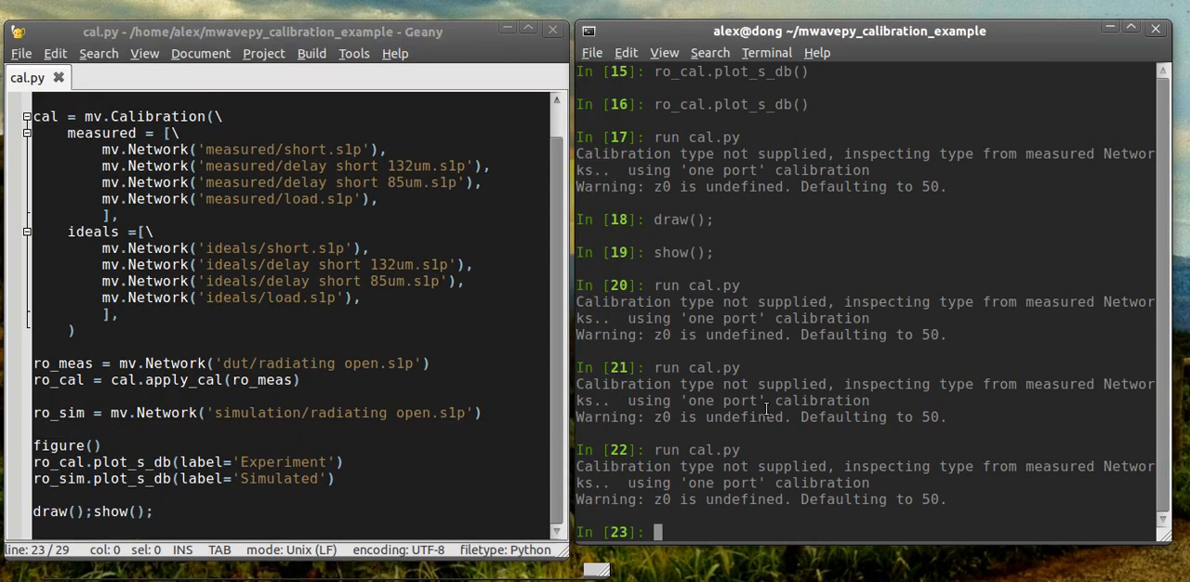
type("r")
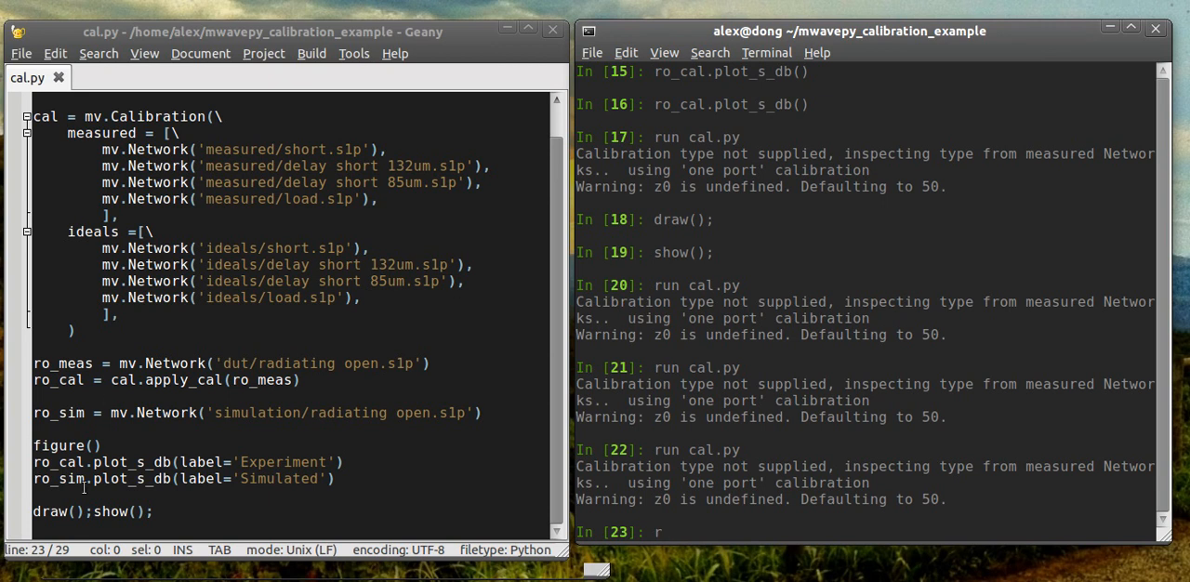
double_click(49, 462)
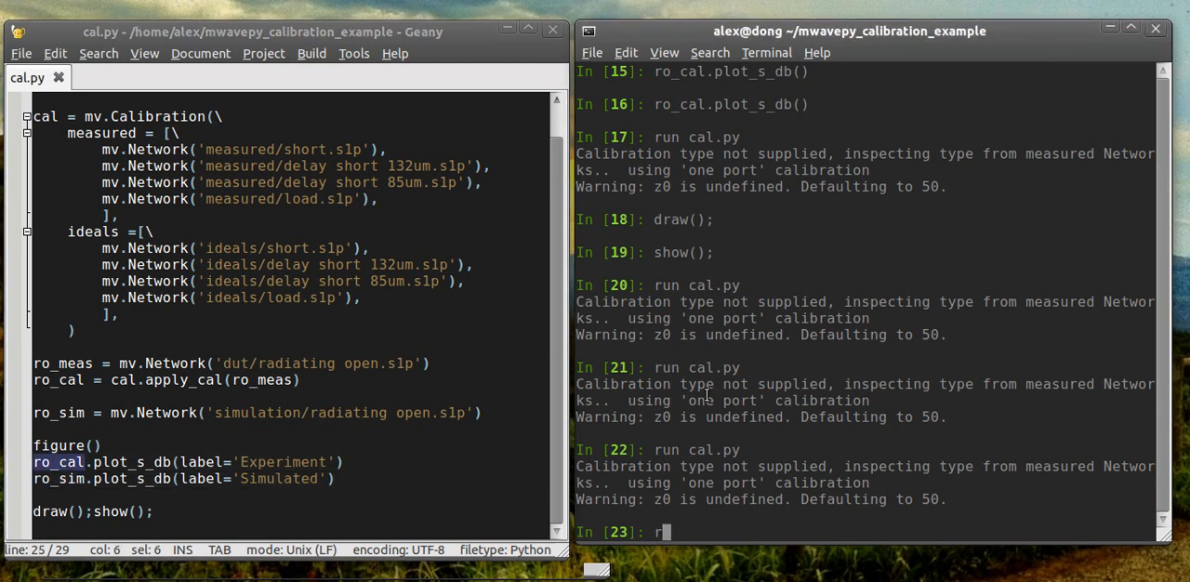
type("o_cal.write_touchstone")
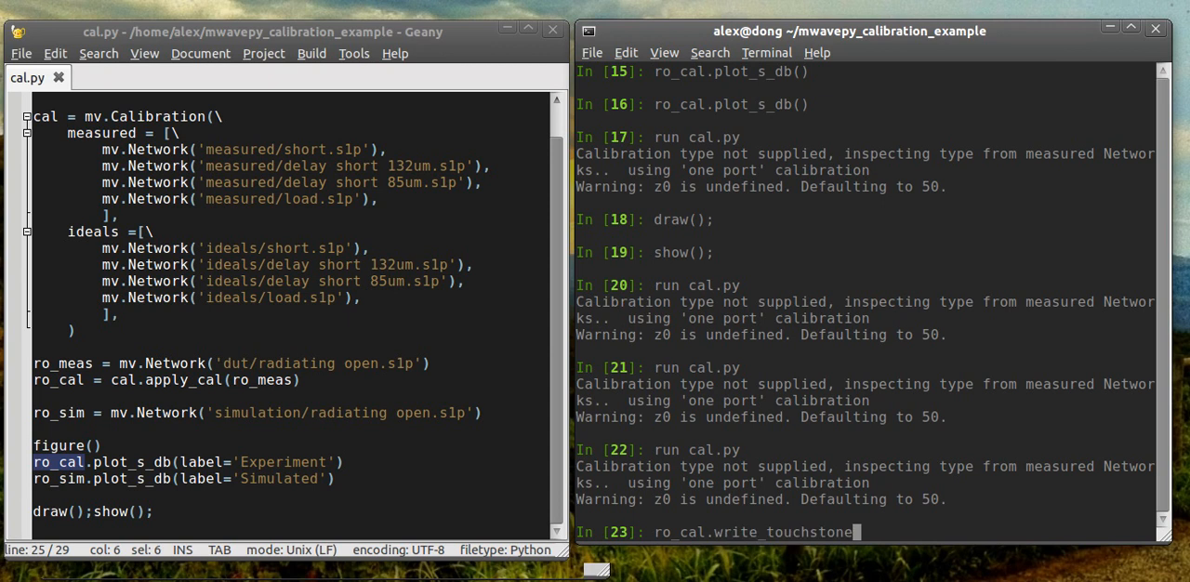
type("('')")
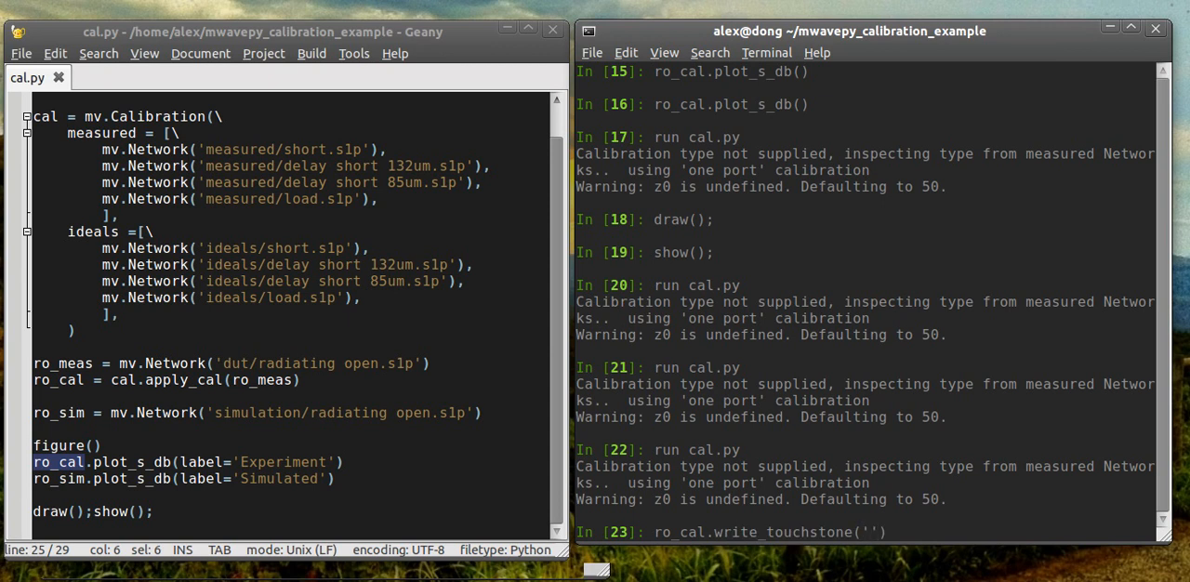
type("caled ro")
type("ls")
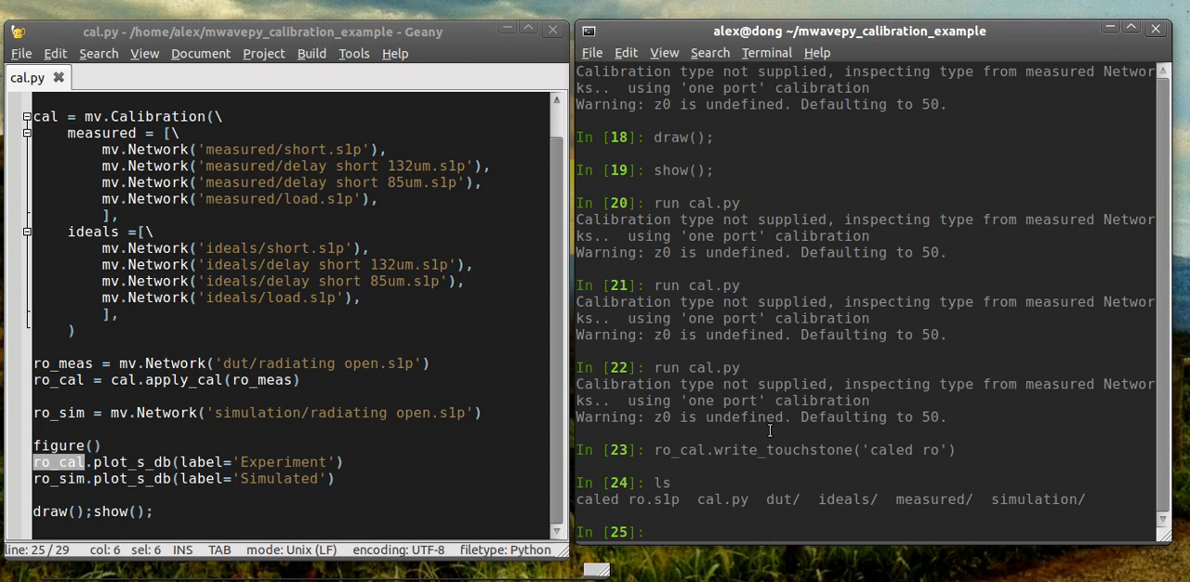
type("cal,.")
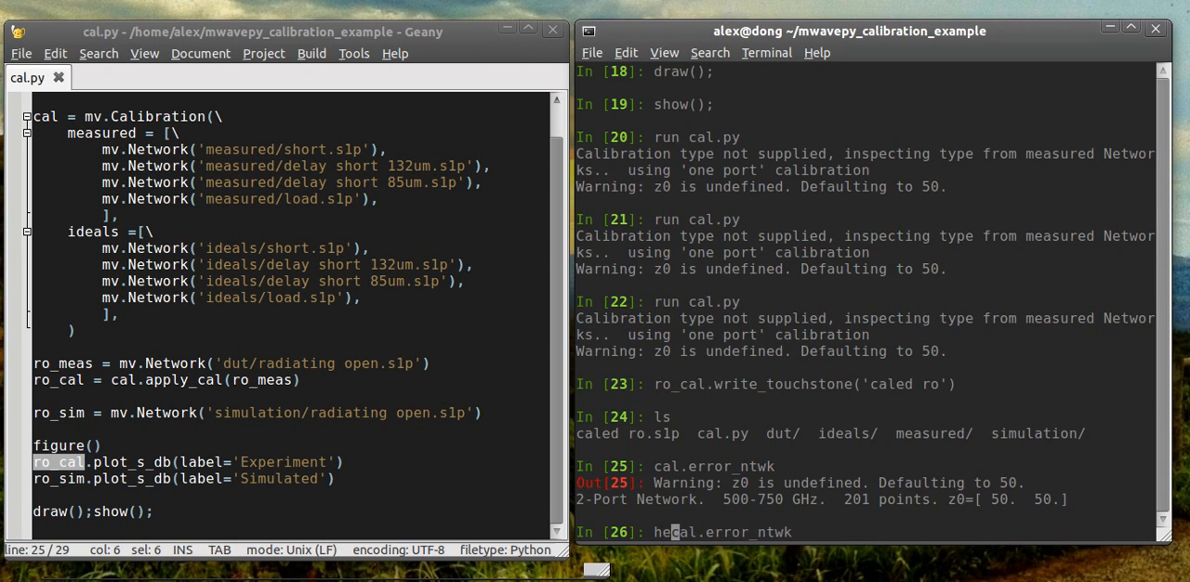
Show help for cal.error_ntwk and evaluate cal.error_ntwk again
type("help")
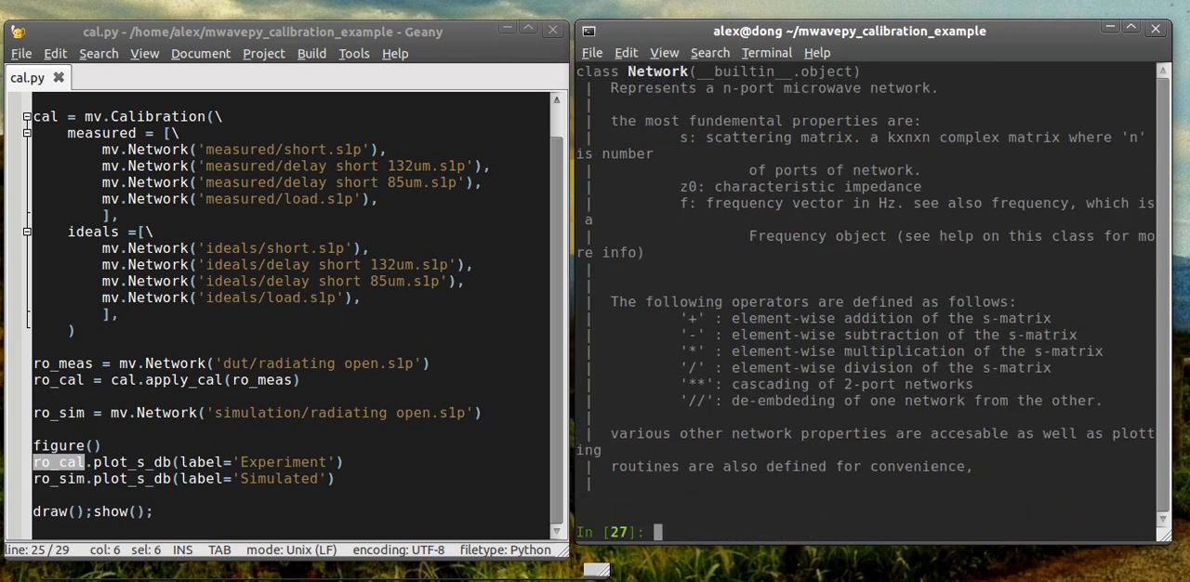
type("help cal.error_ntw")
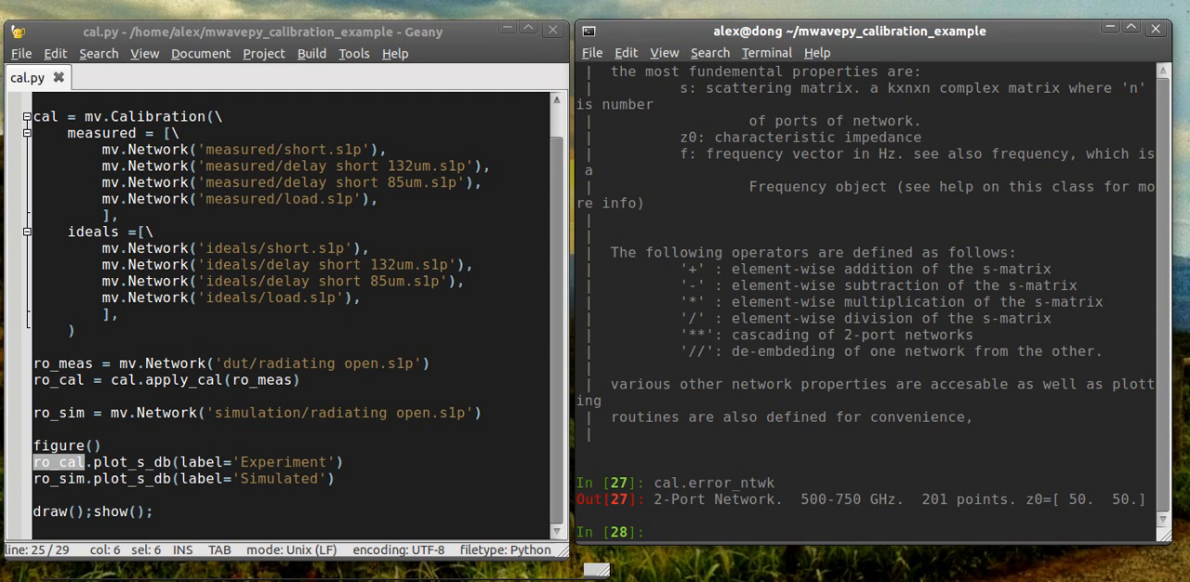
type("cal.error_ntwk.plot_s")
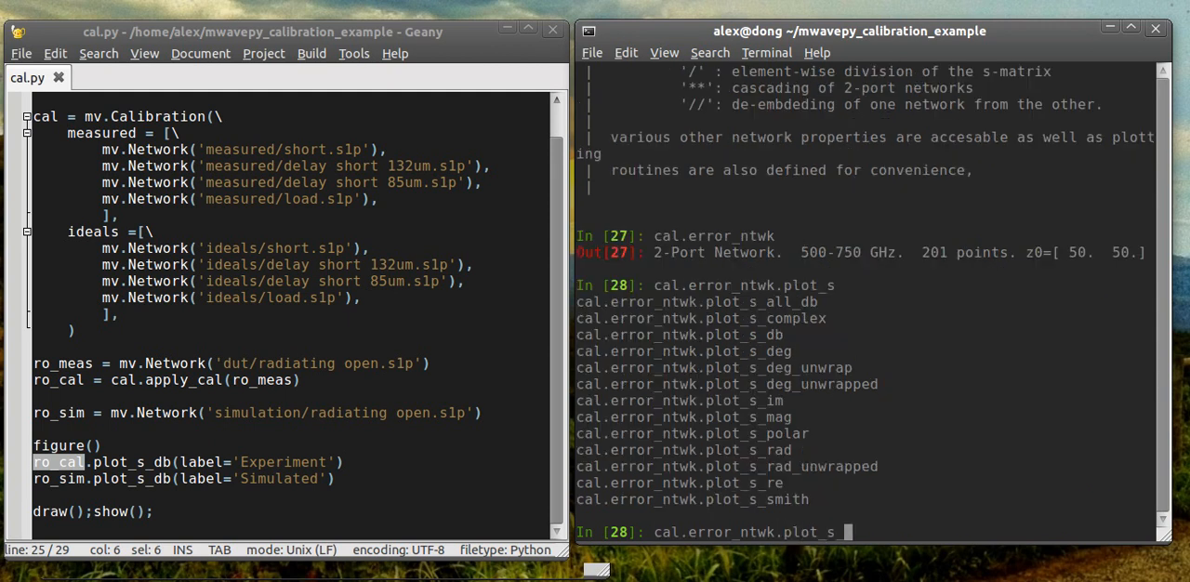
Run cal.error_ntwk.plot_s_db() to plot the error network's S11, S12, S21, S22 in dB
key("Return")
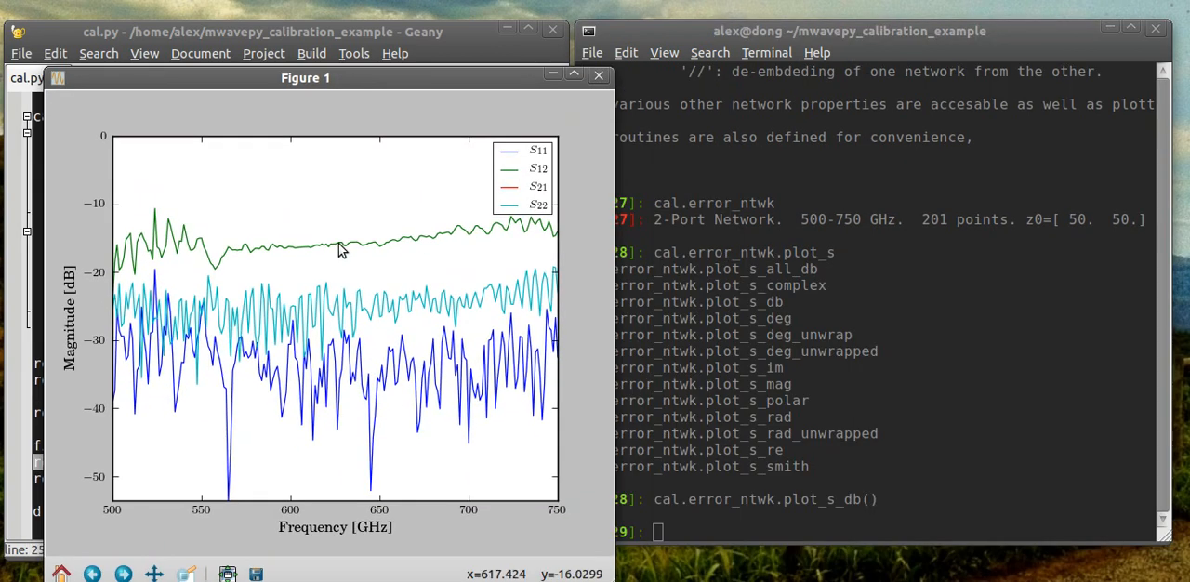
mouse_move(352, 299)
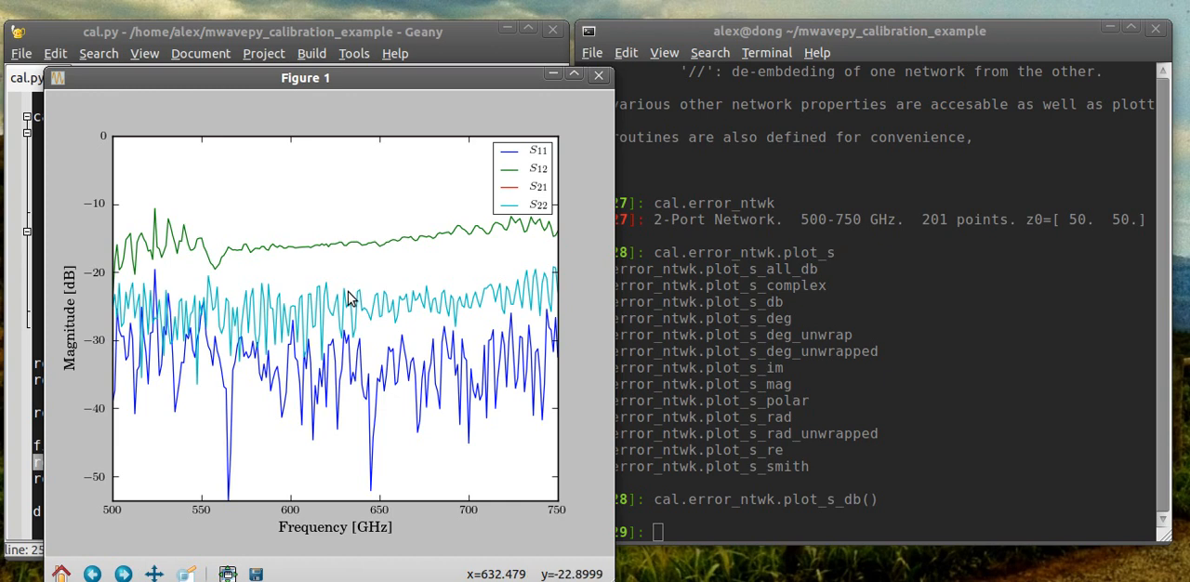
mouse_move(584, 176)
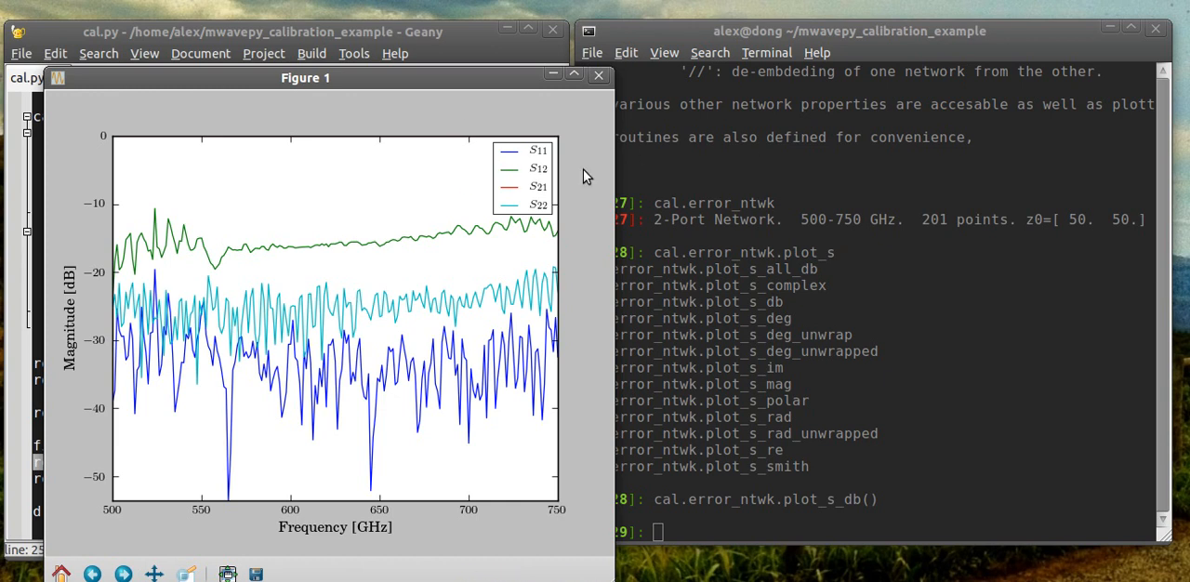
mouse_move(548, 181)
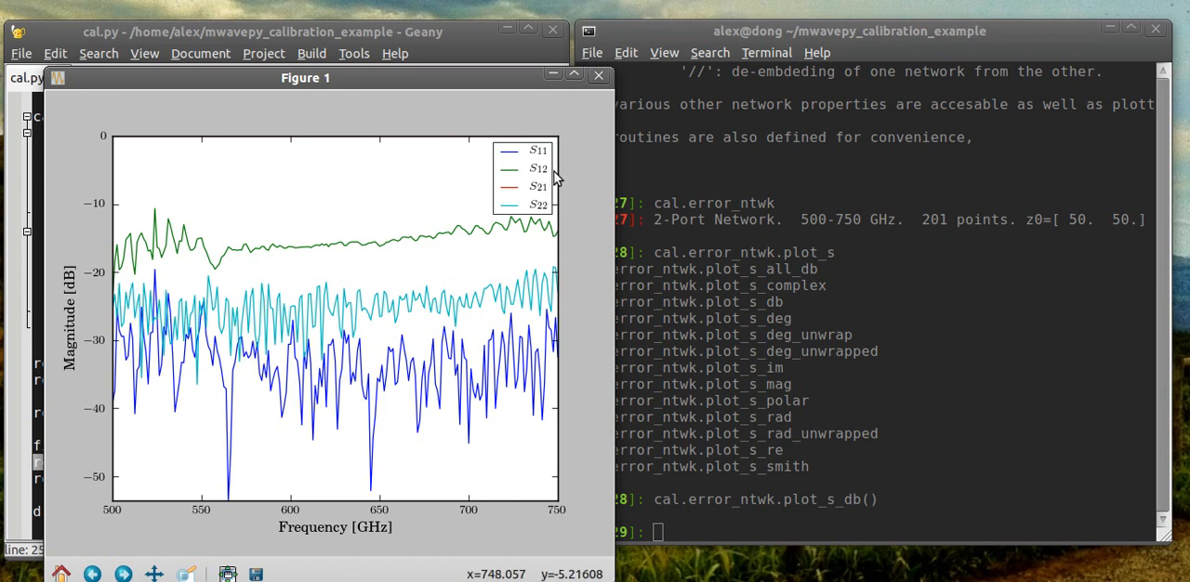
mouse_move(535, 186)
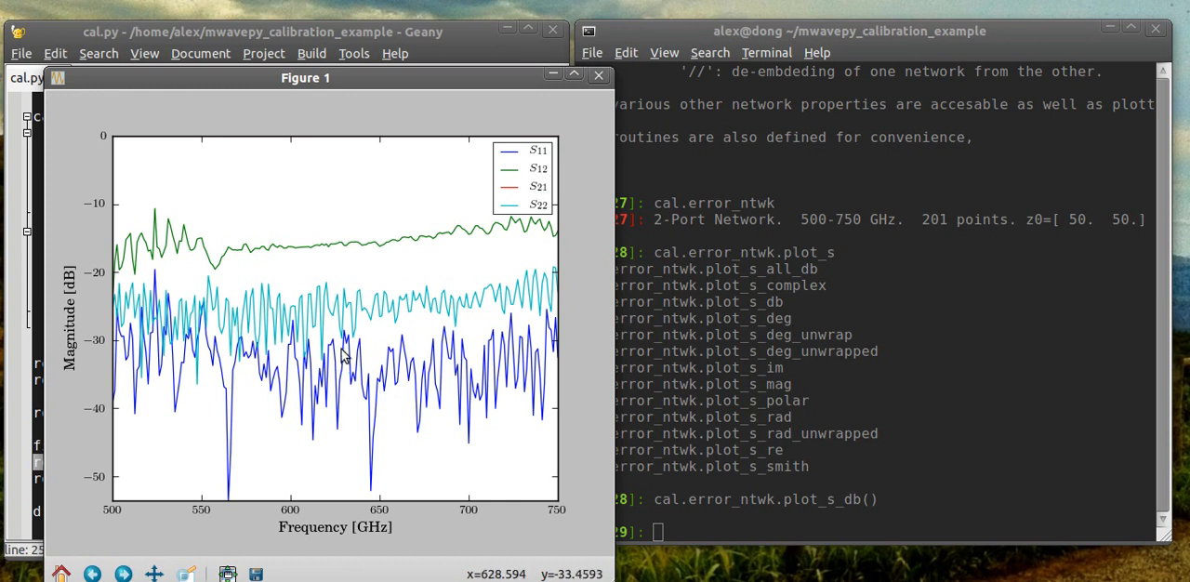
mouse_move(332, 333)
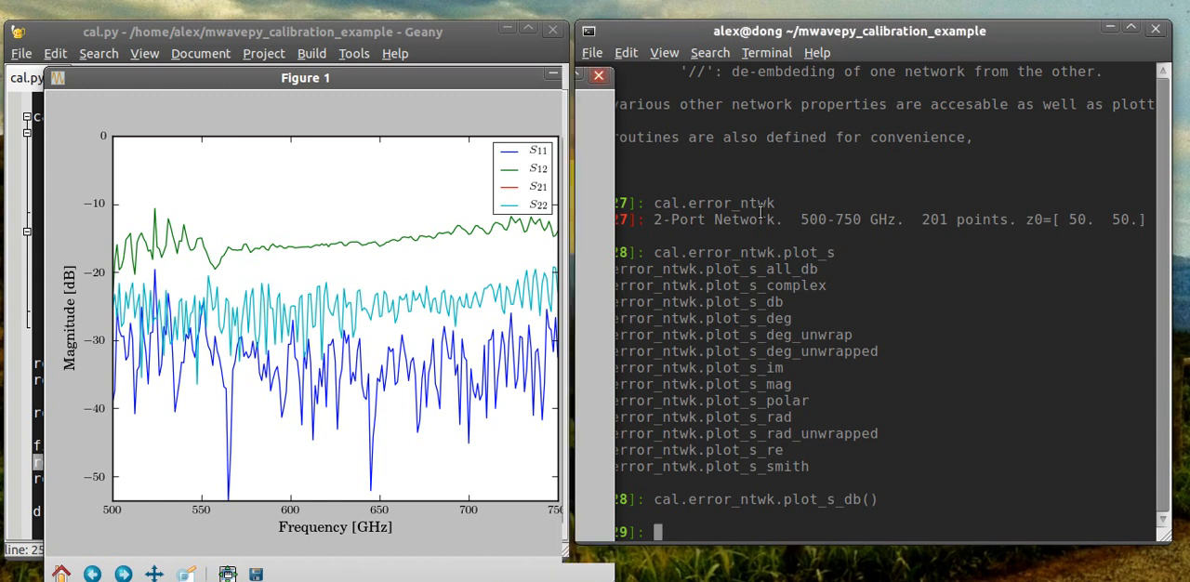
Write the error network to a touchstone file with cal.error_ntwk.write_touchstone('vna')
type("cal.error_ntwk.plot_s_db(")
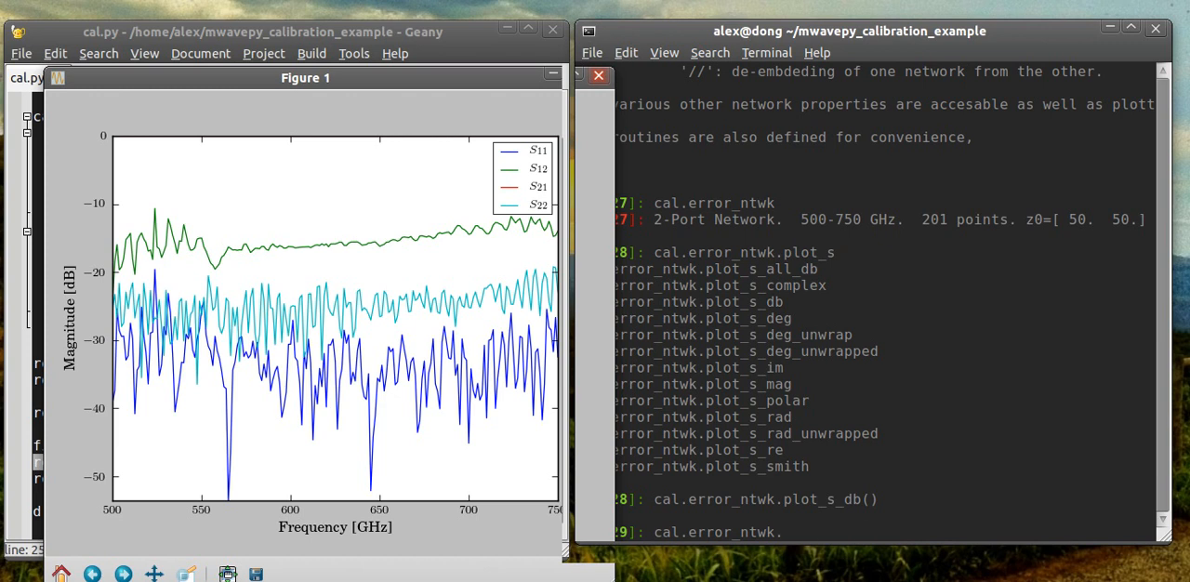
type("write_touchstone()")
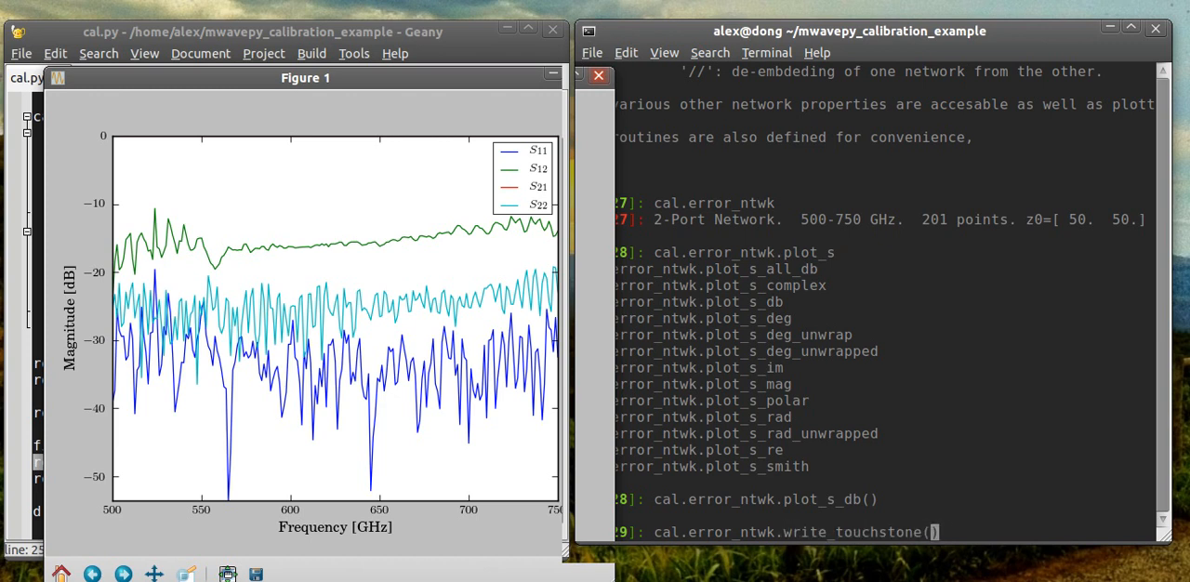
type("'vna'")
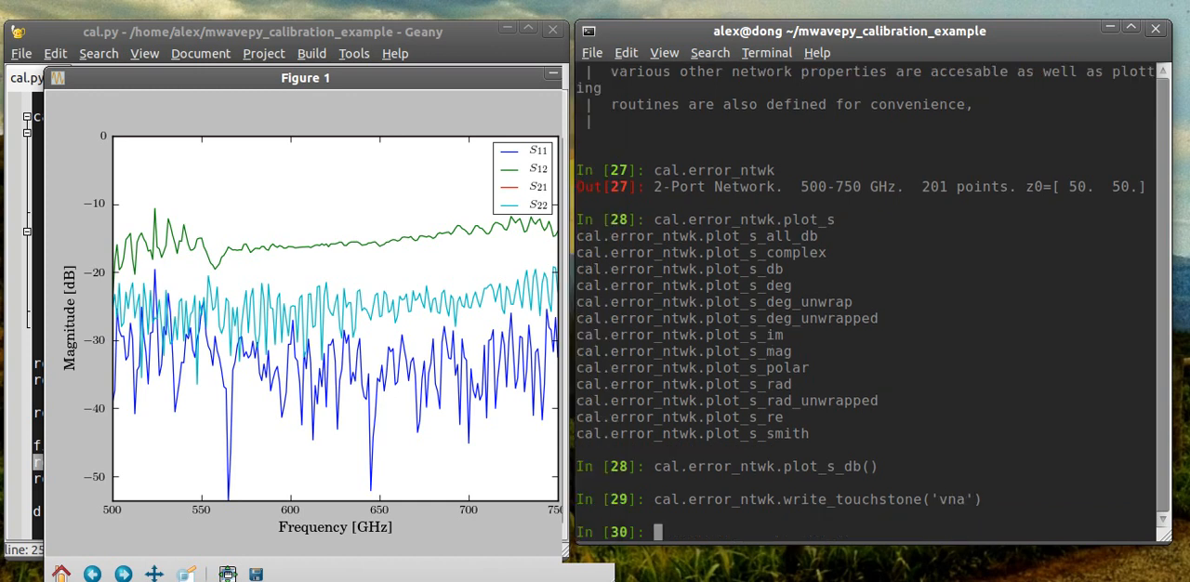
List the directory to confirm vna.s2p sits beside caled ro.s1p
type("ls")
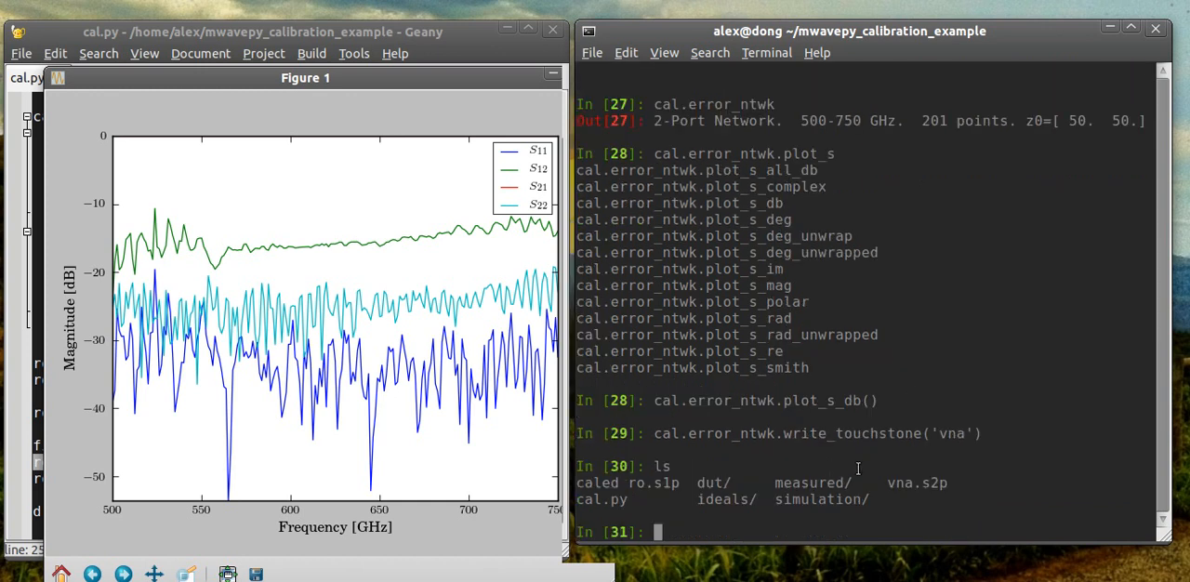
double_click(917, 483)
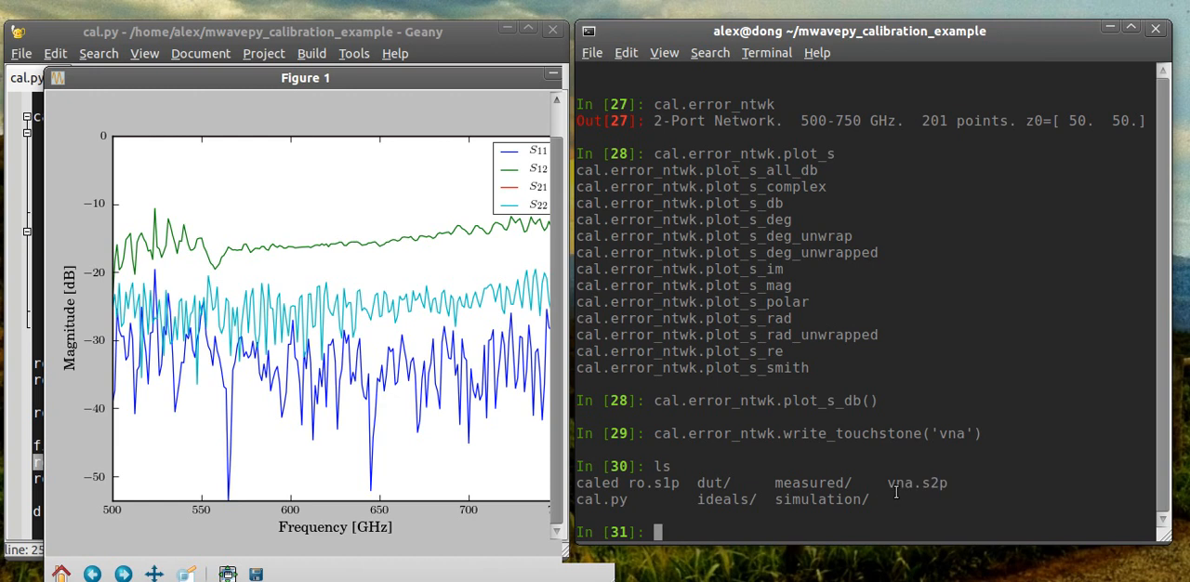
double_click(916, 482)
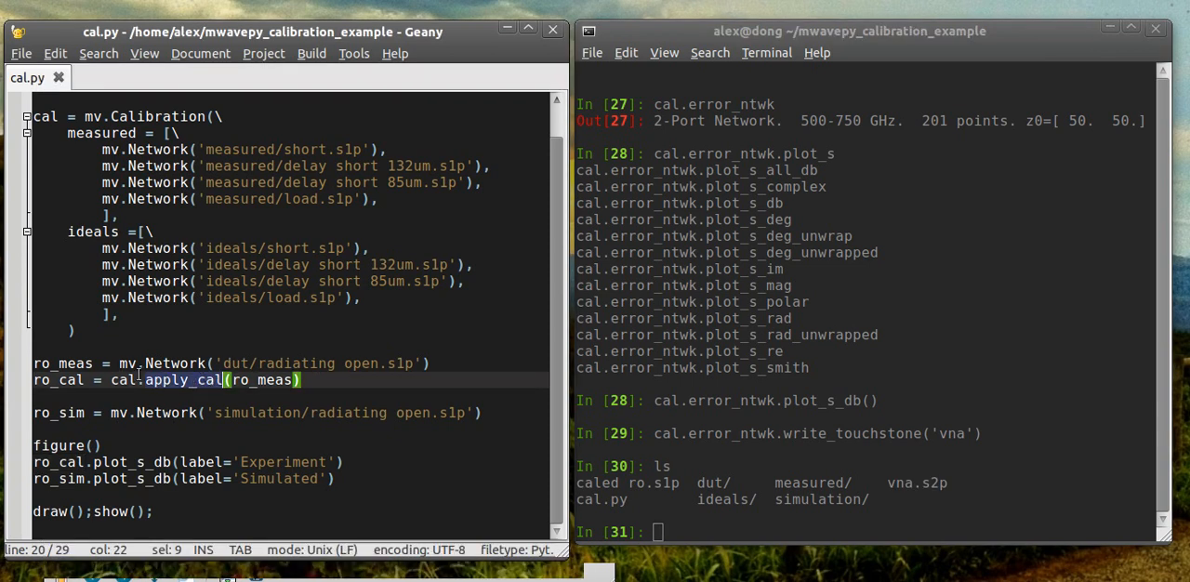
Cascade cal.error_ntwk.inv with ro_meas and store the result as ro_cal2
type("ca")
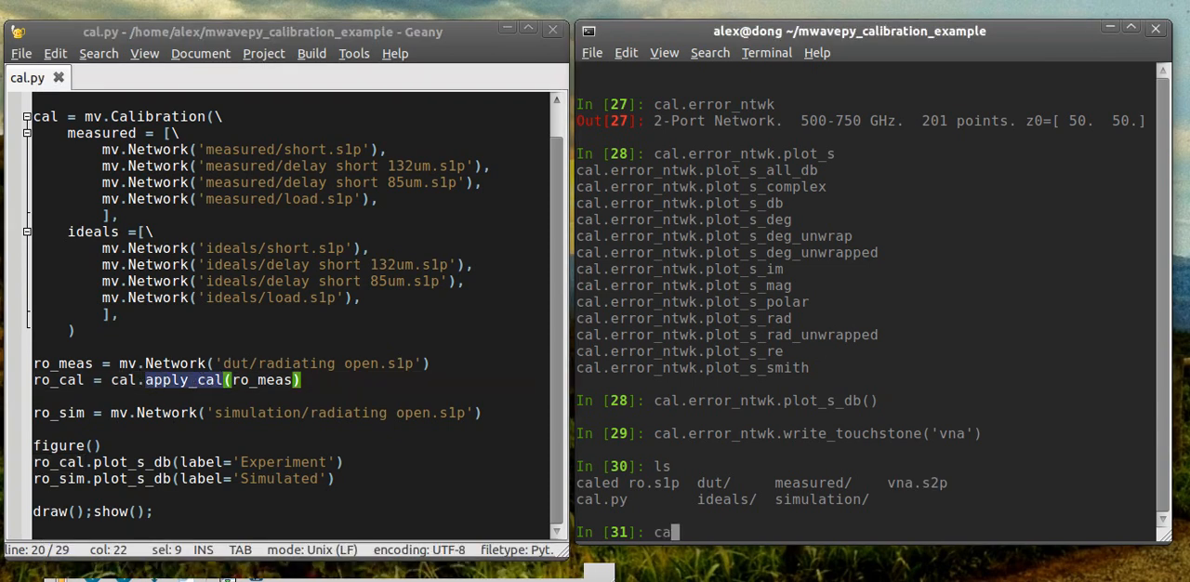
key("BackSpace")
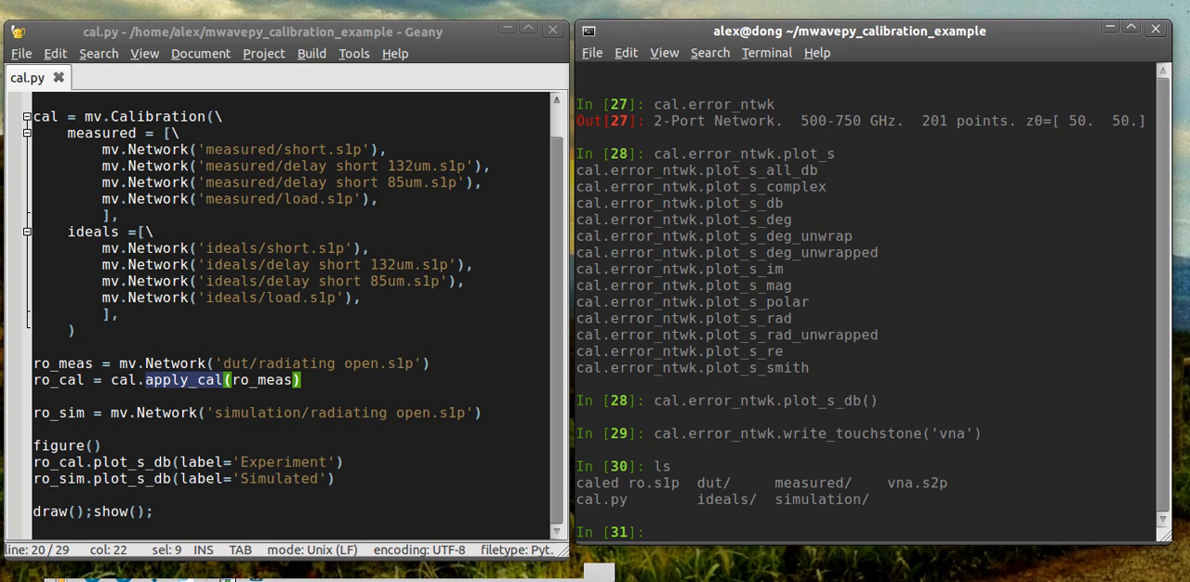
type("cal.error_ntwk.")
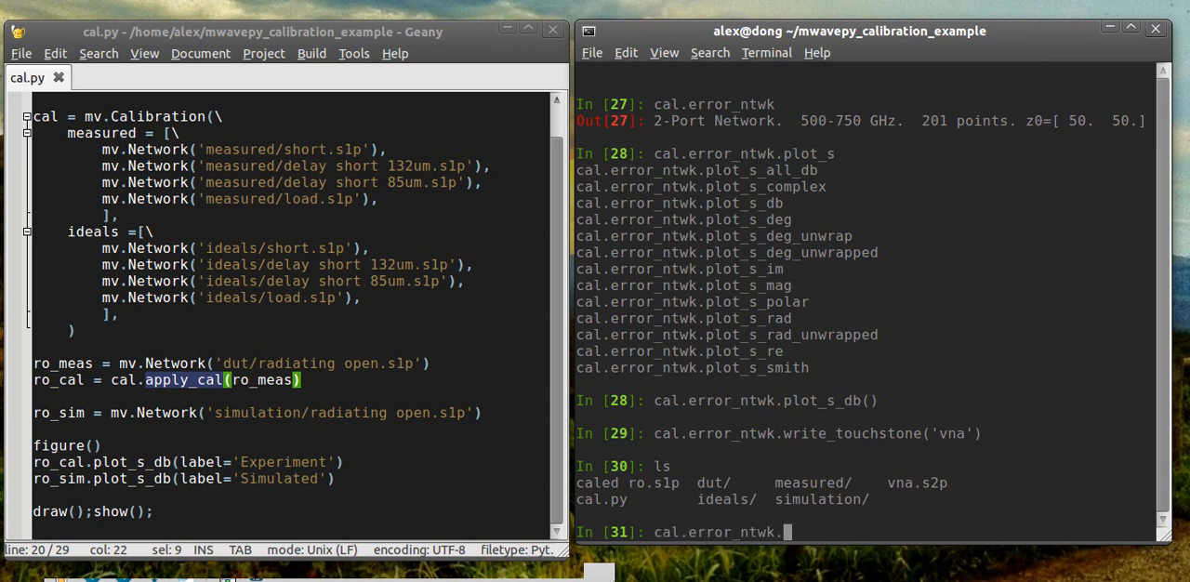
type("inv **")
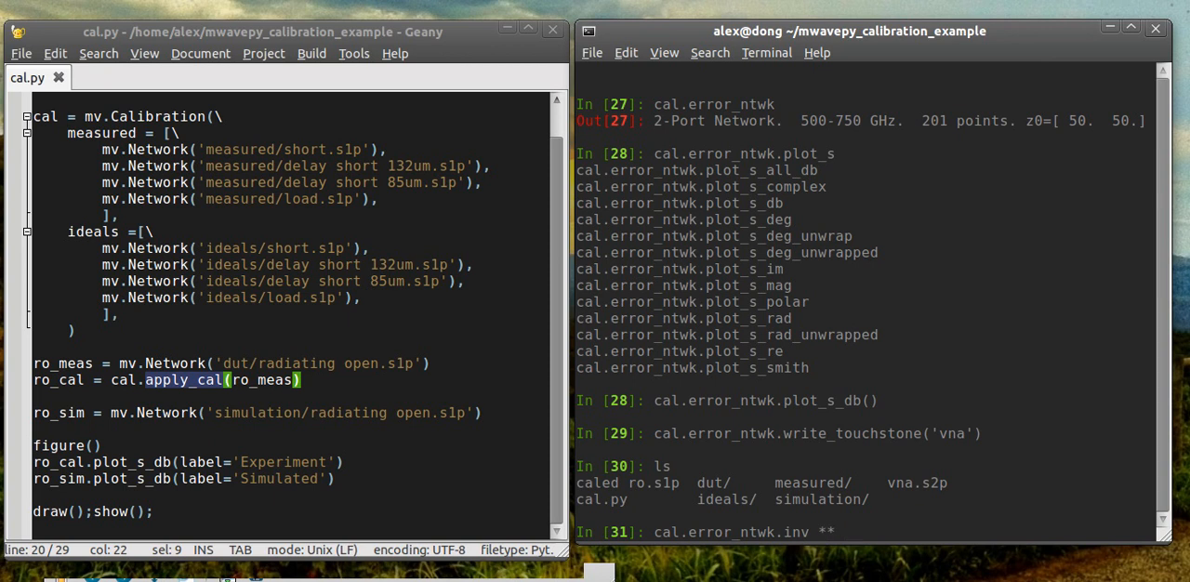
type("ro_meas")
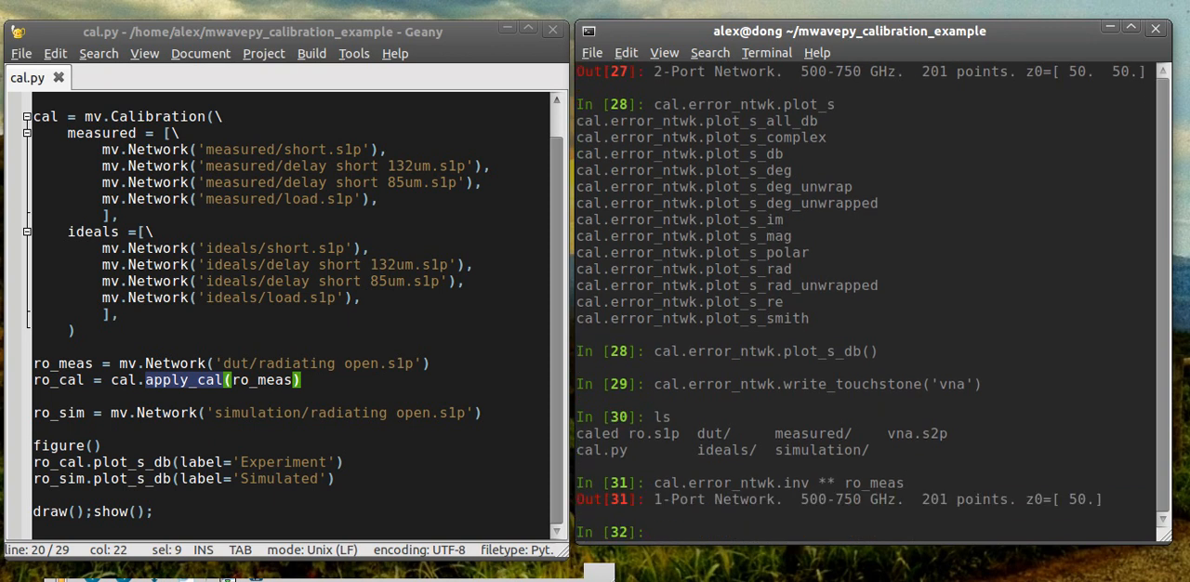
type("cal.error_ntwk.inv * ro_meas")
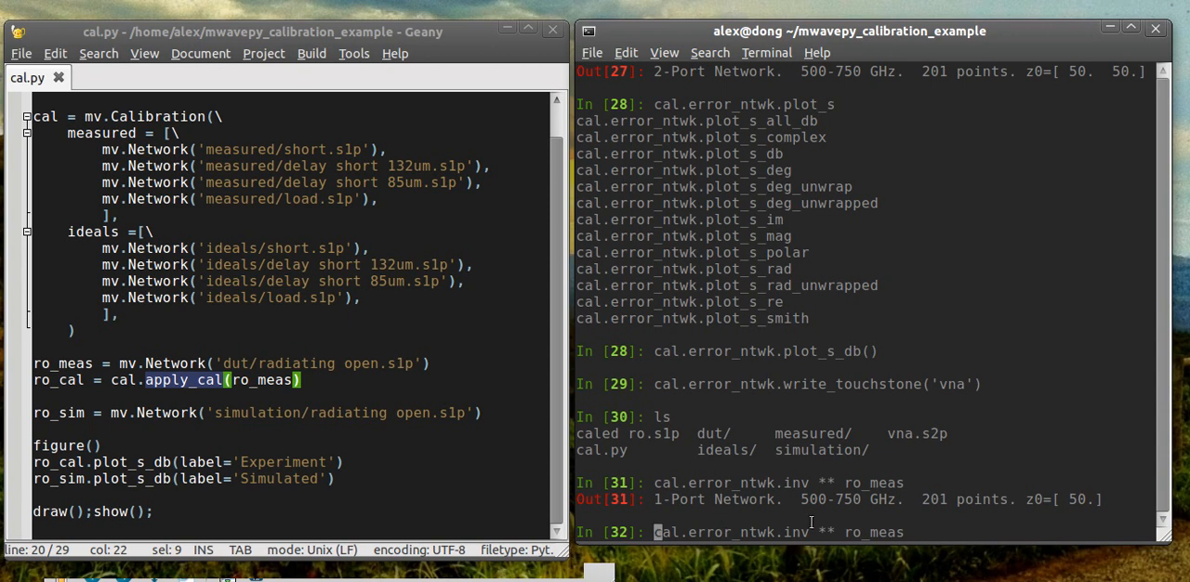
type("(")
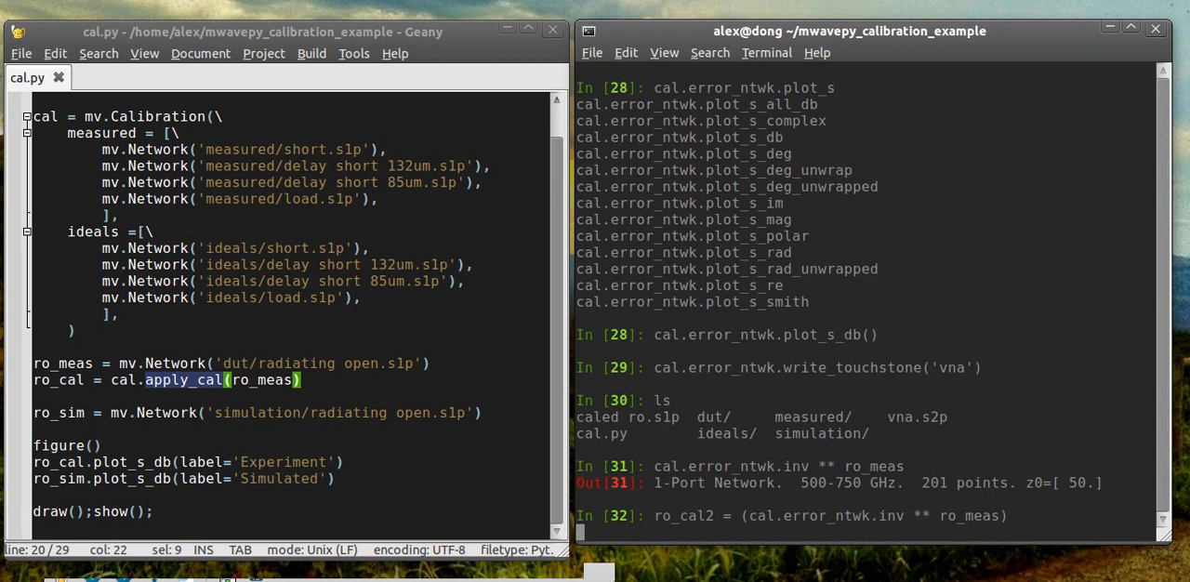
type("ro_cal2.plot_s_db(")
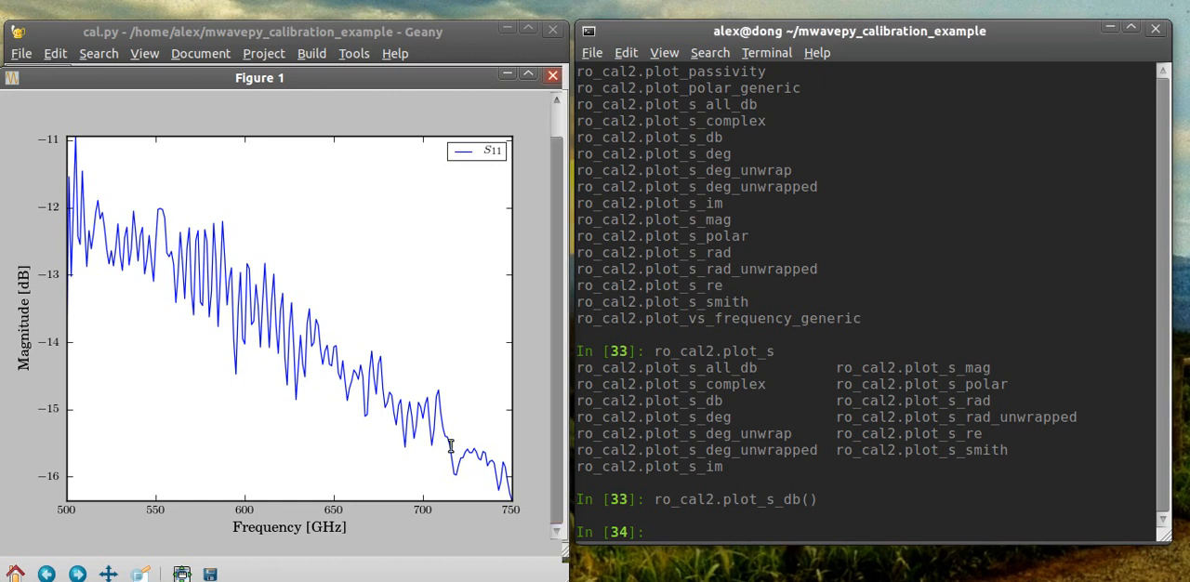
Type cal.error_ntwk.plot_s_db() again to re-plot the error network in dB
type("cal.error_ntwk.plot_s_db()")
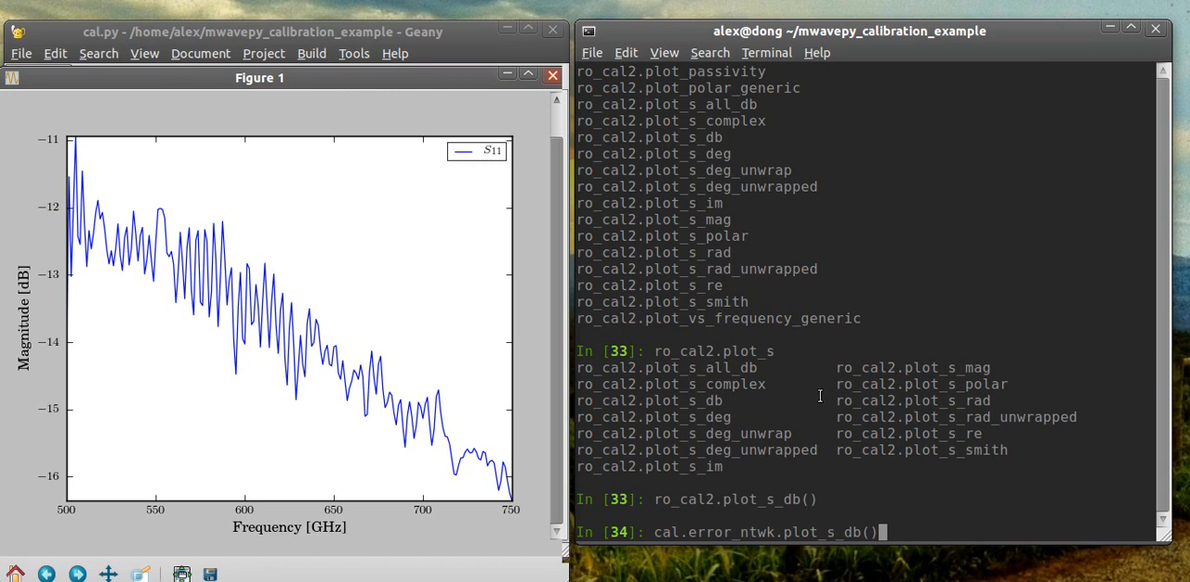